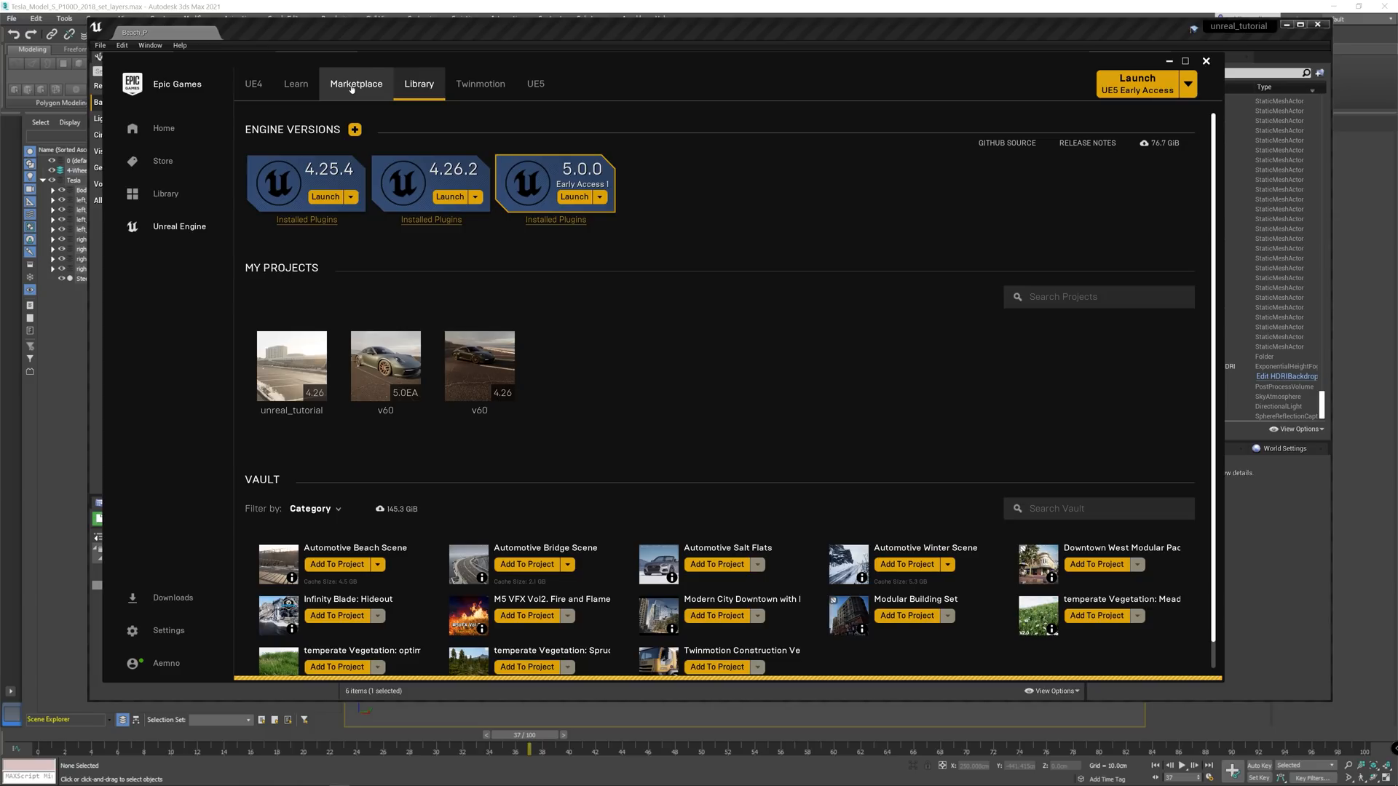
# Search the Marketplace for 'autom' and open the Automotive Beach Scene product page
pyautogui.click(356, 83)
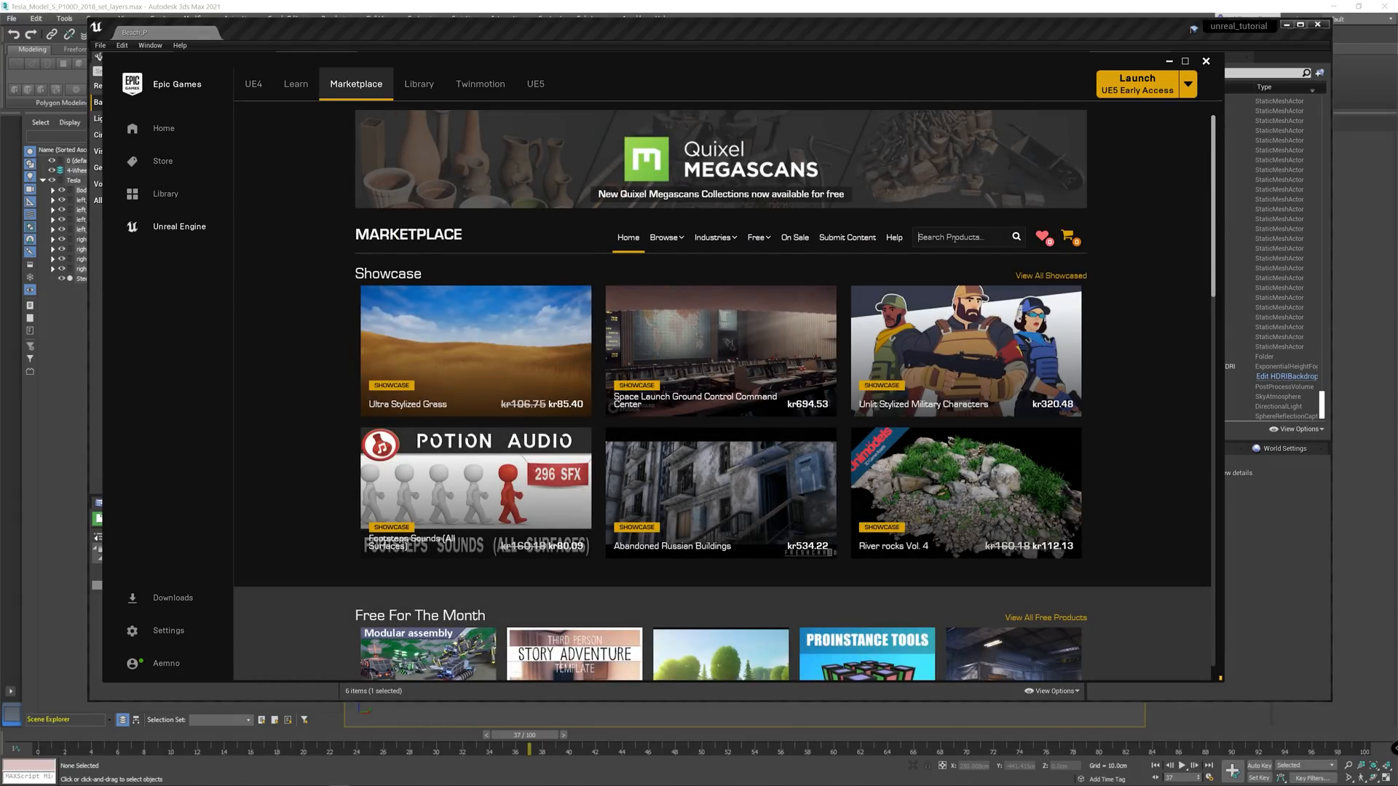
pyautogui.write('automotive beach')
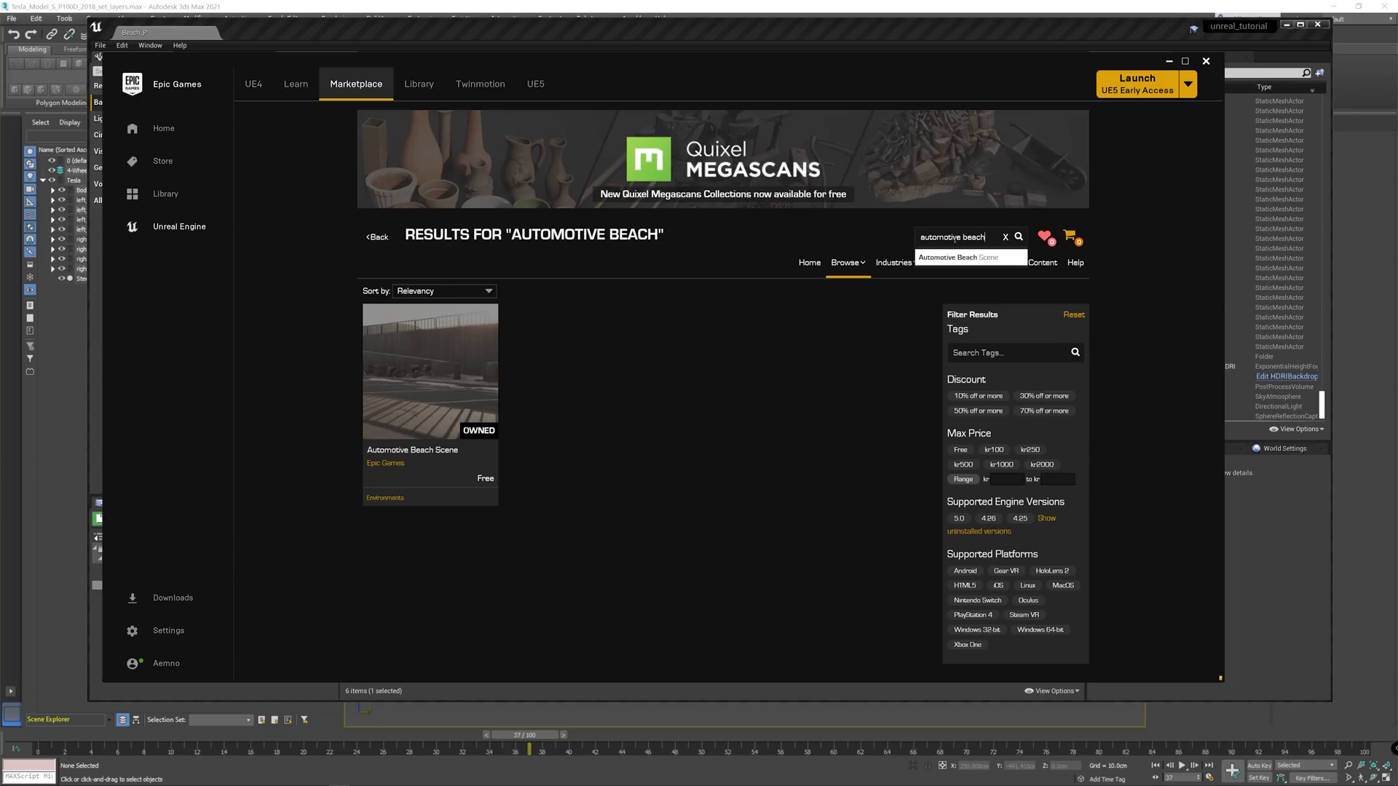
pyautogui.click(429, 370)
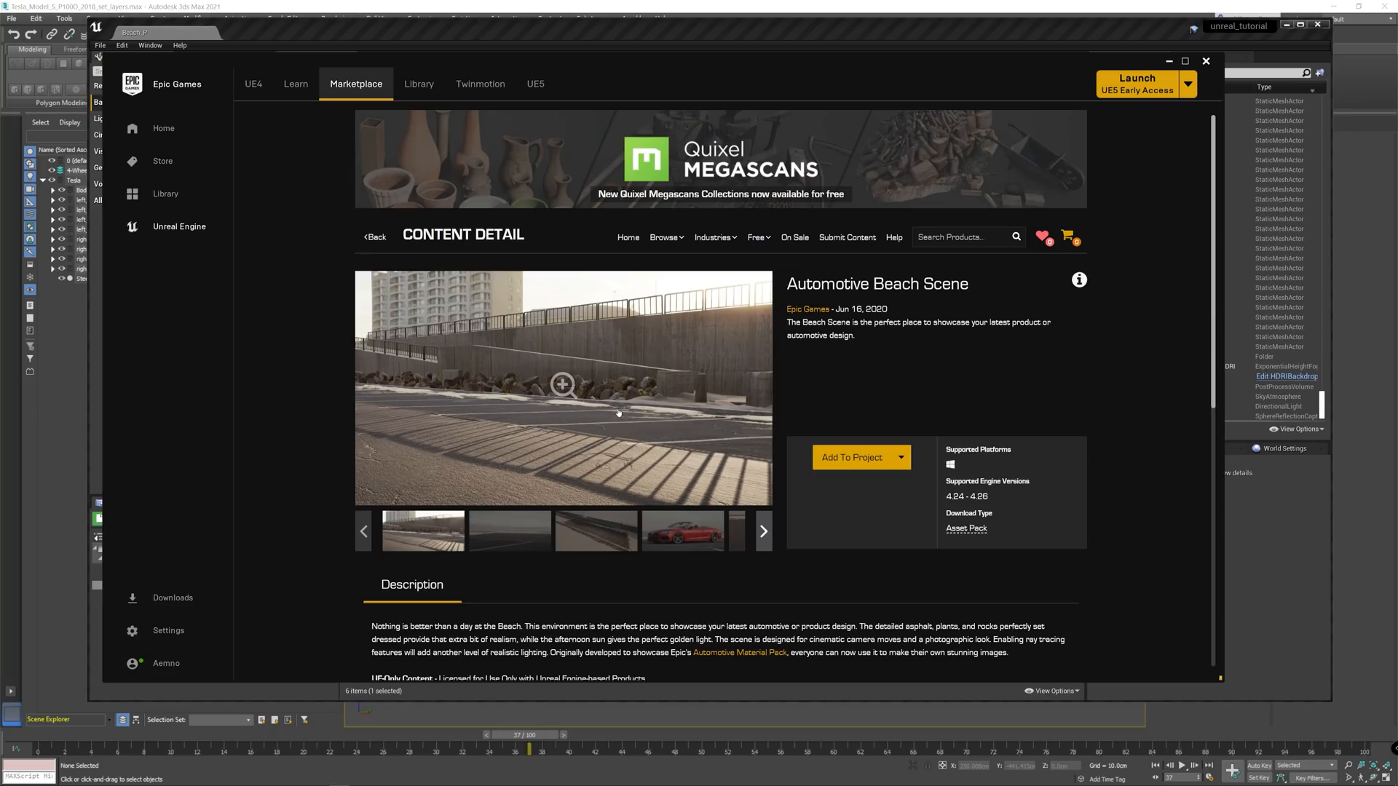
pyautogui.moveTo(897, 414)
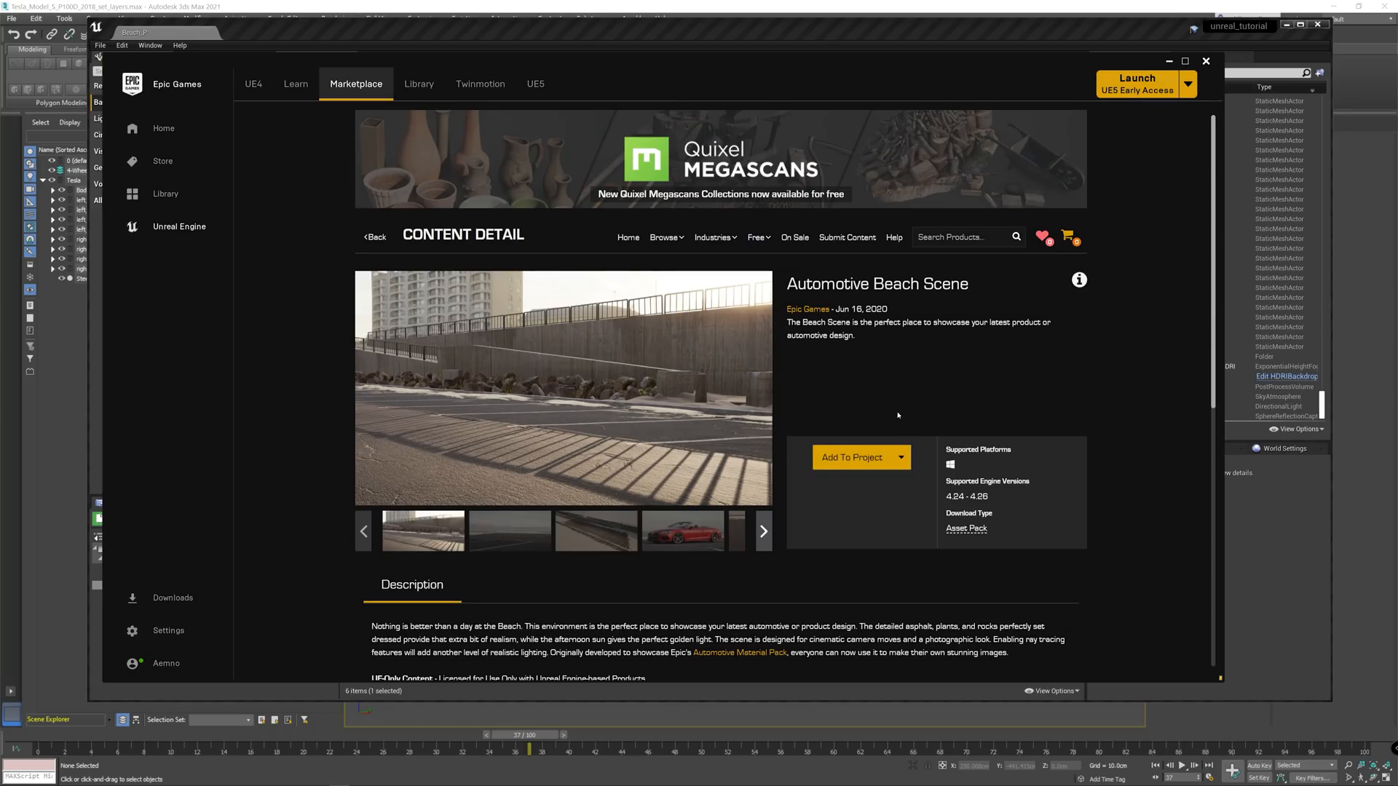
pyautogui.moveTo(319, 168)
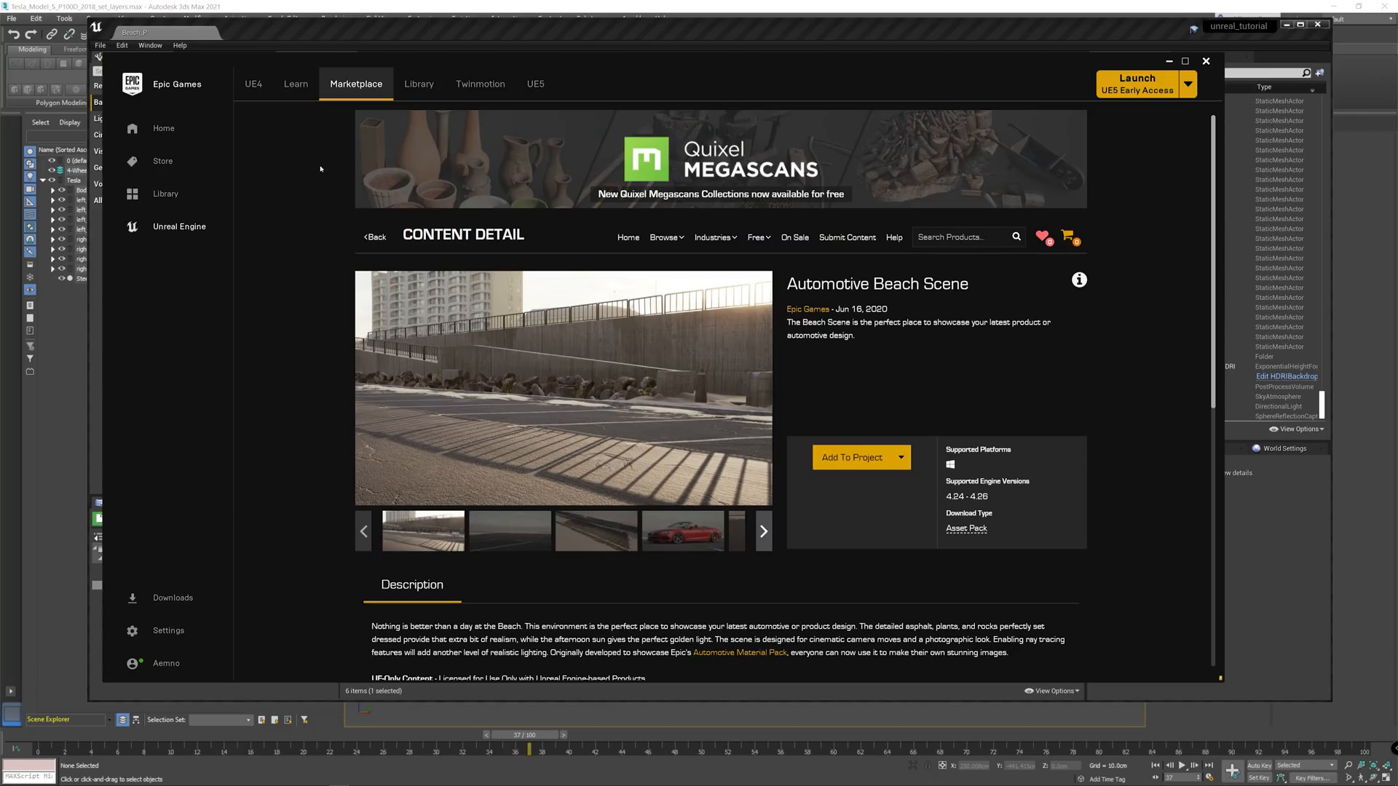
# Switch to Library, start Add To Project for Automotive Beach Scene, then choose Don't Add
pyautogui.click(418, 83)
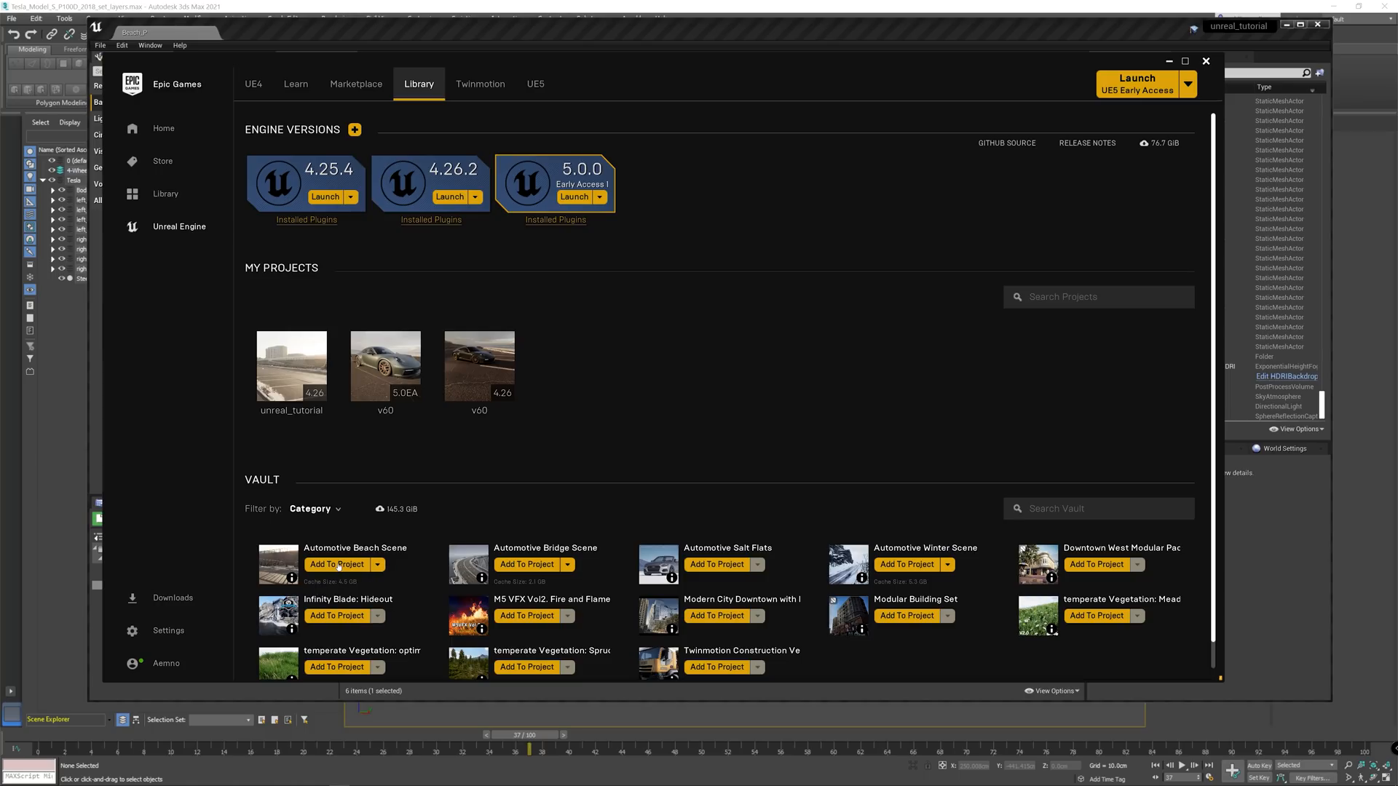
pyautogui.click(337, 564)
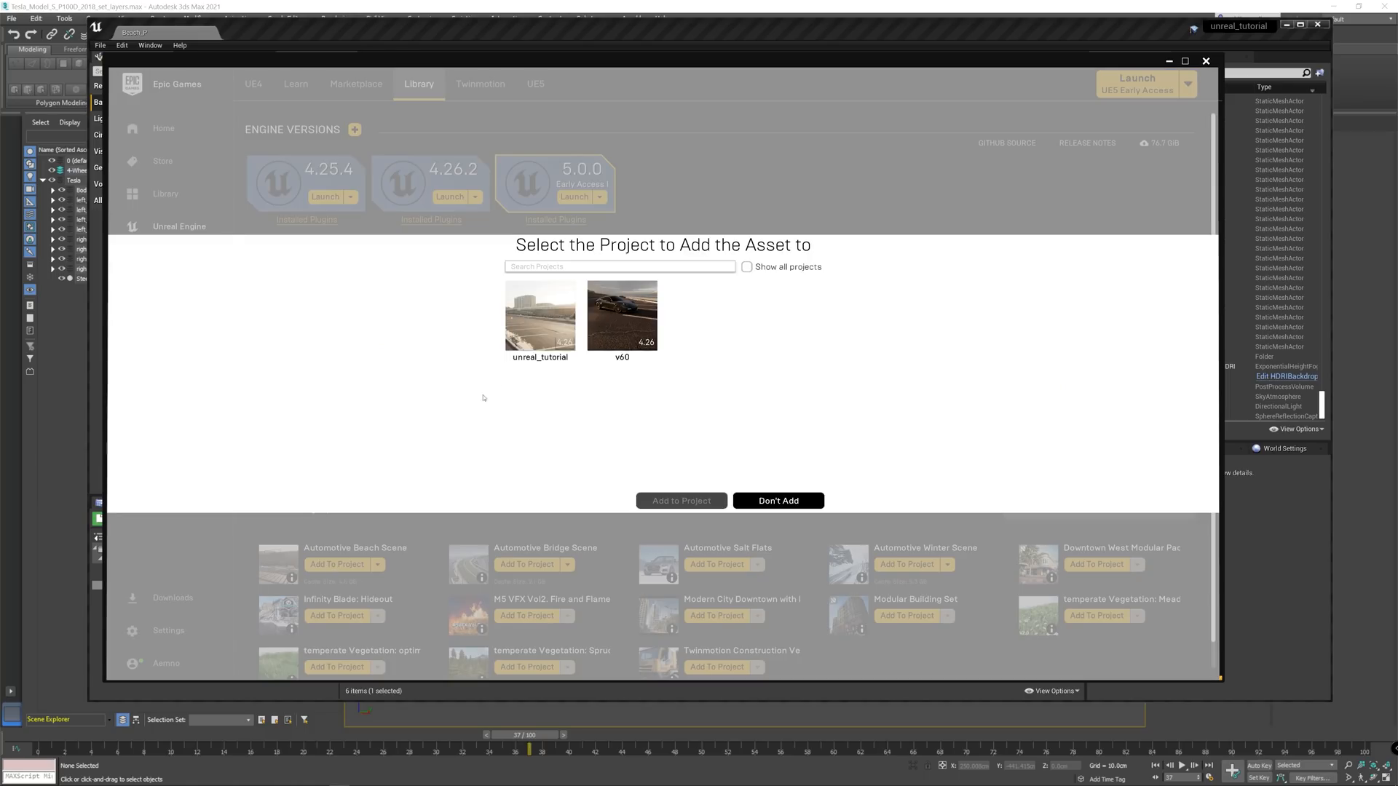
pyautogui.moveTo(777, 500)
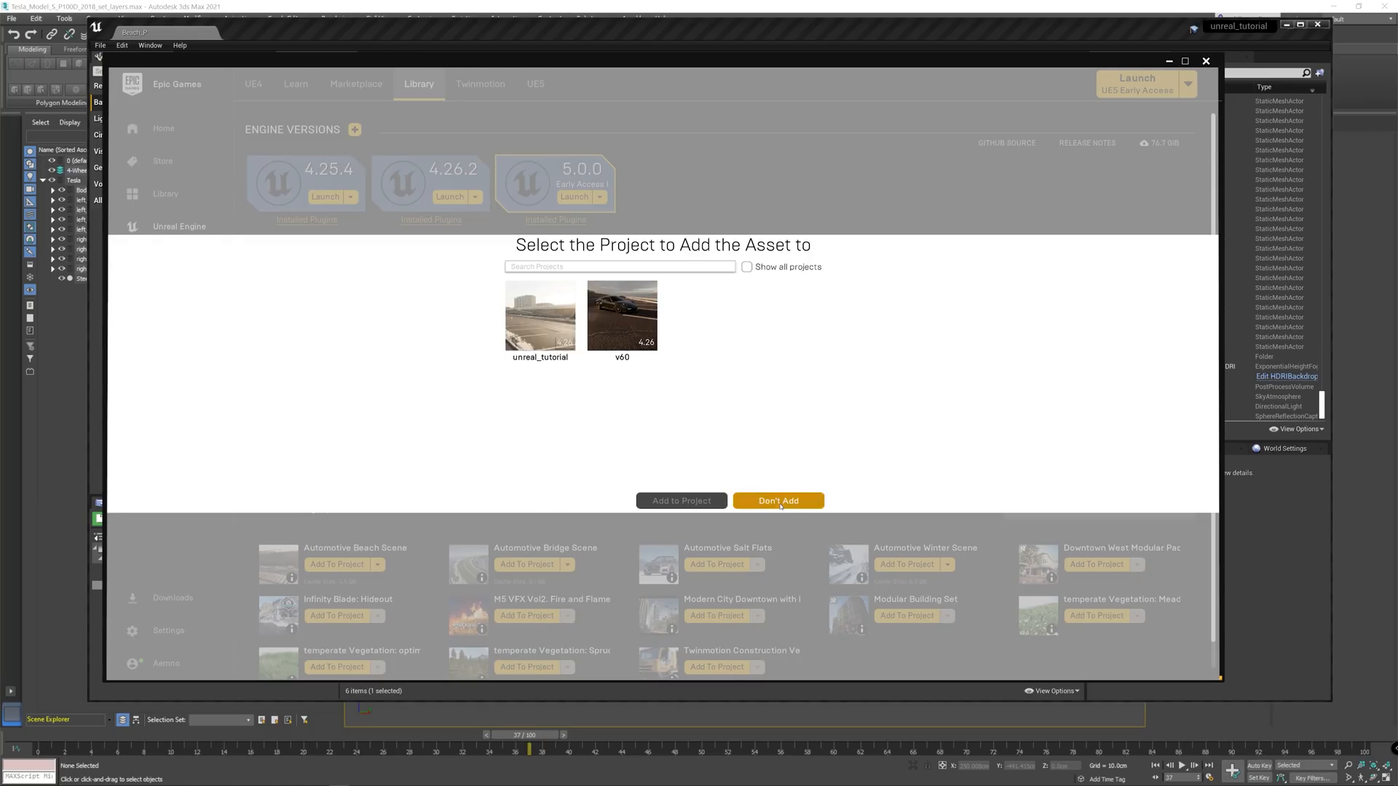
pyautogui.click(777, 500)
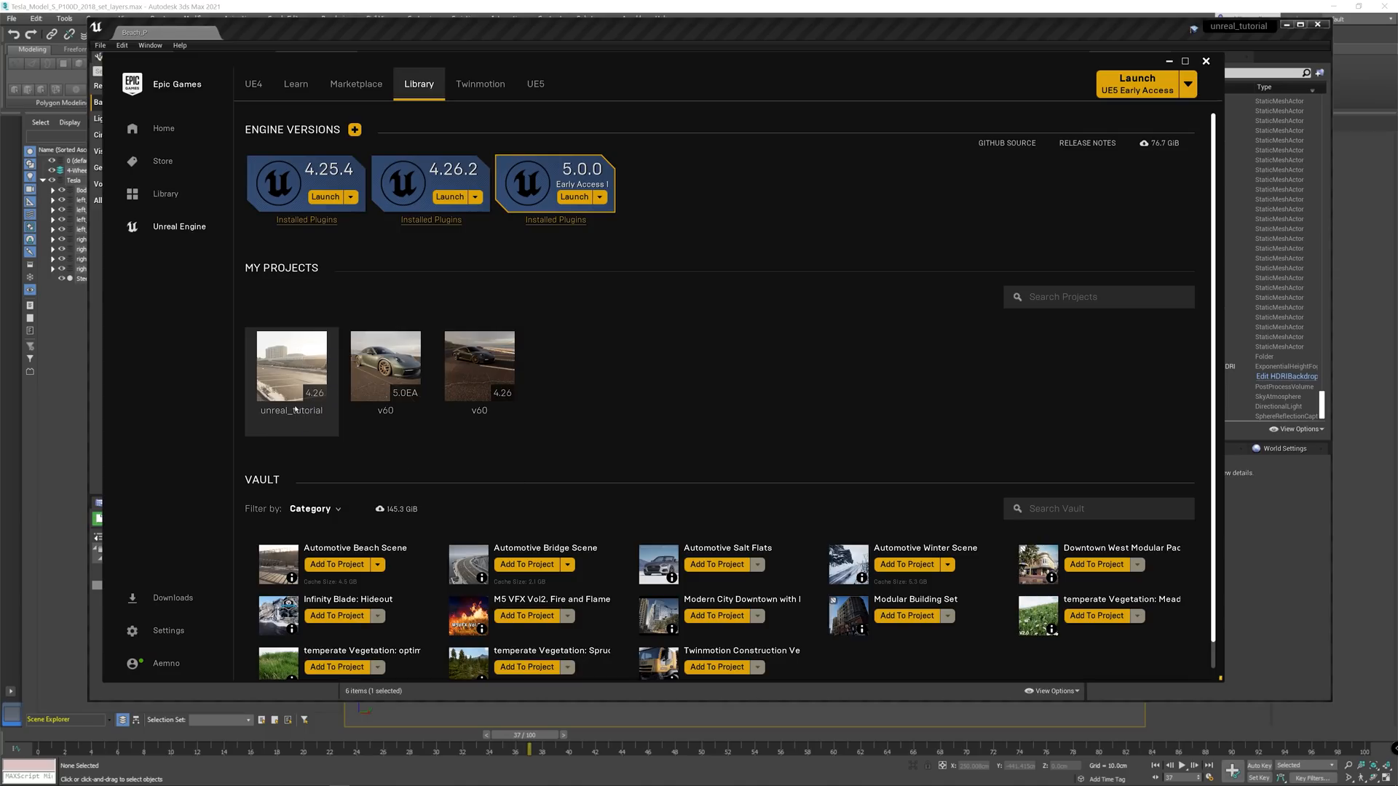
pyautogui.moveTo(291, 365)
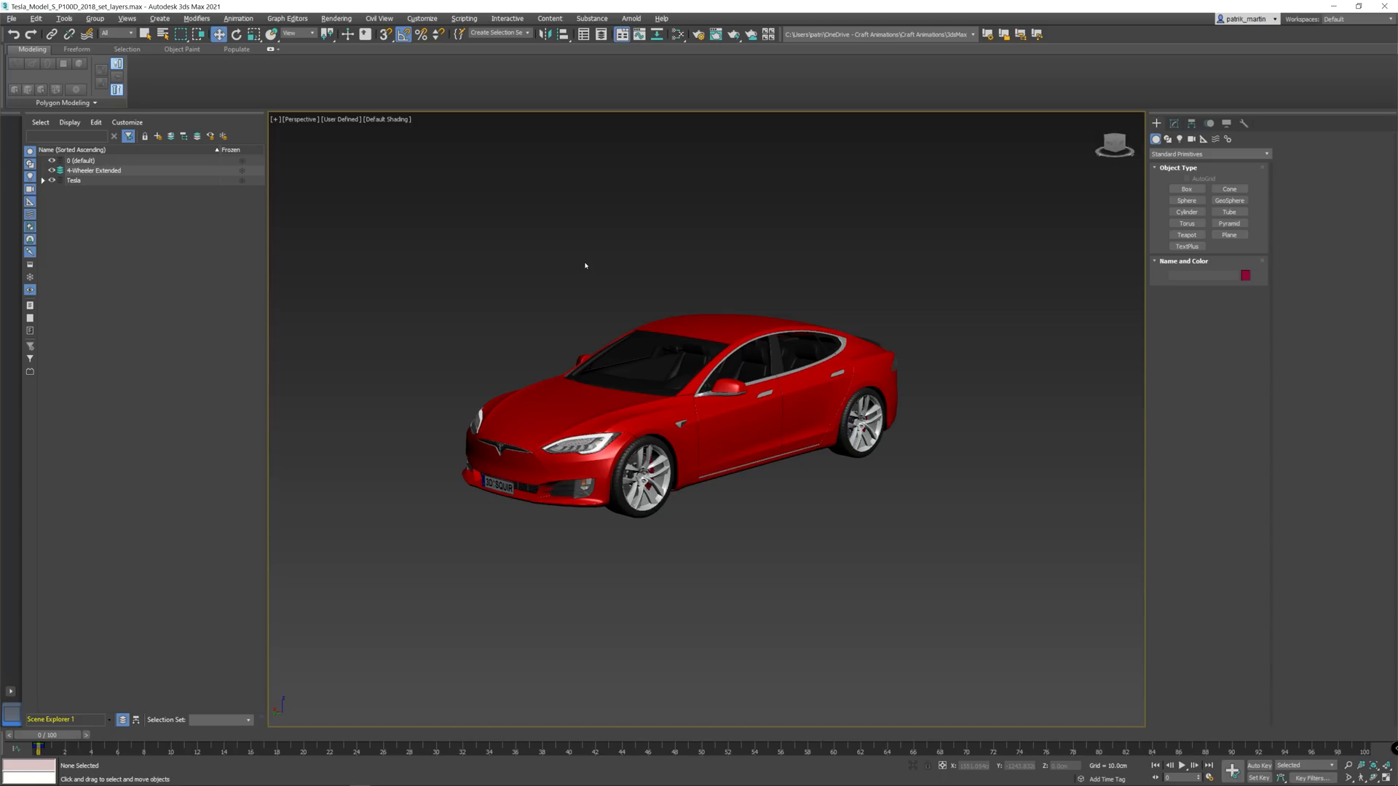
pyautogui.moveTo(587, 266)
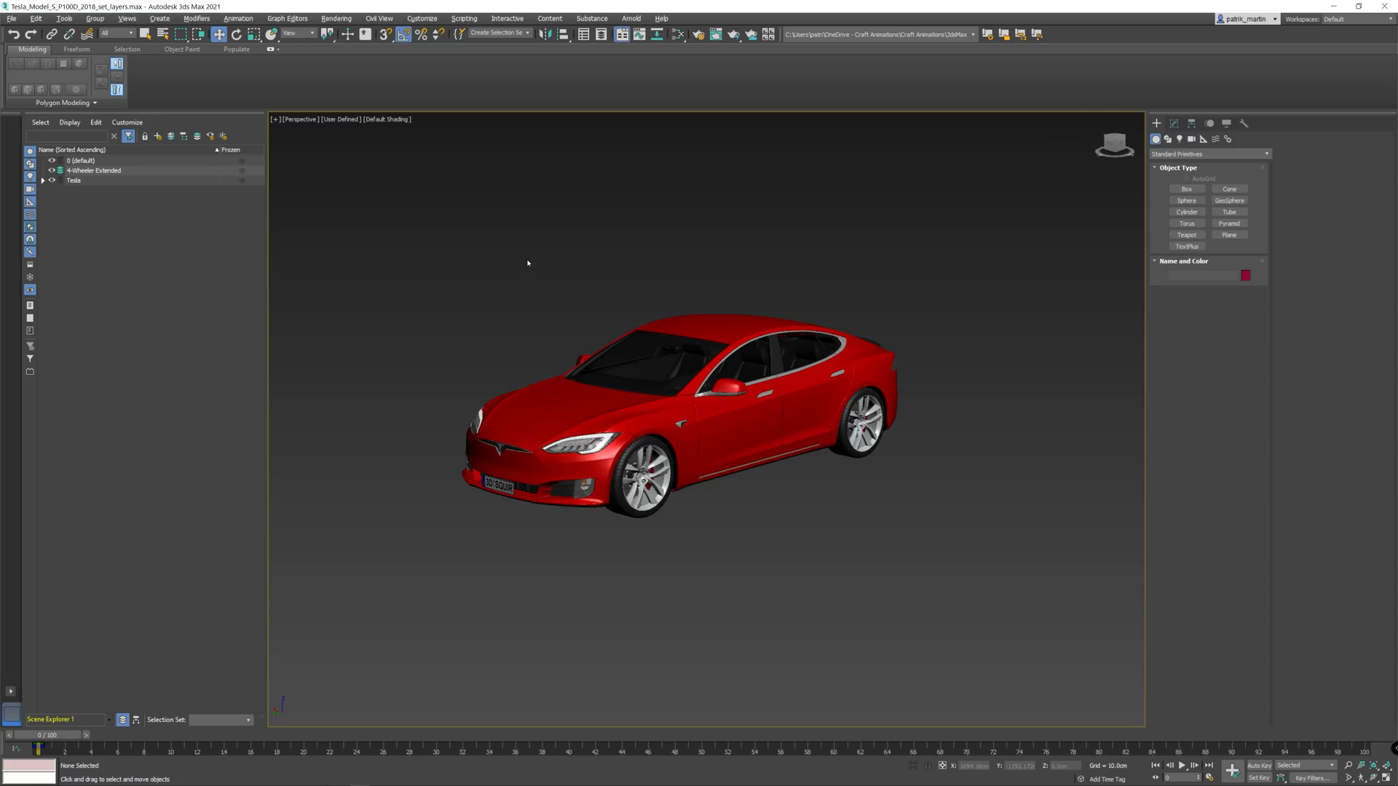
# Show the Utilities (hammer) tab in the Command Panel
pyautogui.click(1241, 123)
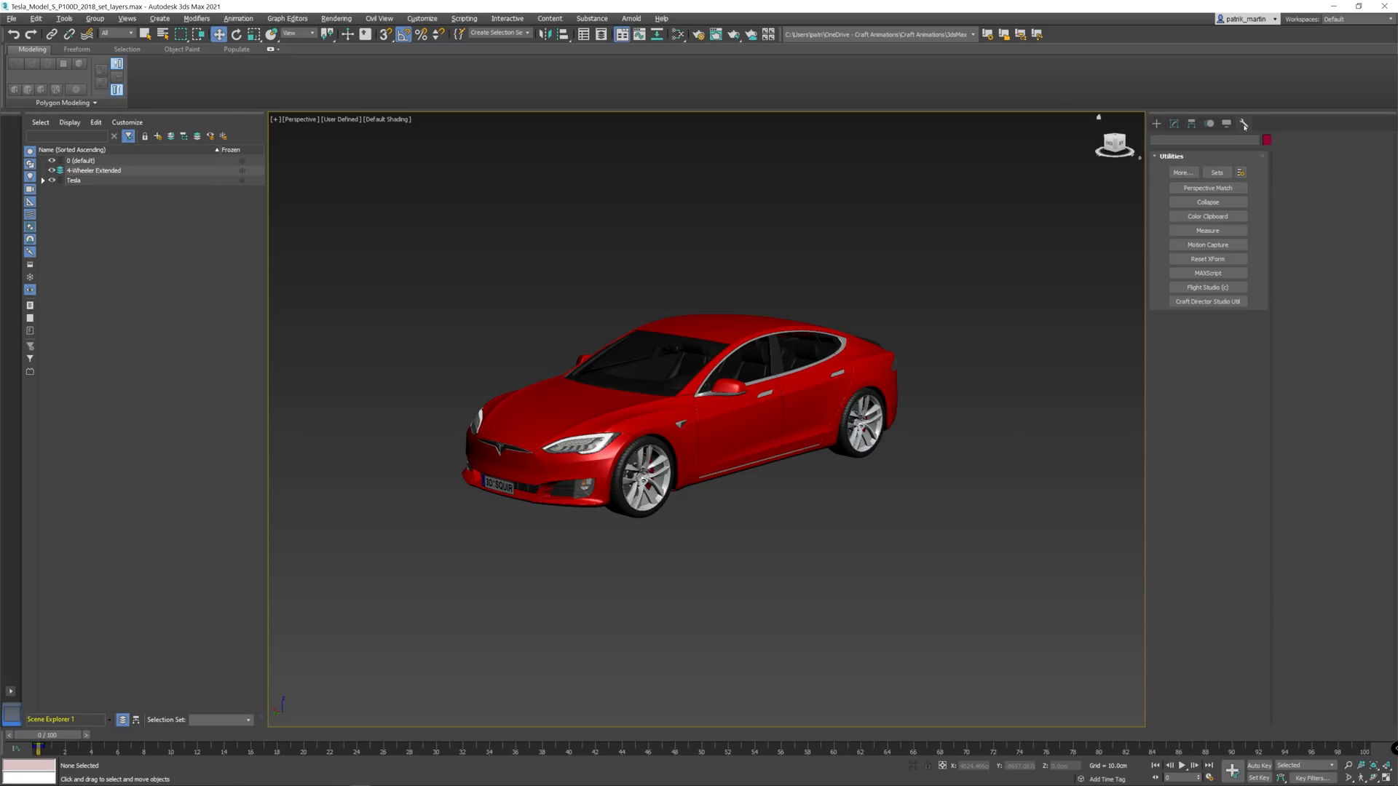
# Launch Craft Director Studio and align WheelRelocatorMesh_FL pivot-to-pivot with the front tire
pyautogui.click(1207, 302)
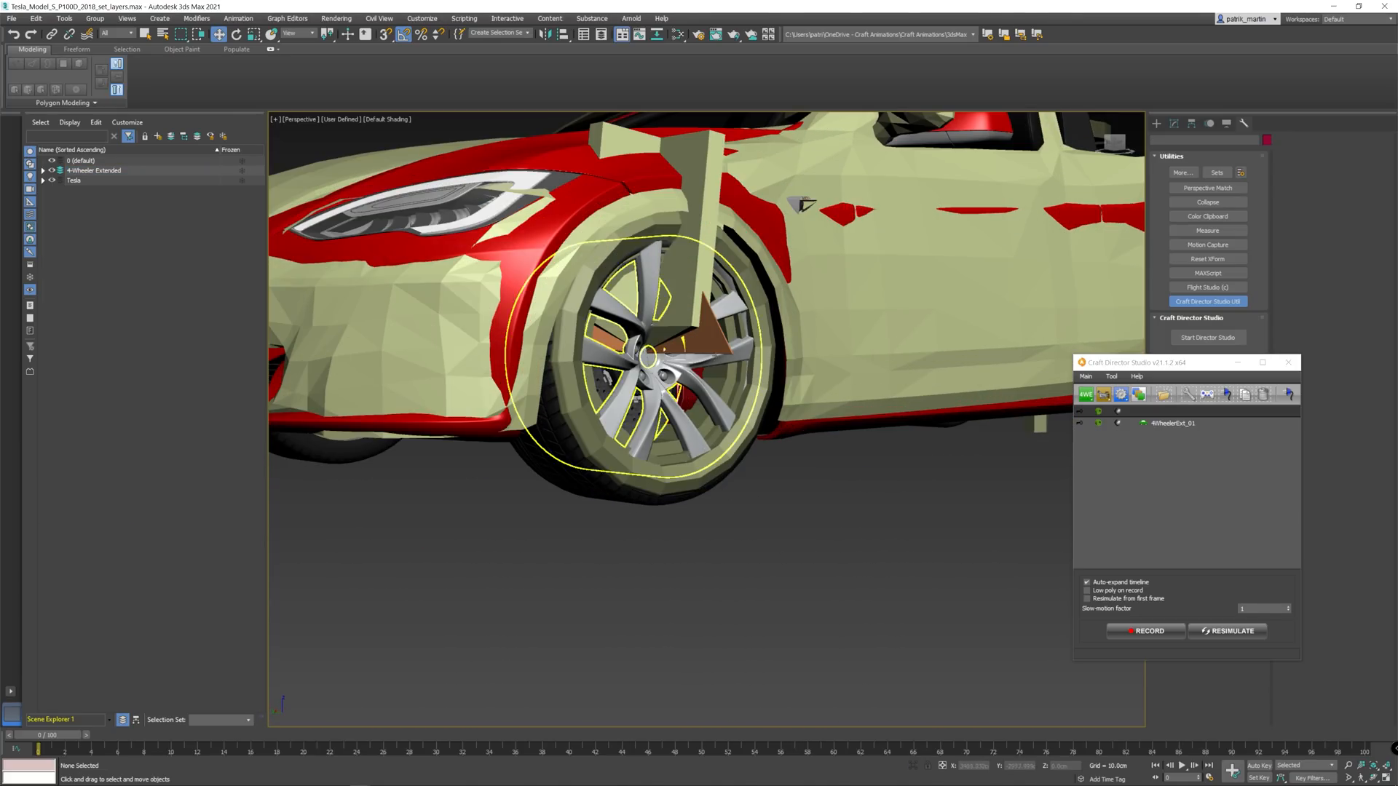
pyautogui.click(43, 170)
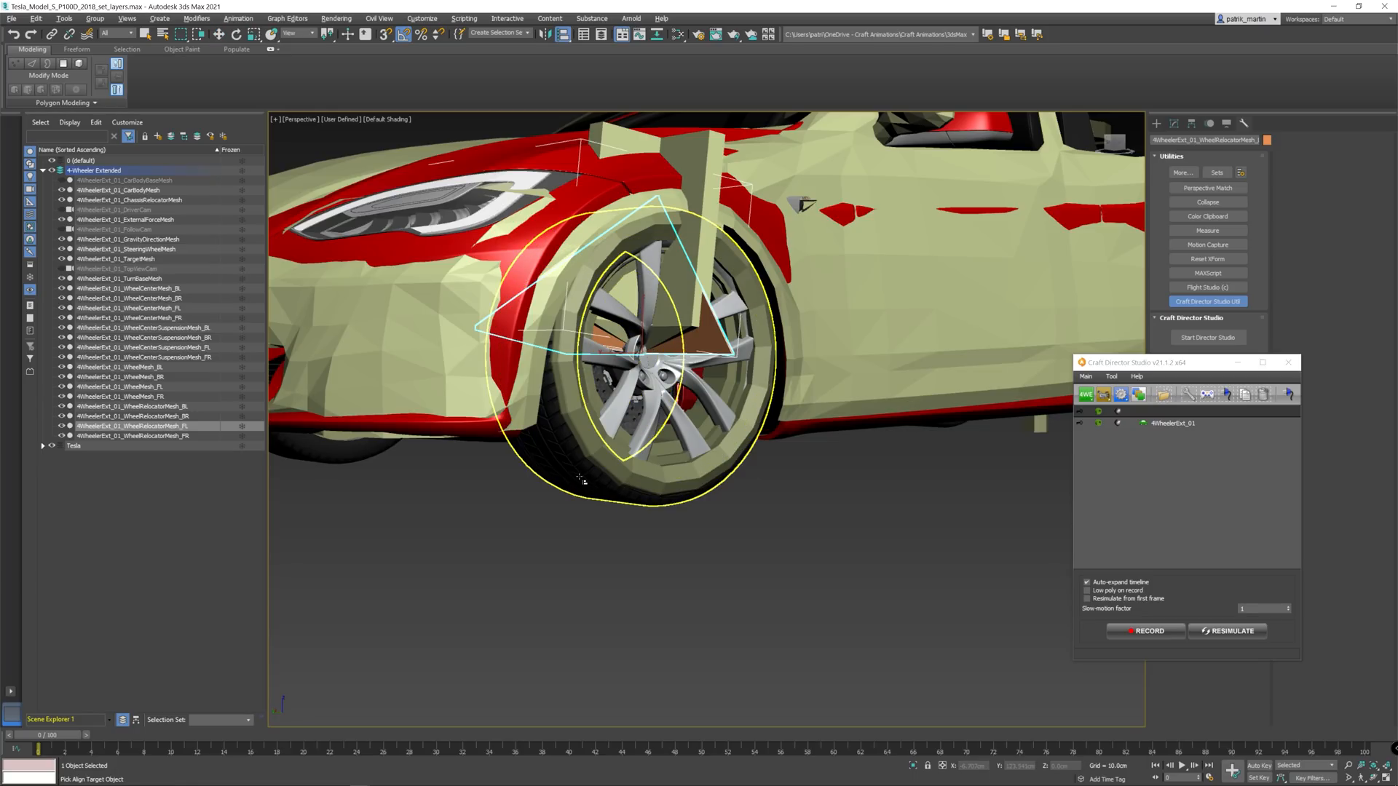
pyautogui.press('alt+a')
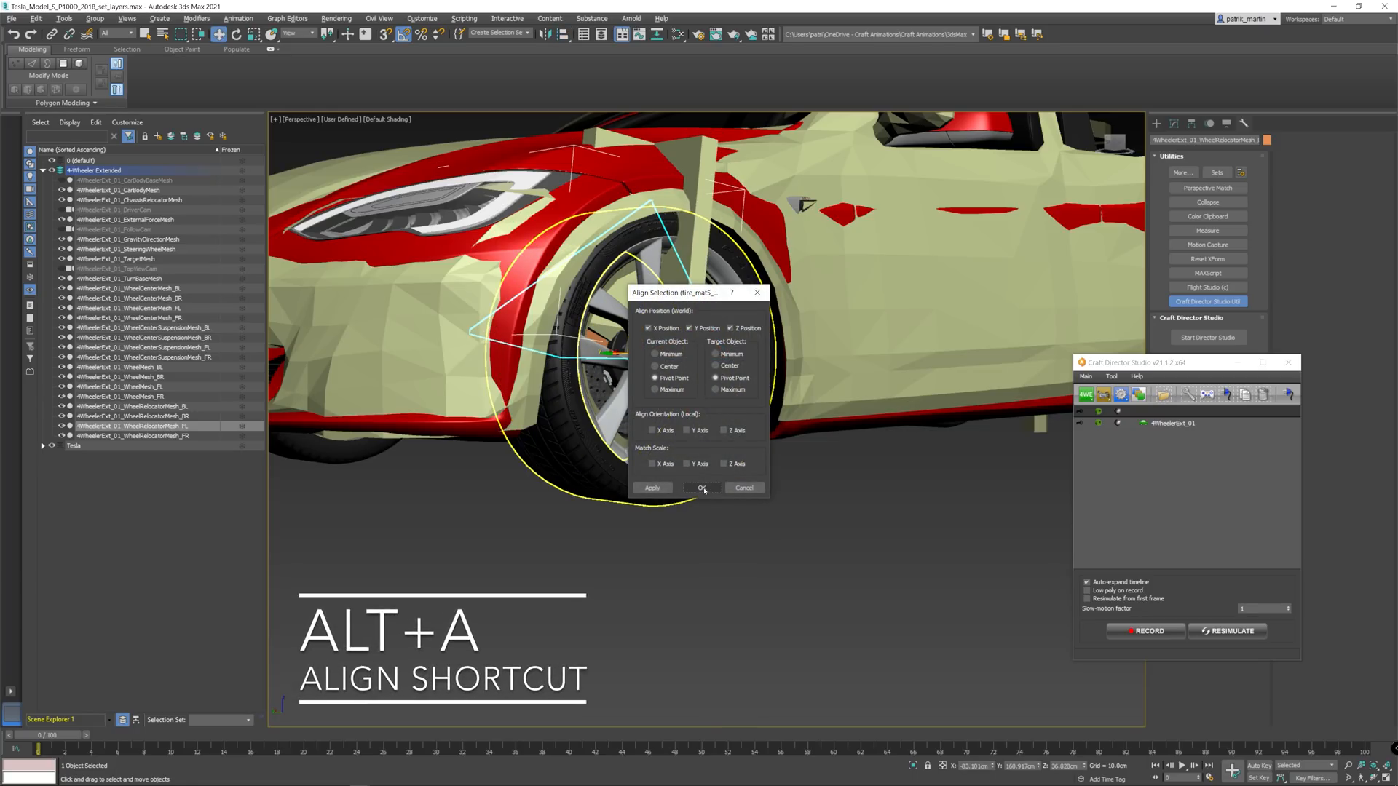
pyautogui.click(702, 488)
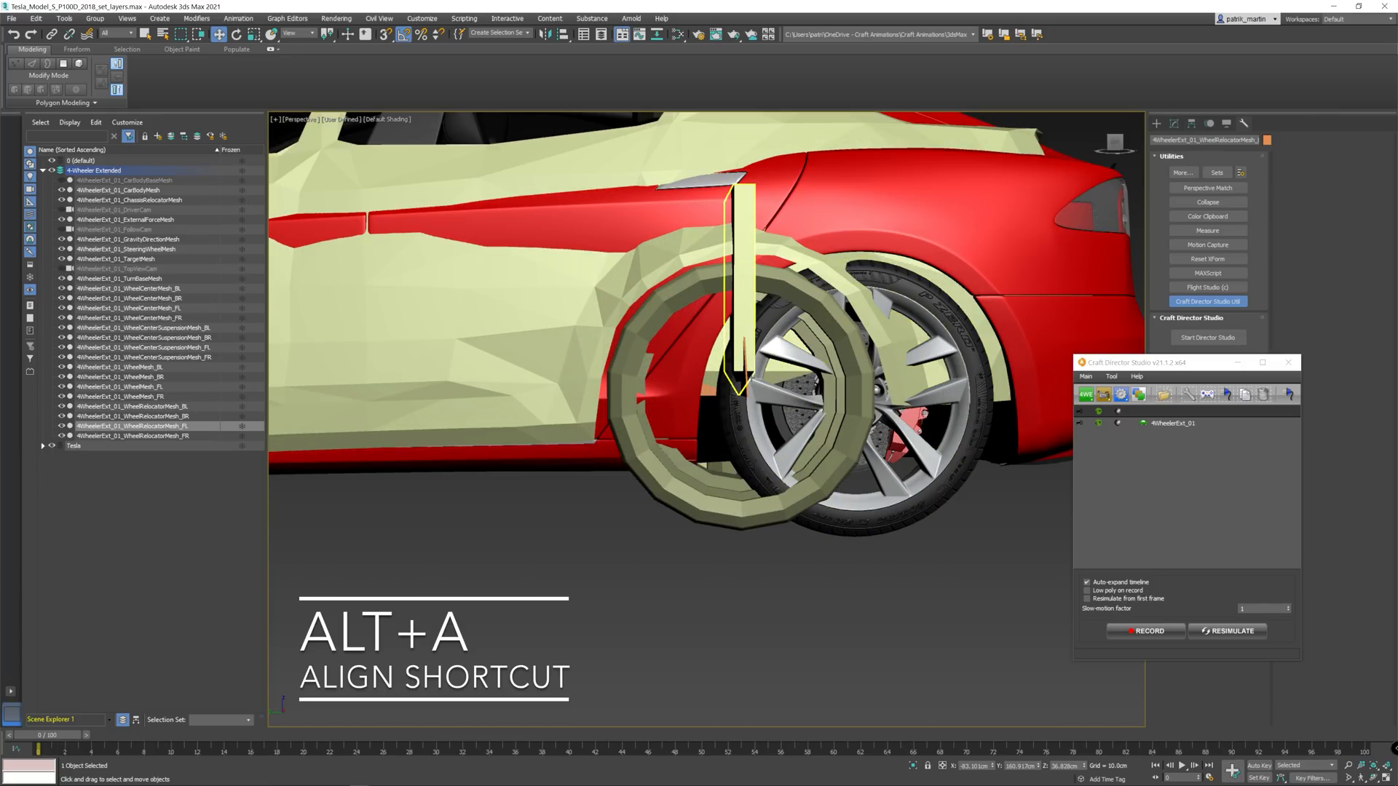
# Scale the four 4WheelerExt WheelMesh objects to the Tesla's tires and close Craft Director Studio
pyautogui.press('alt+a')
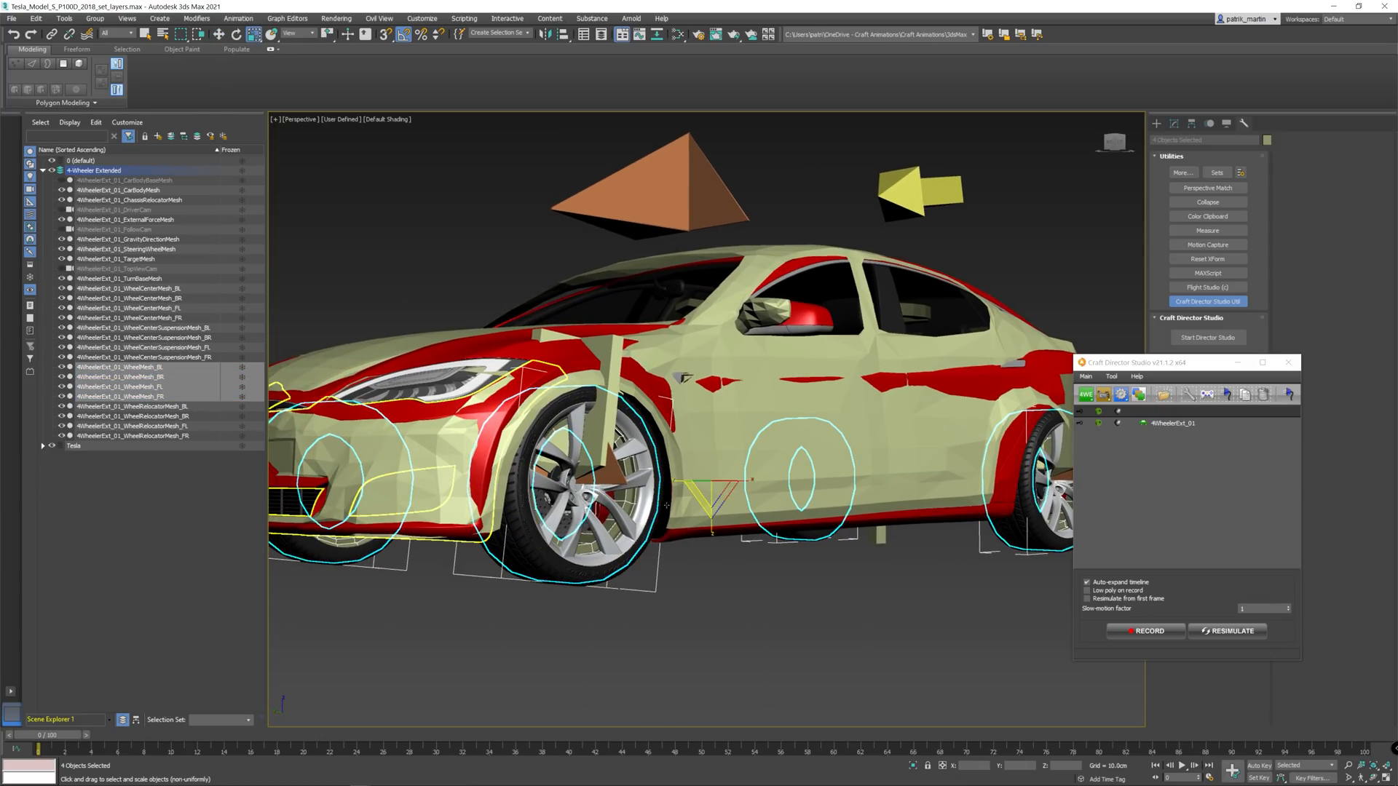
pyautogui.click(294, 32)
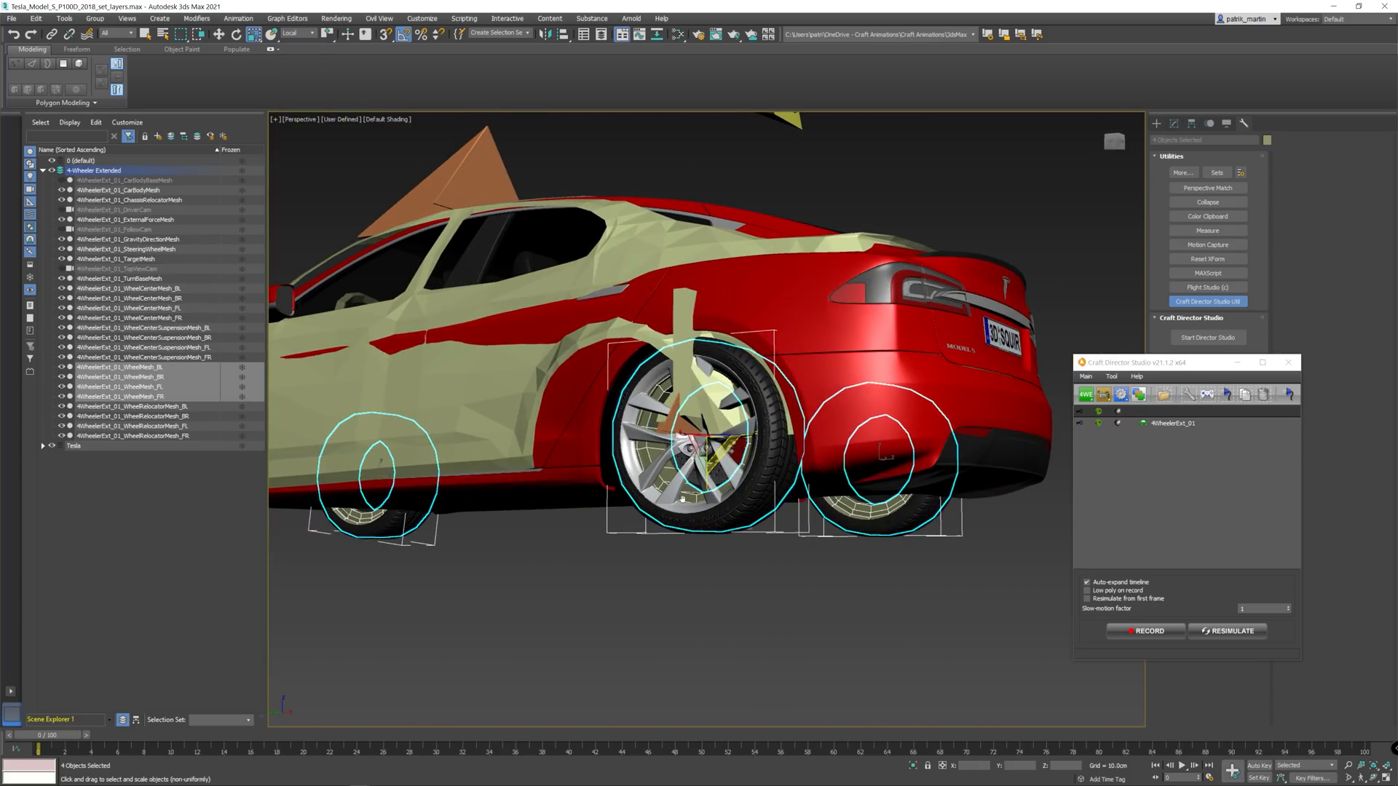
pyautogui.scroll(3)
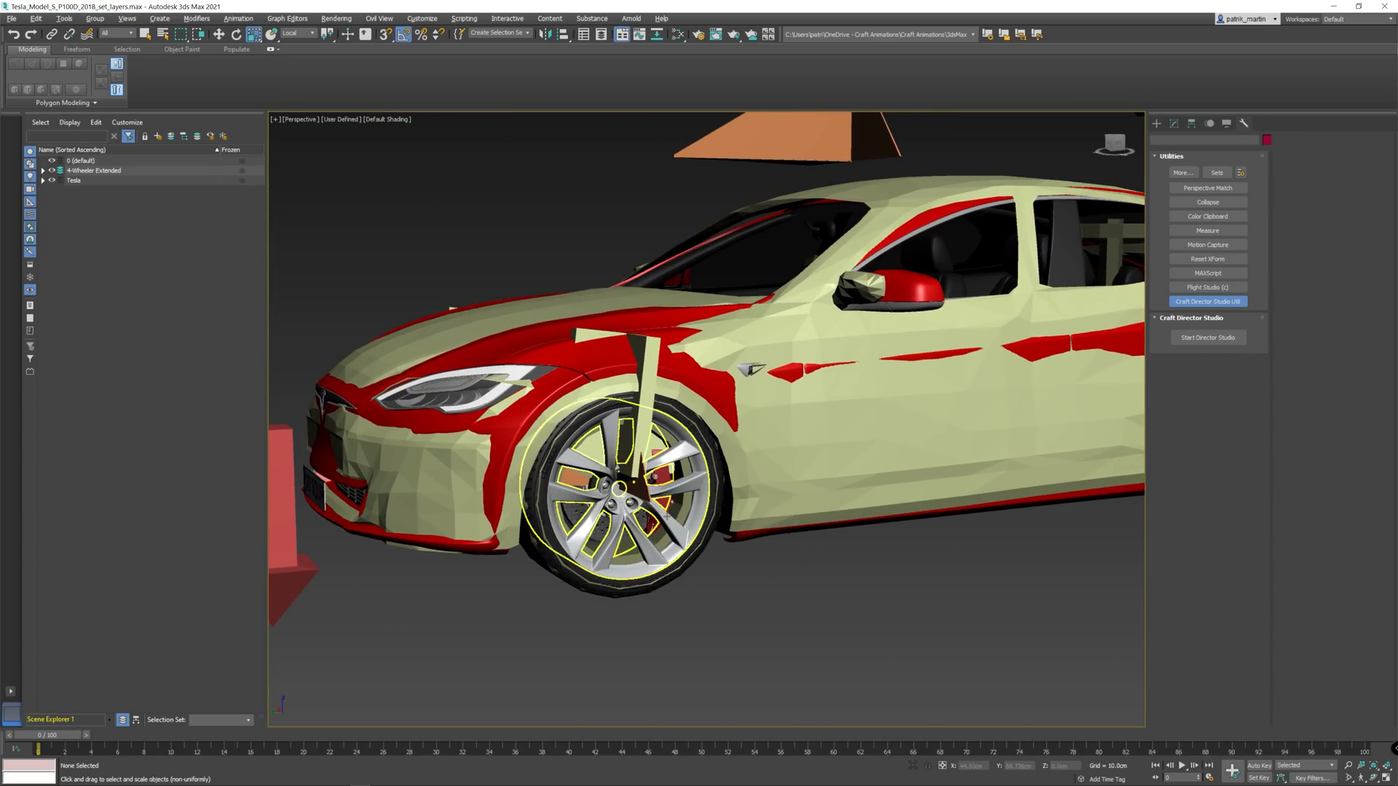
# Expand the Tesla hierarchy and link-constrain the left front wheel parts to the rig
pyautogui.click(98, 210)
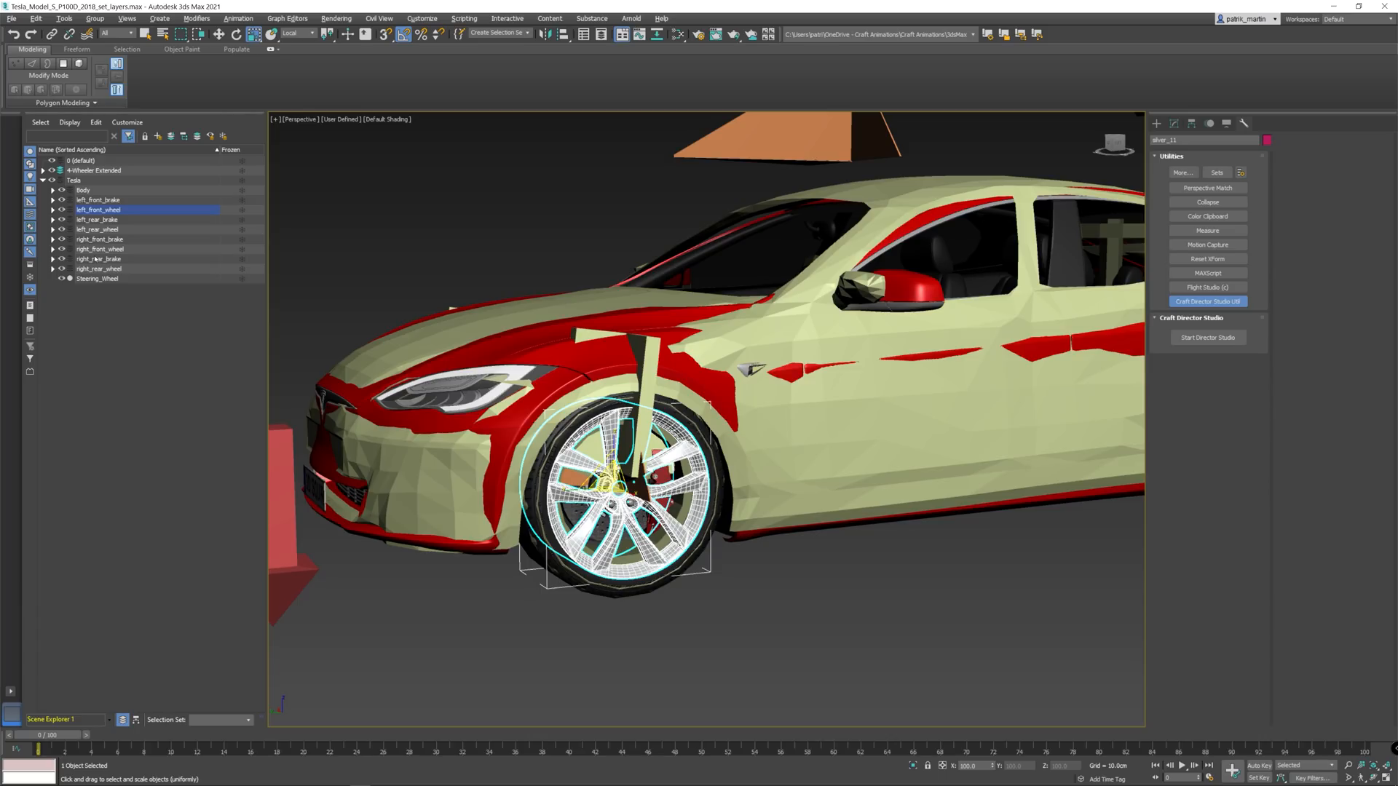
pyautogui.click(52, 210)
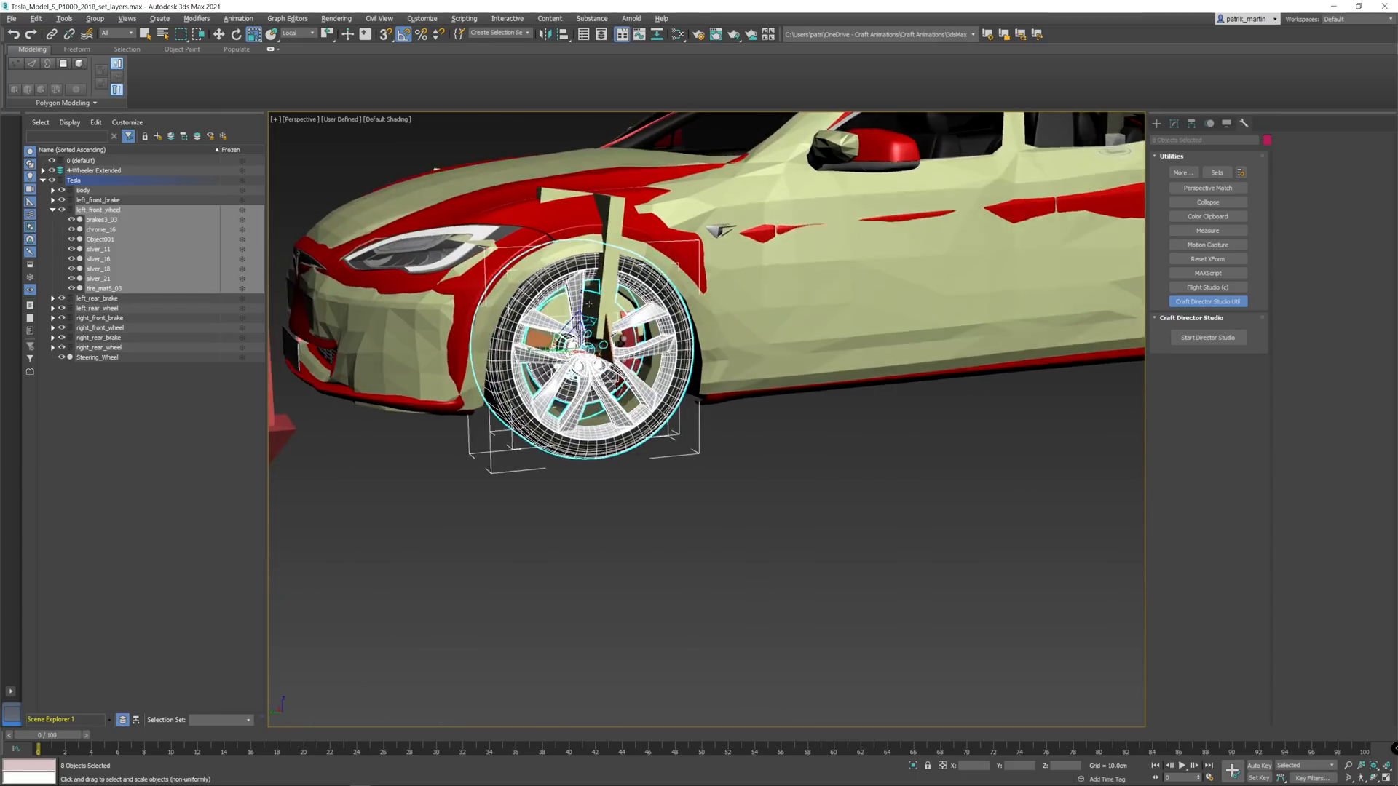
pyautogui.click(238, 17)
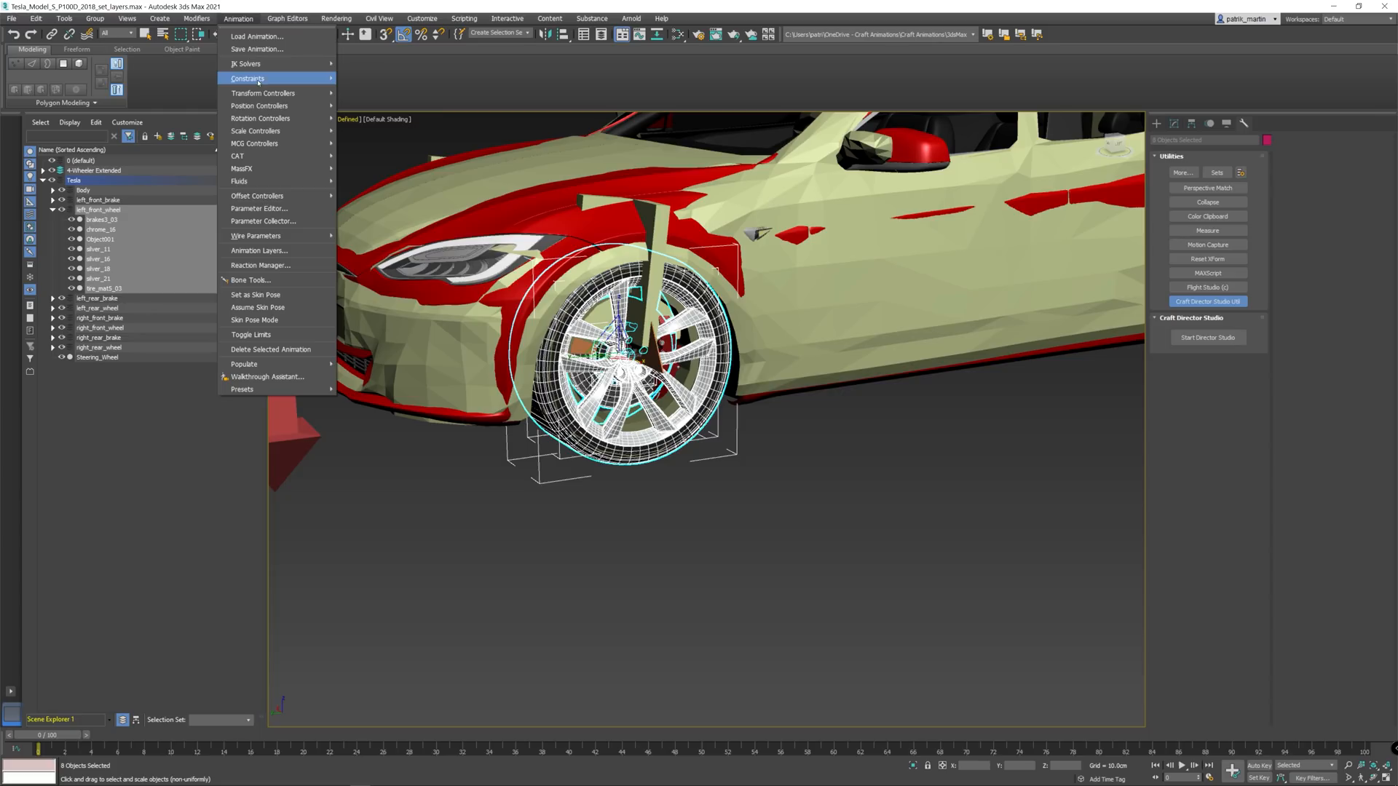
pyautogui.moveTo(248, 78)
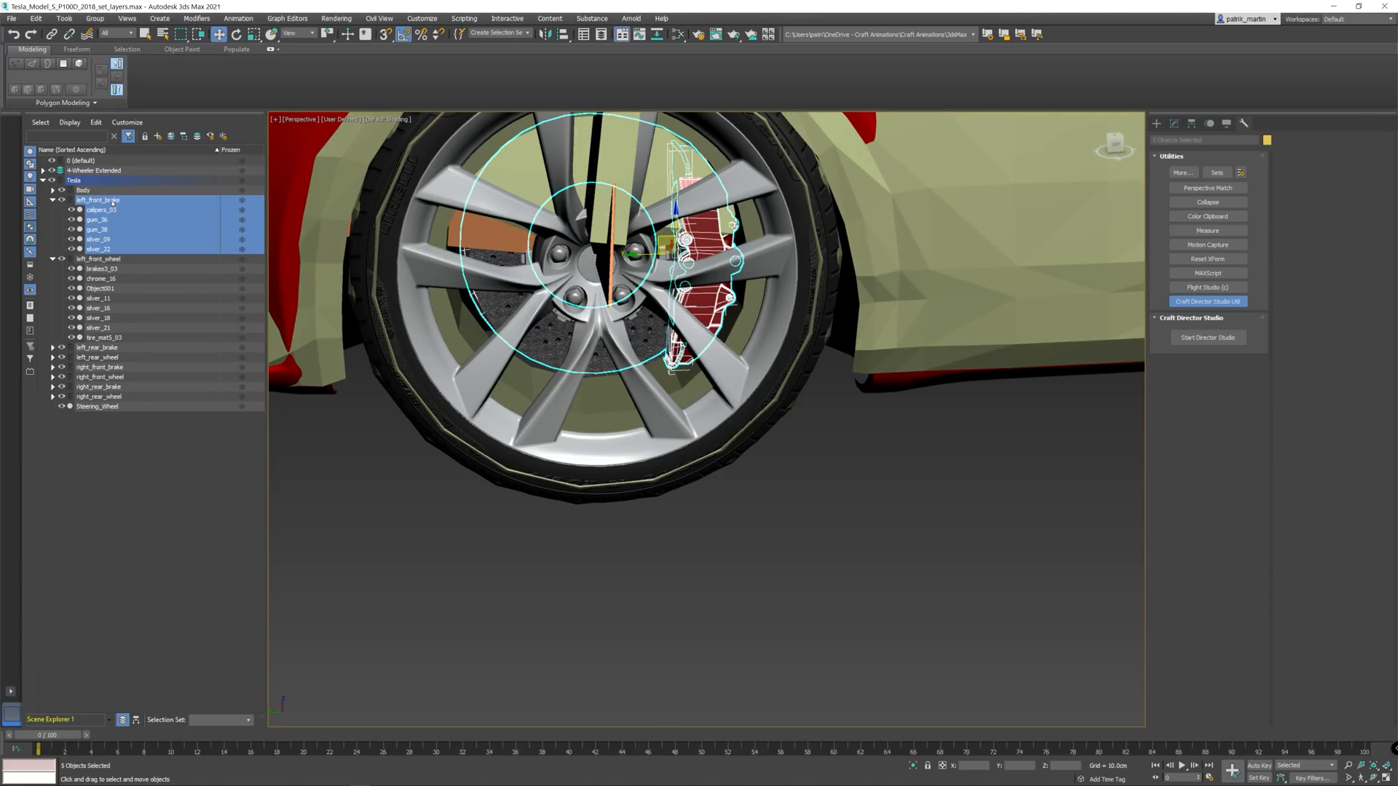
# Select the left rear brake and wheel parts for linking to the rig
pyautogui.click(238, 19)
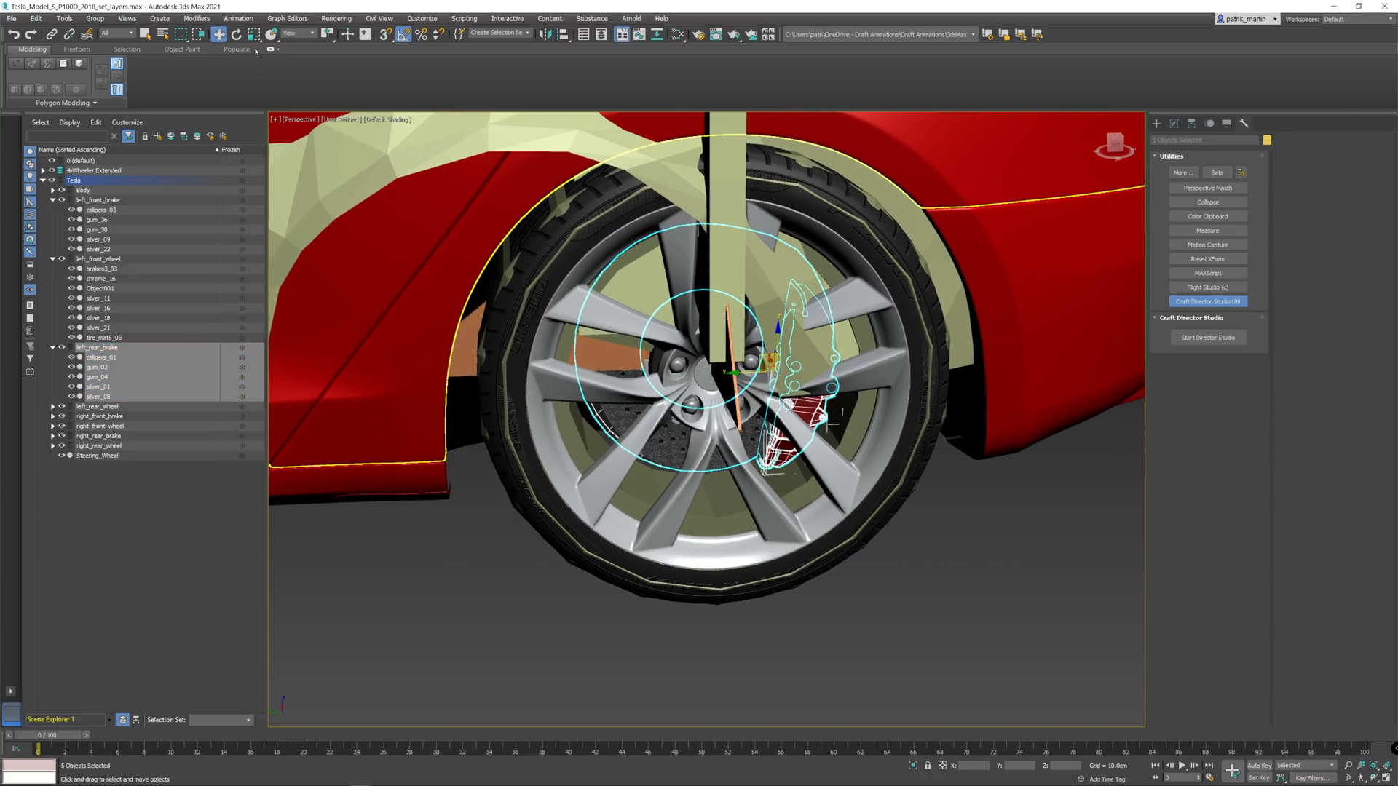
pyautogui.click(237, 17)
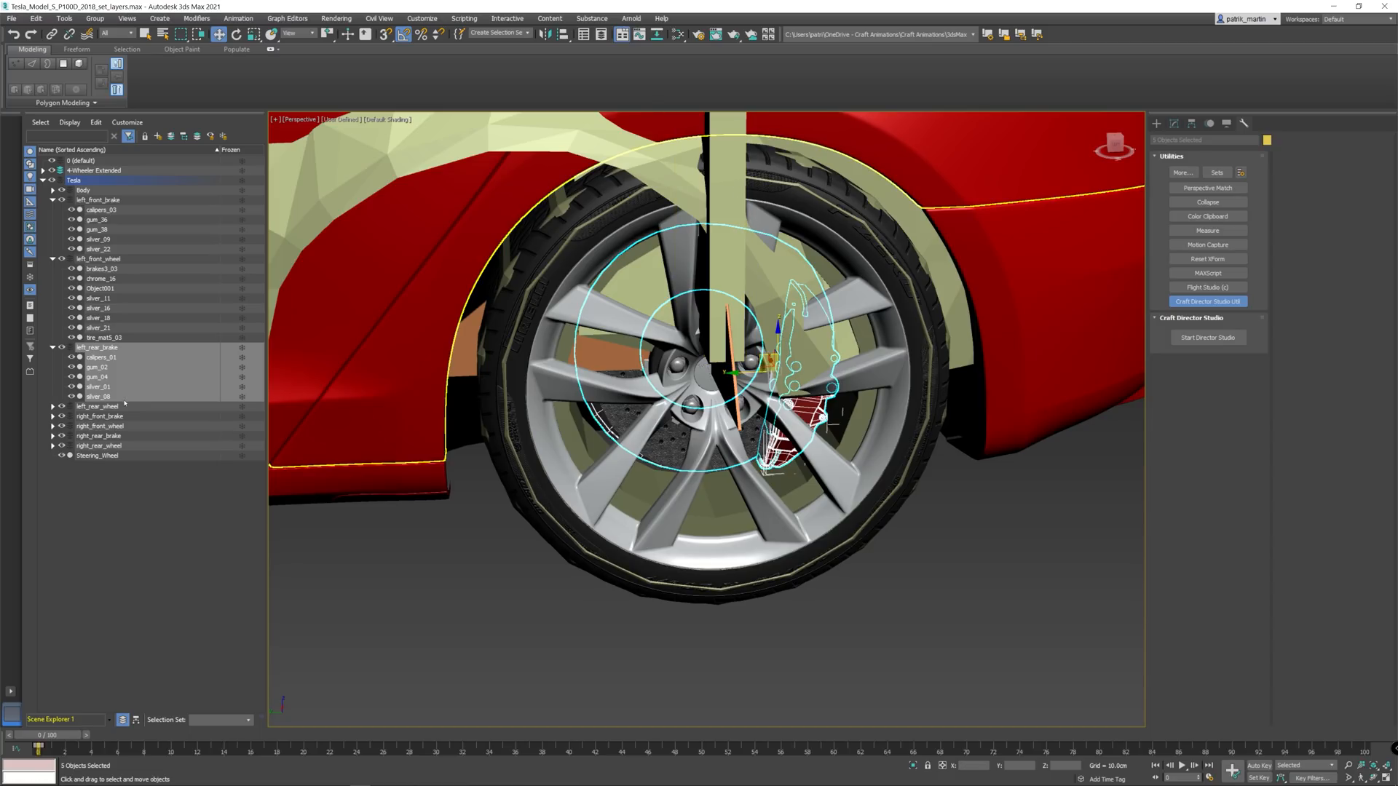
pyautogui.click(98, 406)
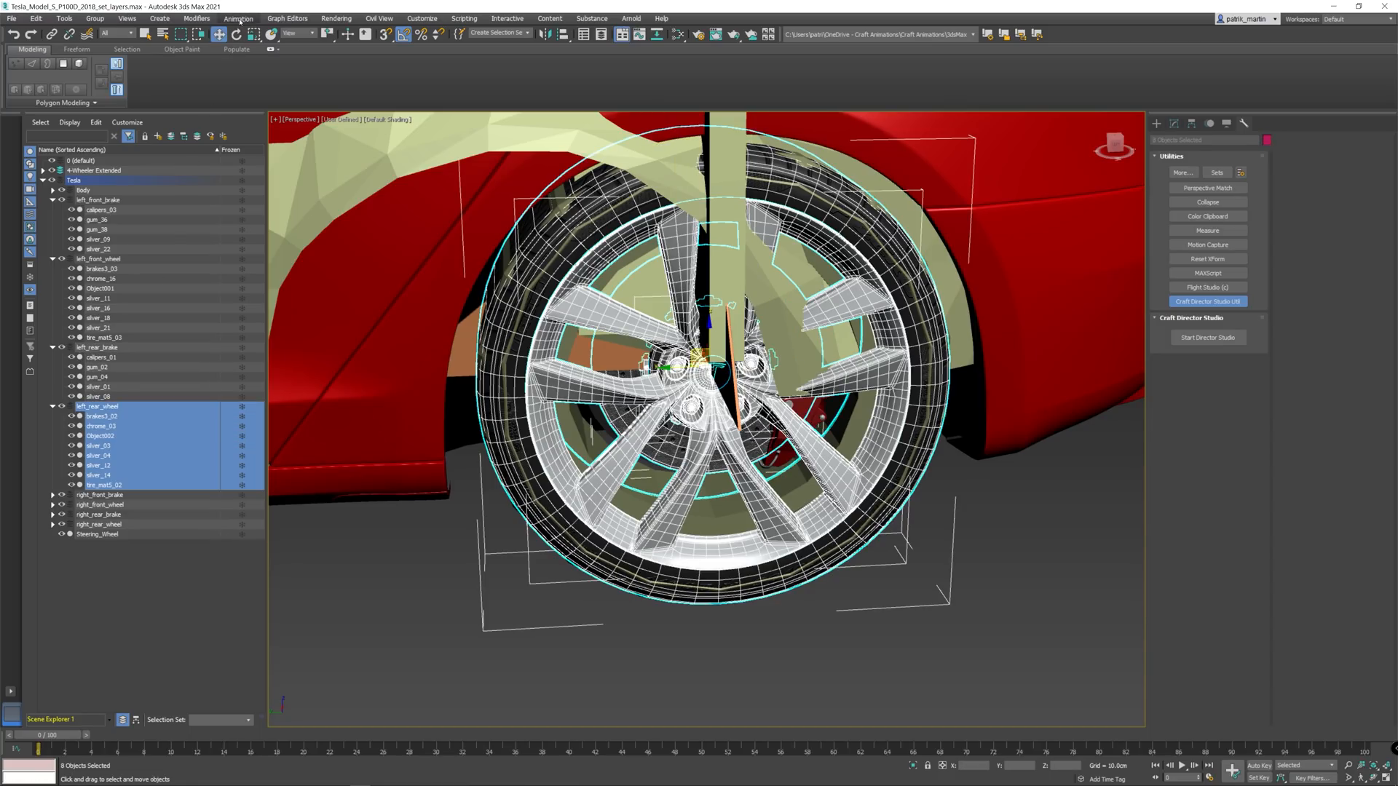
# Link Constraint the left rear and right rear wheel parts to the rig
pyautogui.click(238, 18)
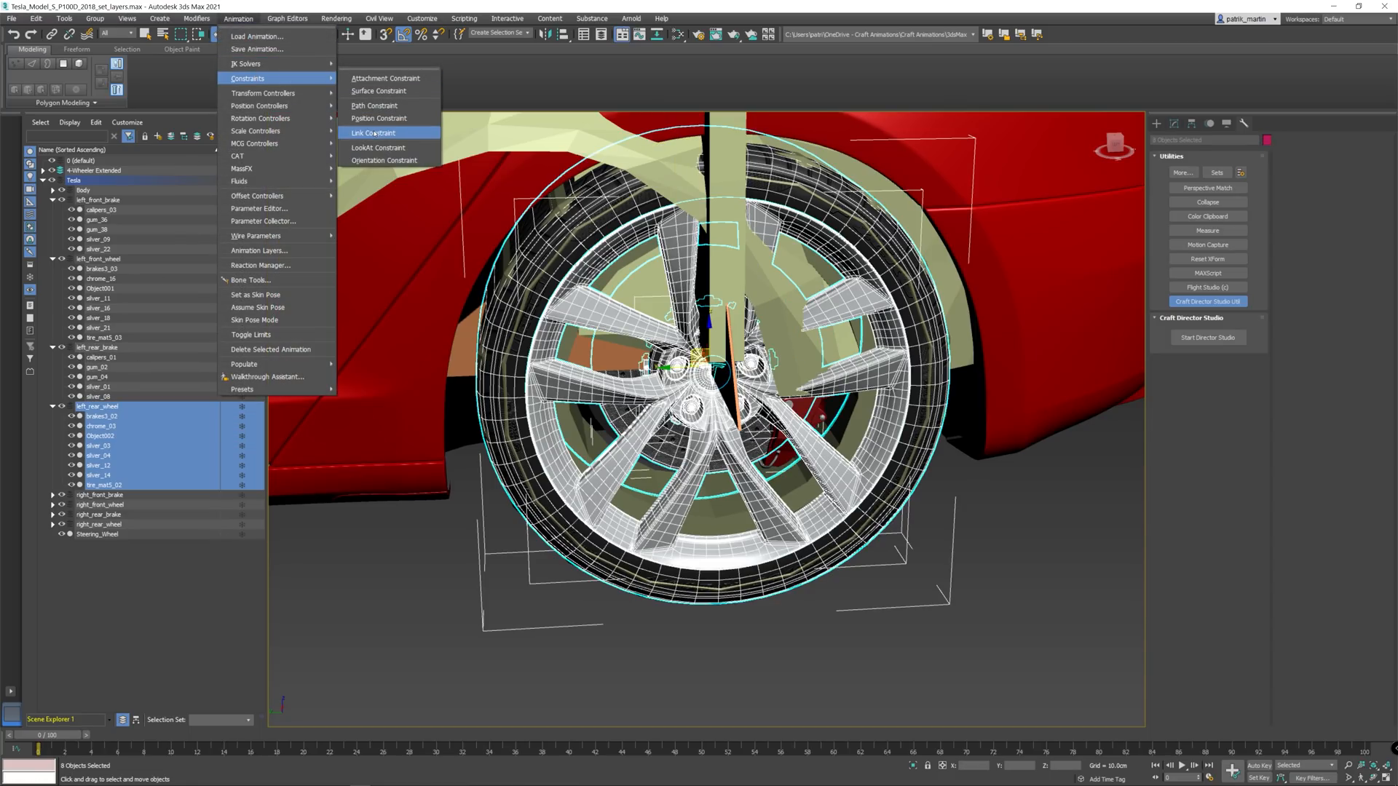
pyautogui.click(372, 132)
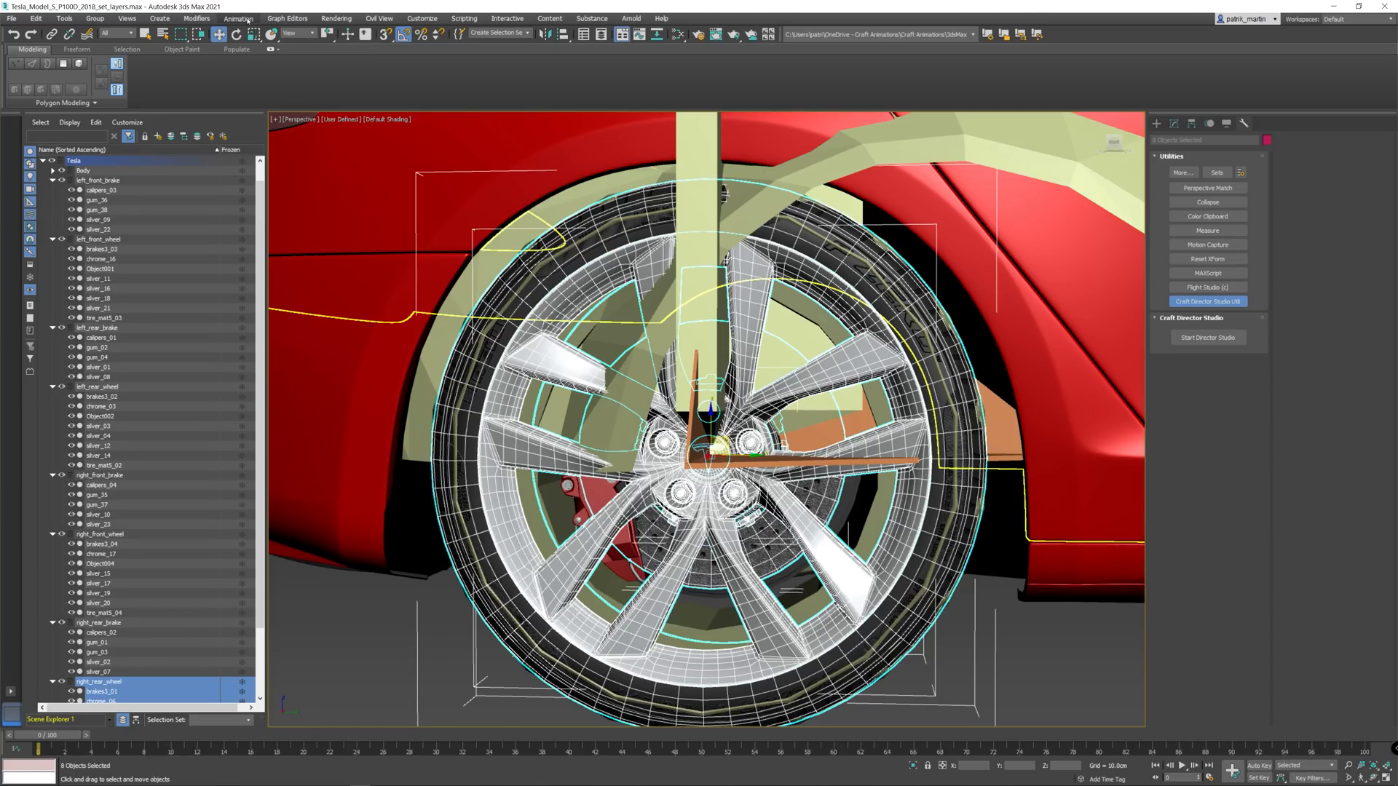
pyautogui.click(238, 18)
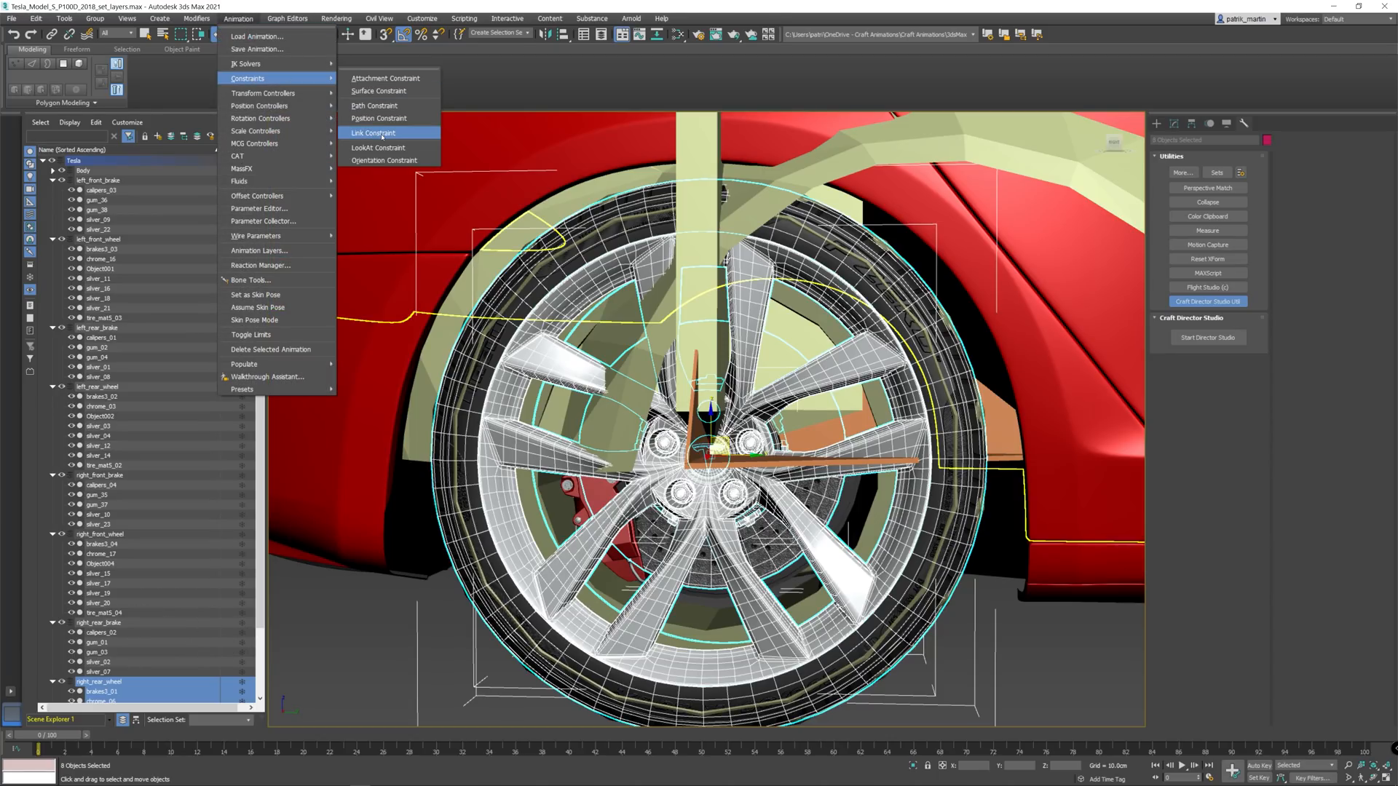
pyautogui.click(373, 132)
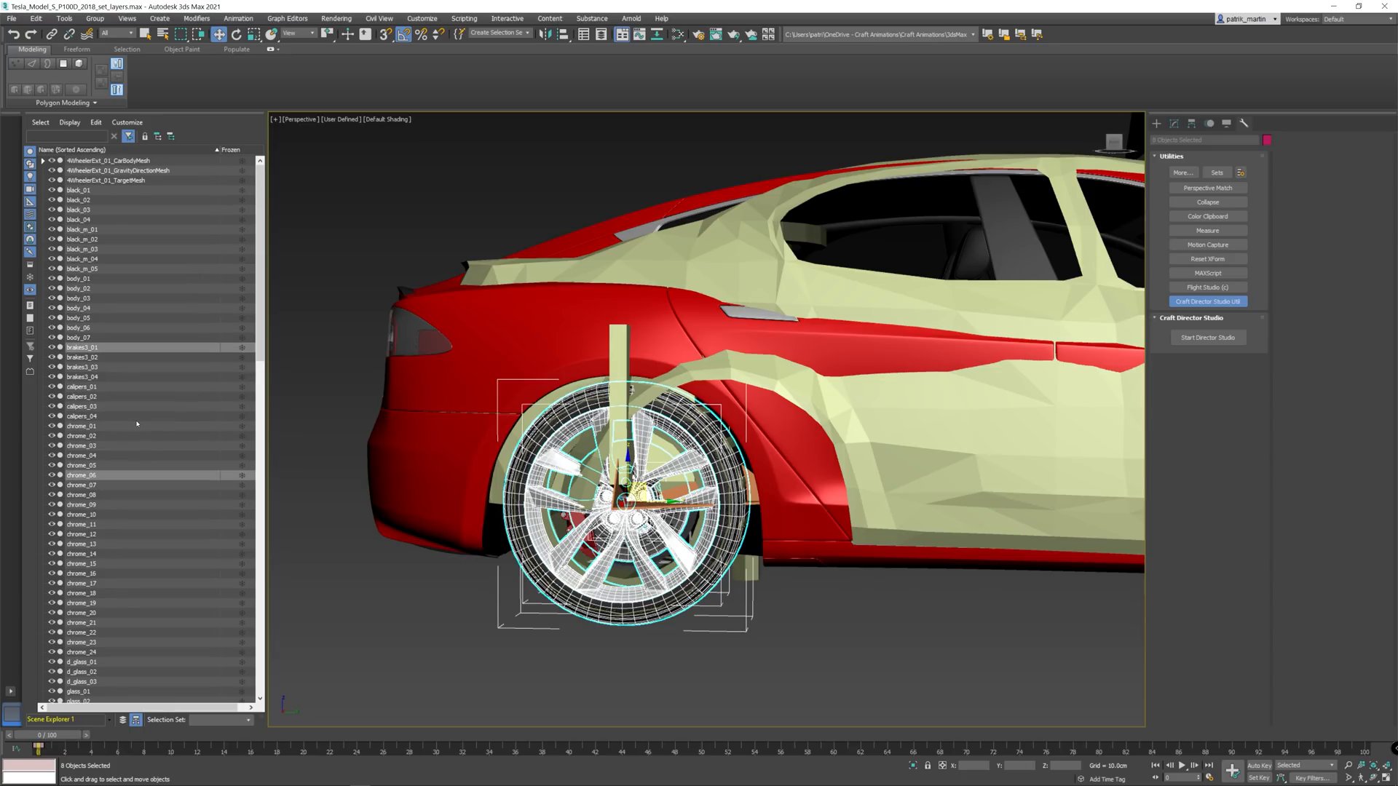
pyautogui.scroll(-3)
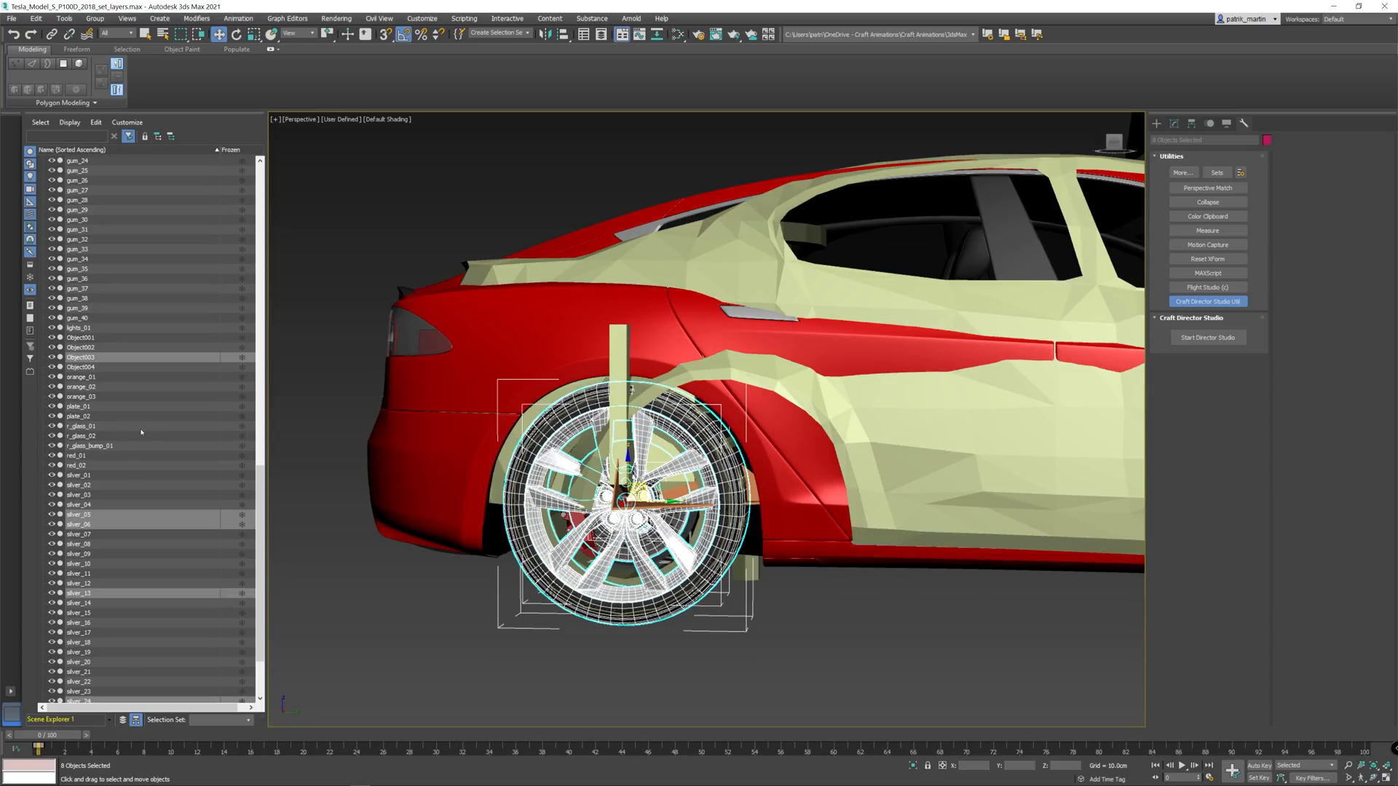
pyautogui.moveTo(131, 632)
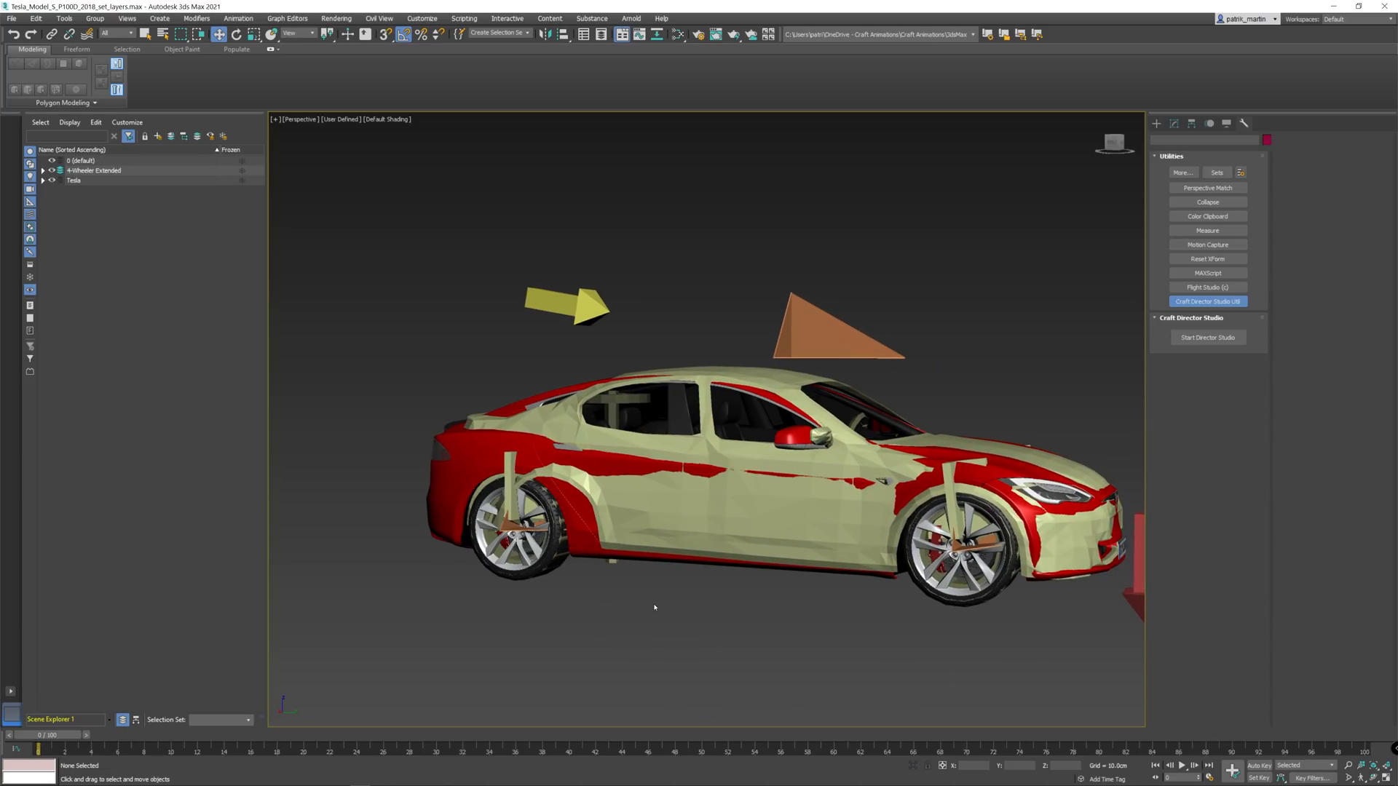
# Expand the Tesla layer and select the 92 objects in its Body sublayer
pyautogui.click(98, 298)
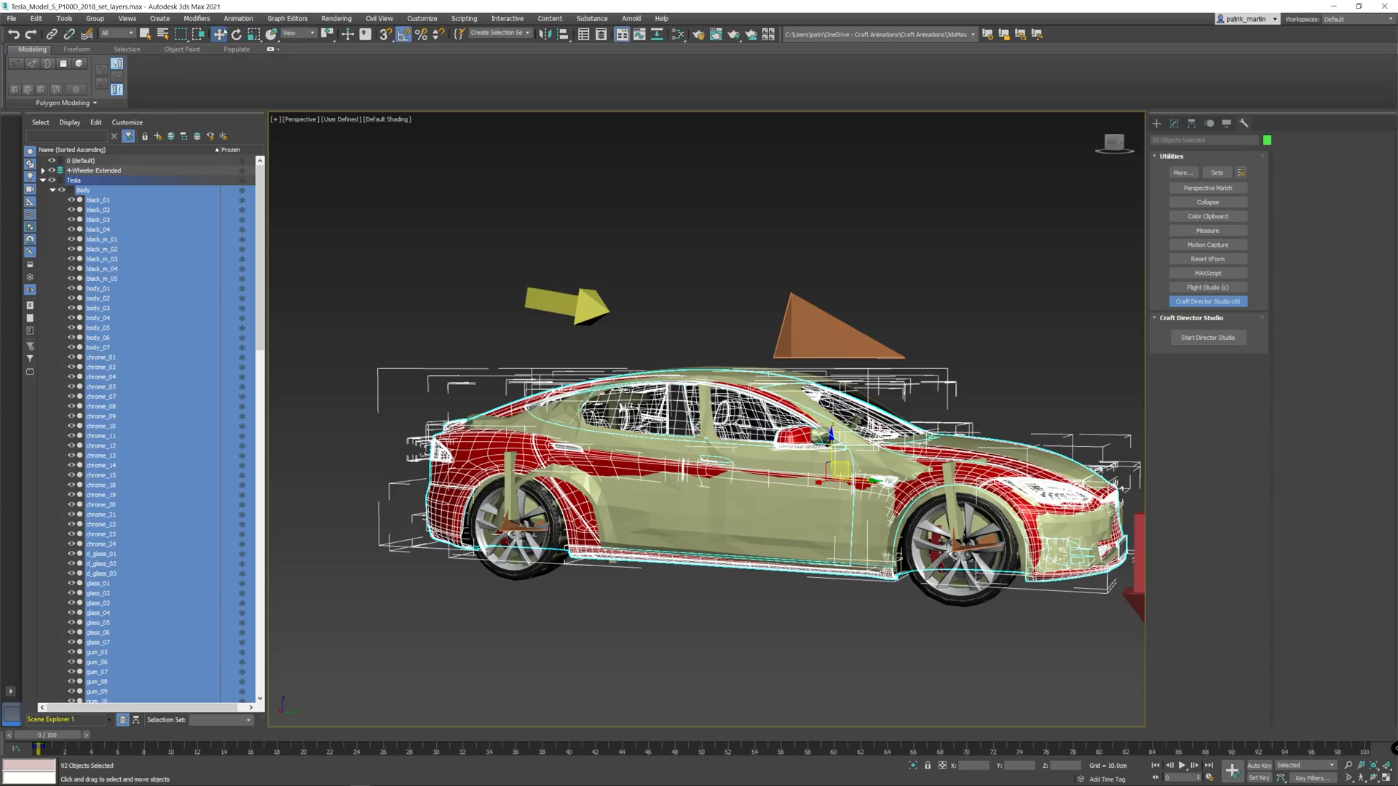
pyautogui.click(237, 18)
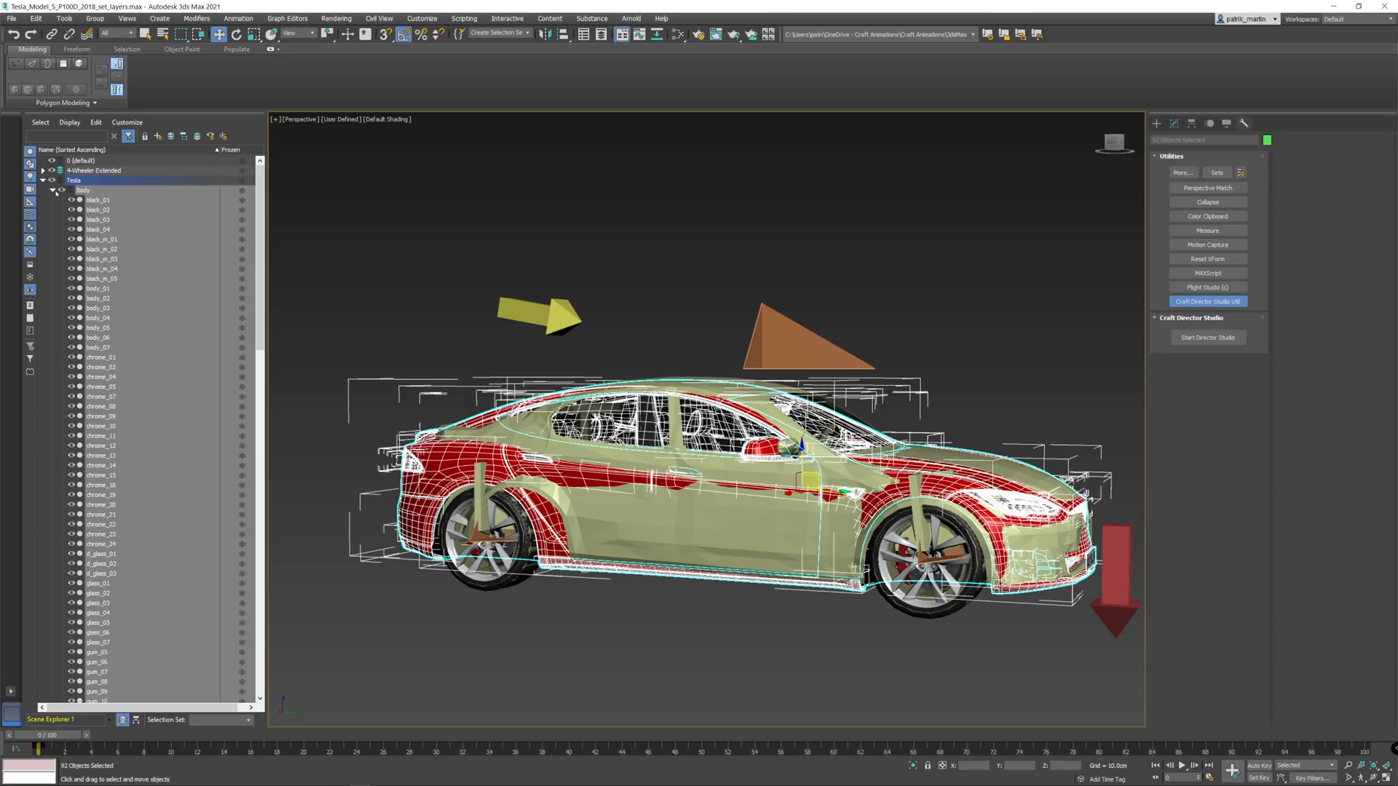
pyautogui.click(52, 190)
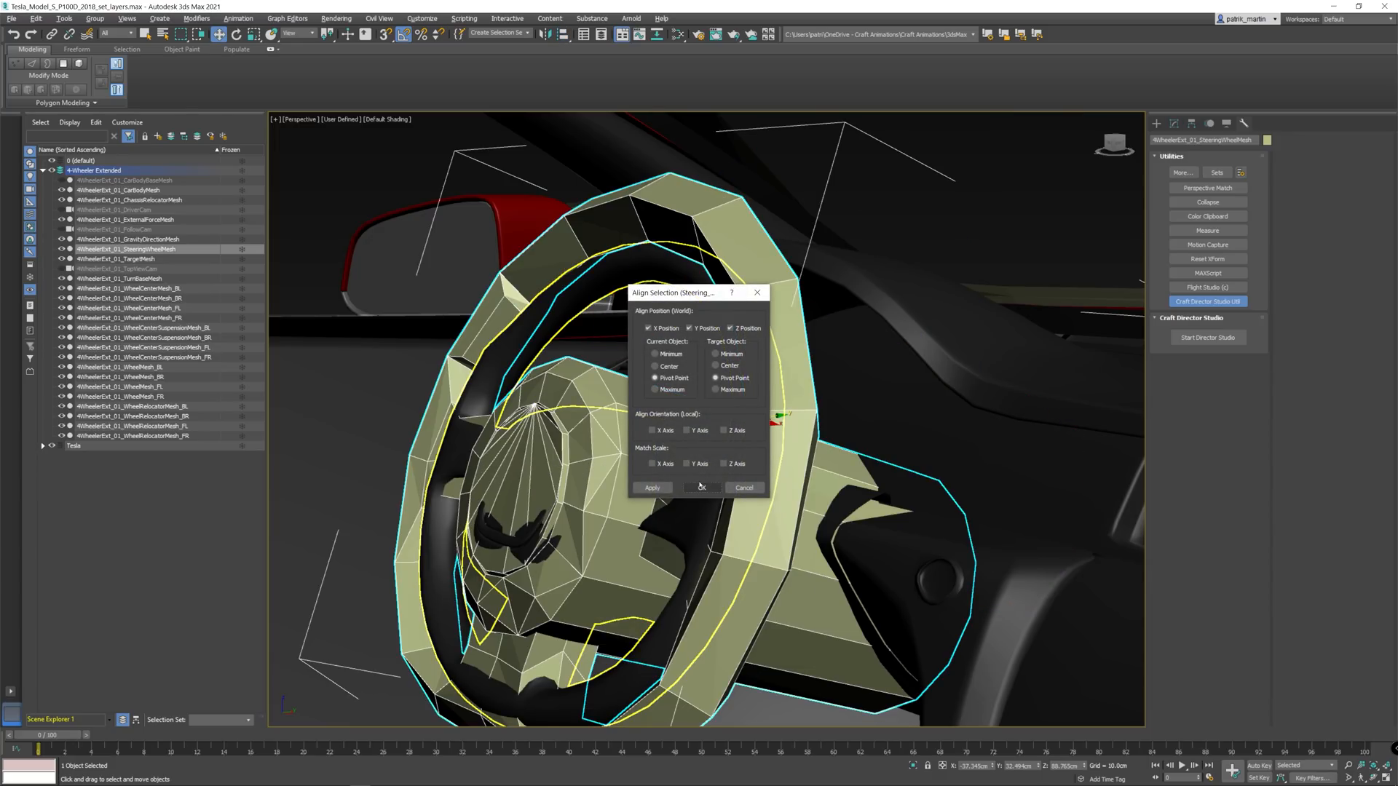
# Align the steering wheel mesh pivot-to-pivot and save the scene as _rigged.max
pyautogui.click(743, 488)
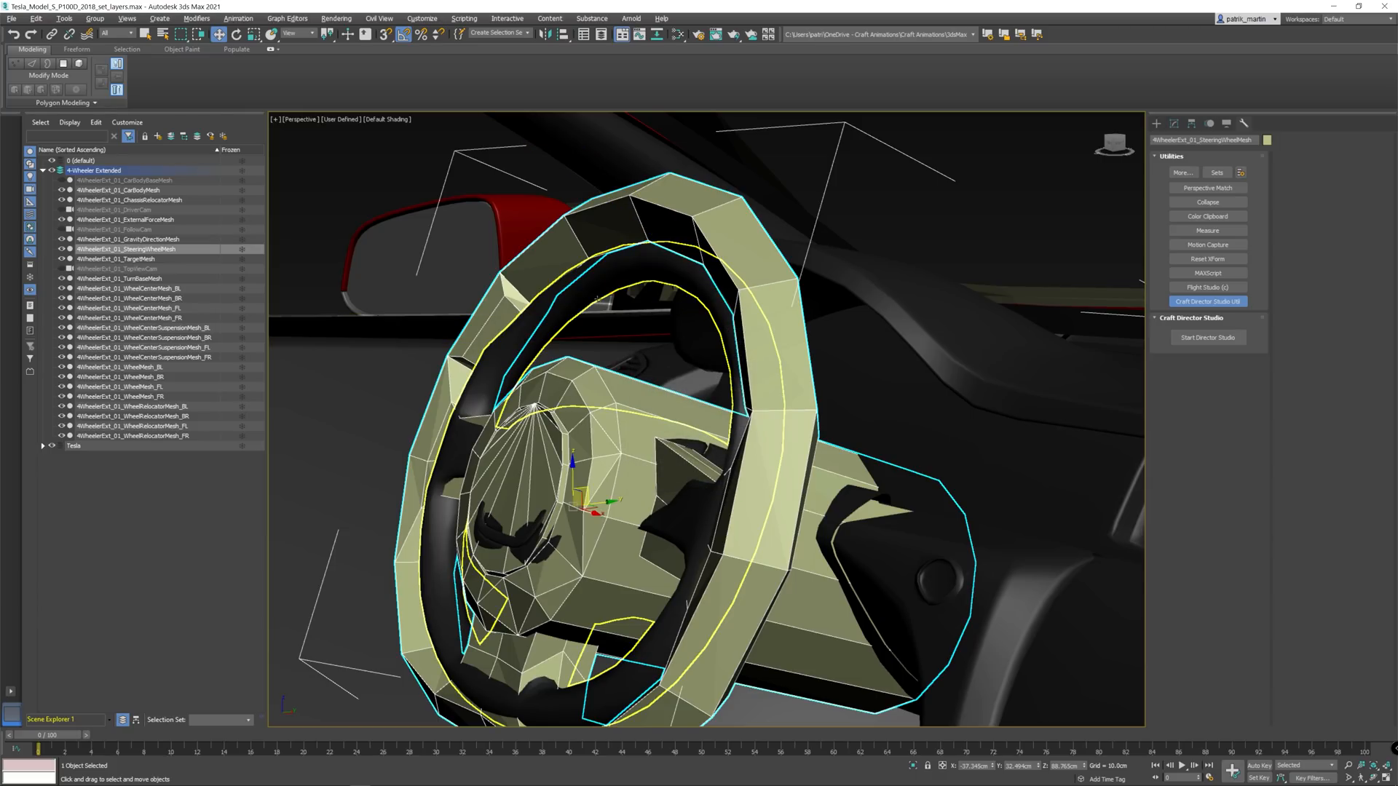
pyautogui.click(238, 18)
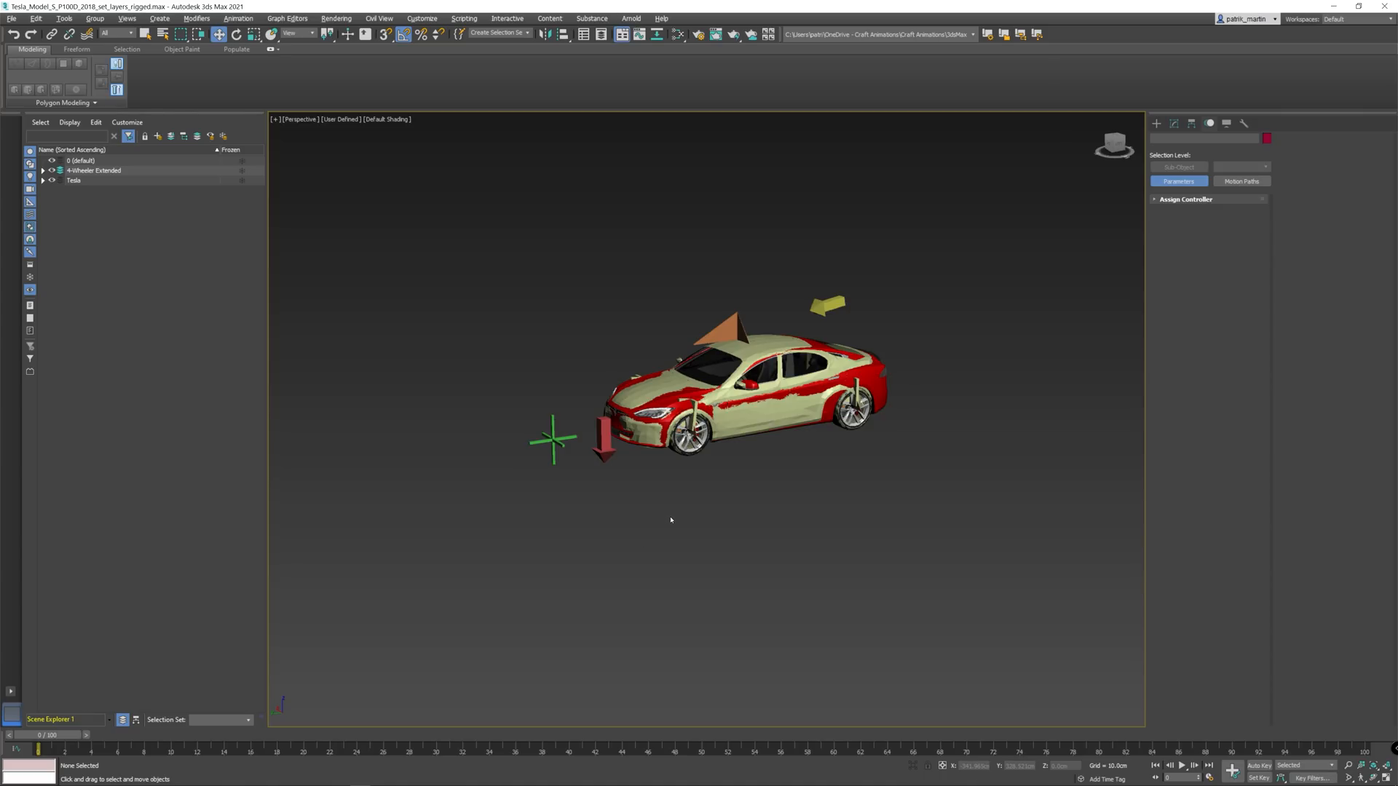
pyautogui.moveTo(544, 605)
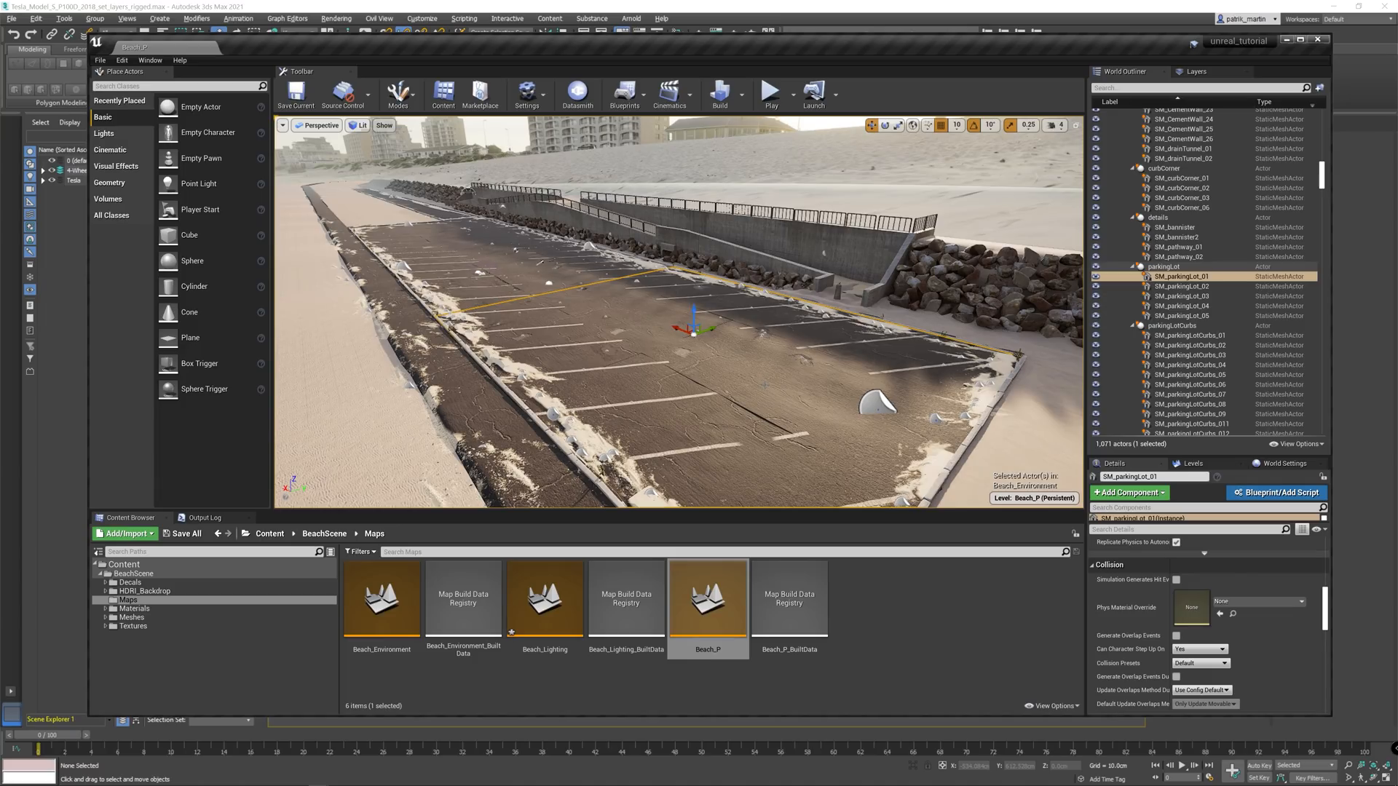
# Export SM_parkingLot_01–03 with Export Selected to Beach_P.fbx in Maps
pyautogui.click(1180, 286)
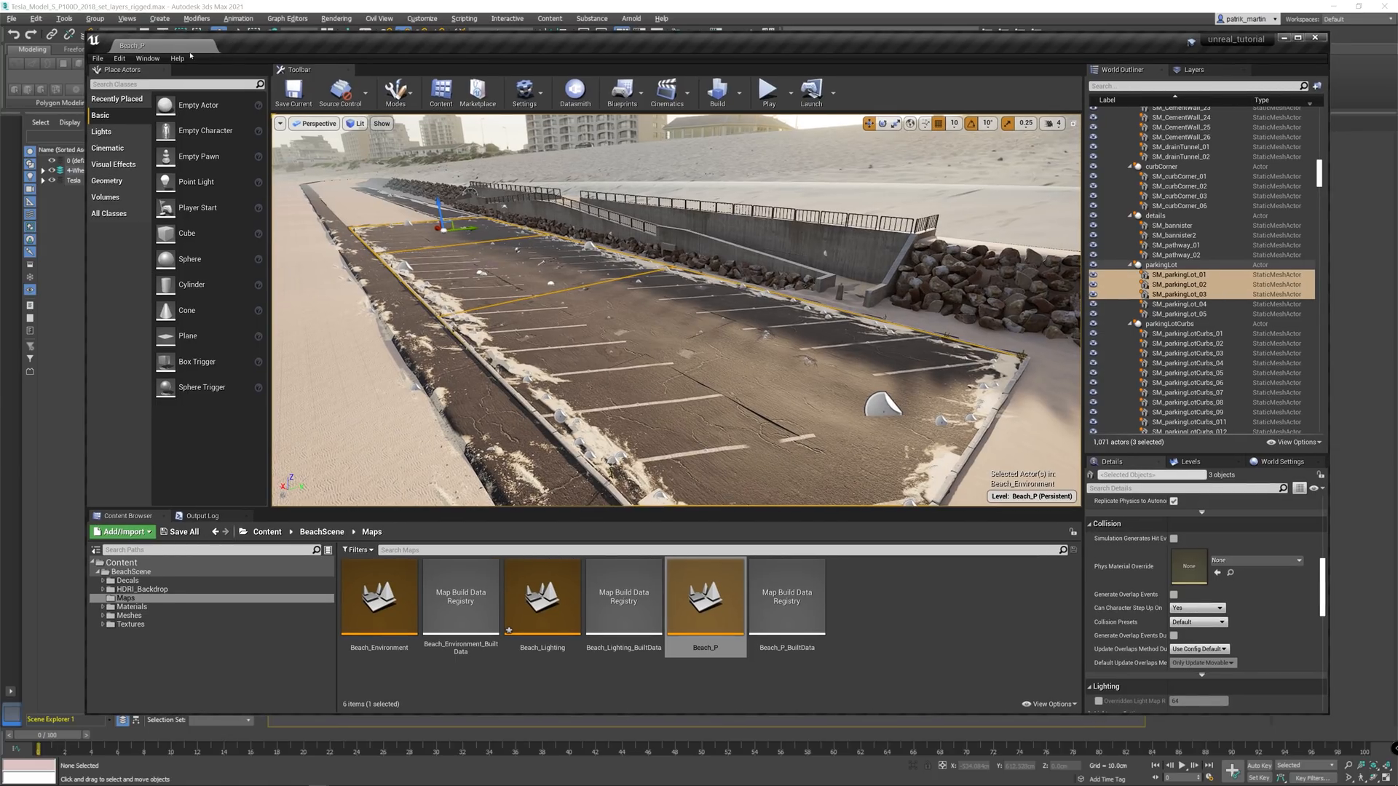
pyautogui.click(97, 59)
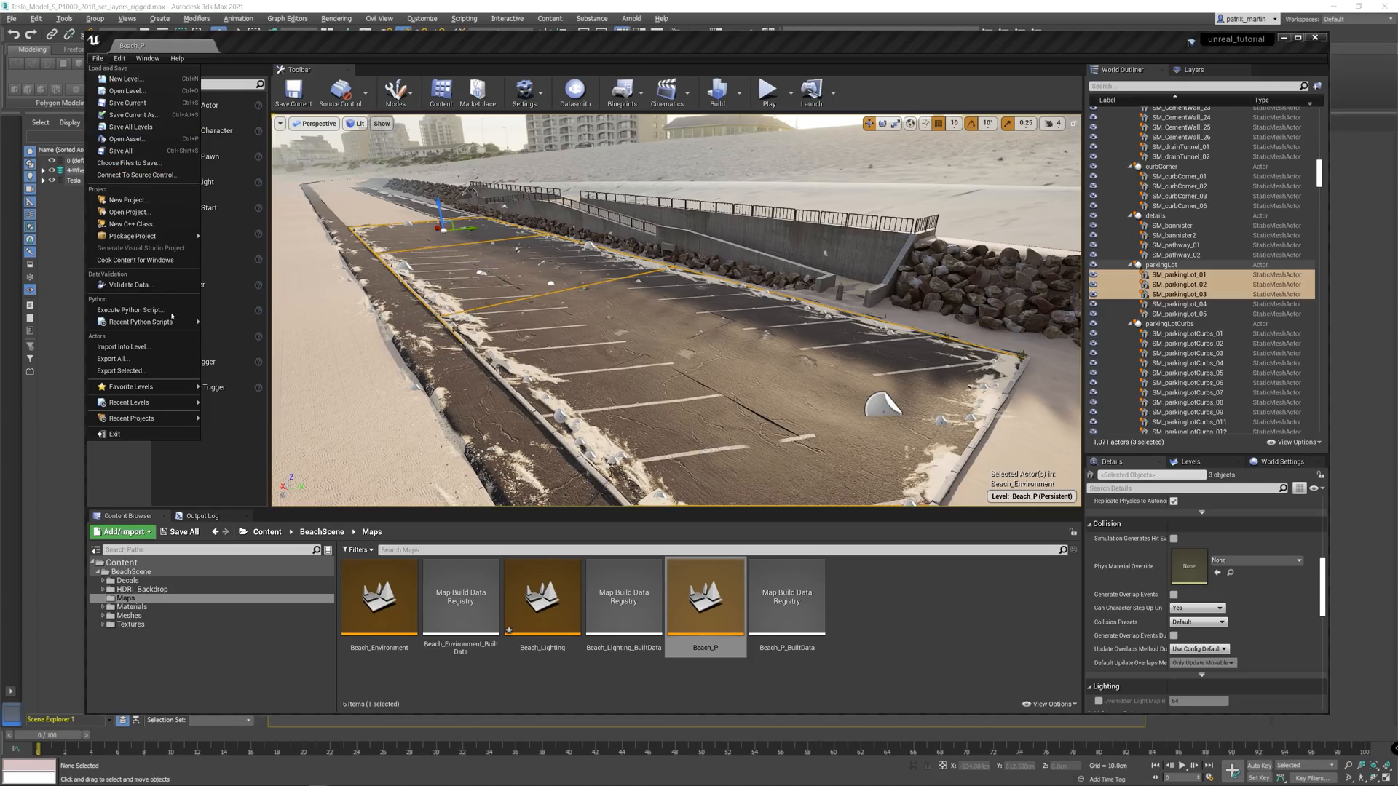
pyautogui.click(114, 358)
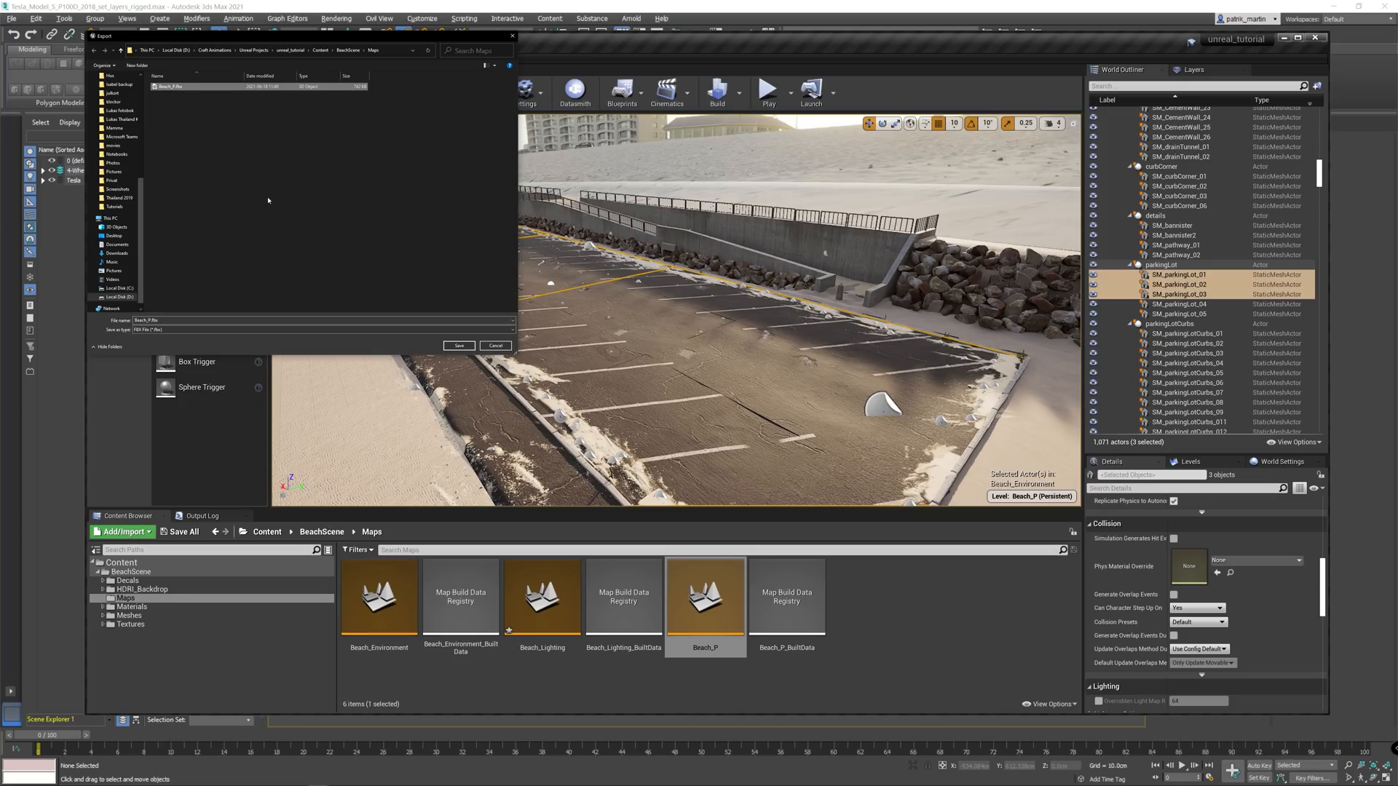
pyautogui.click(458, 345)
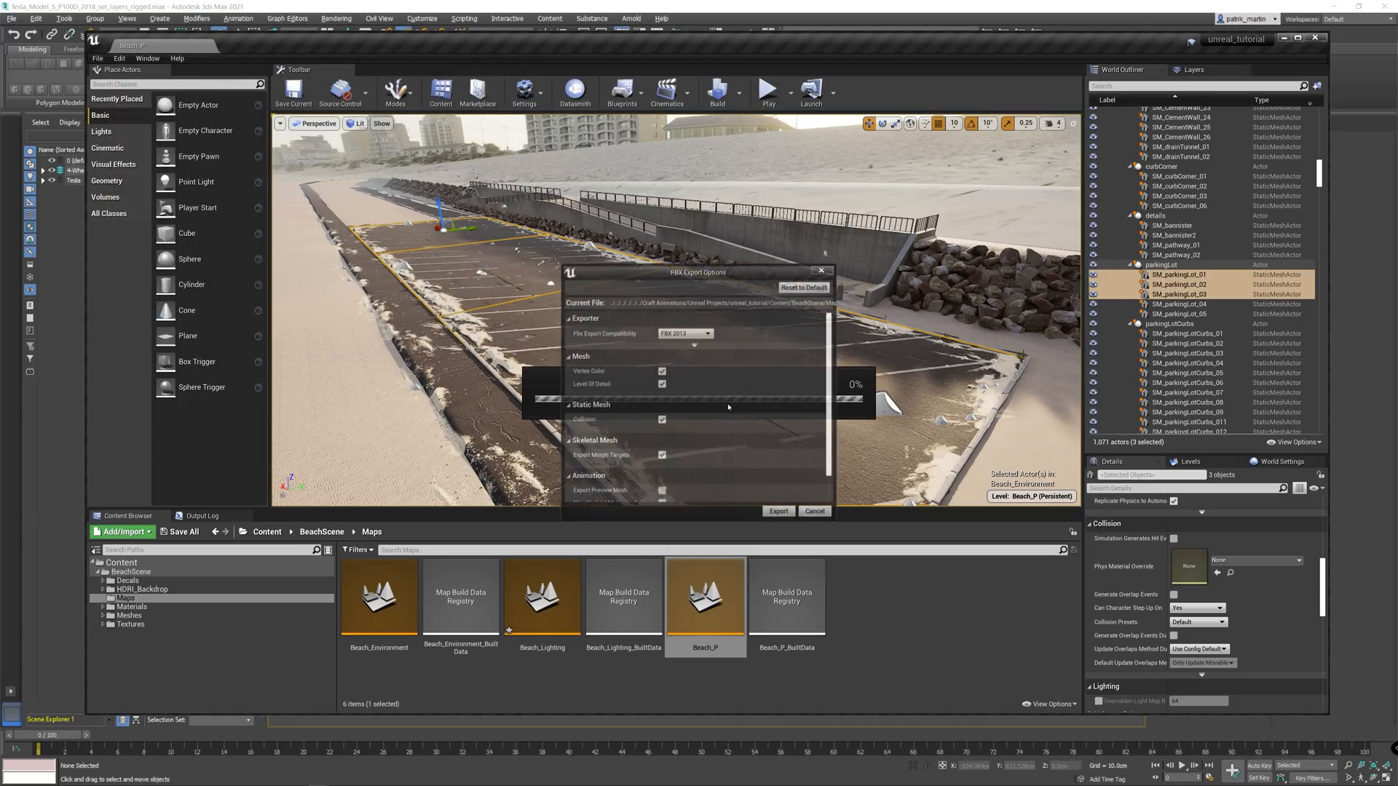
pyautogui.click(777, 511)
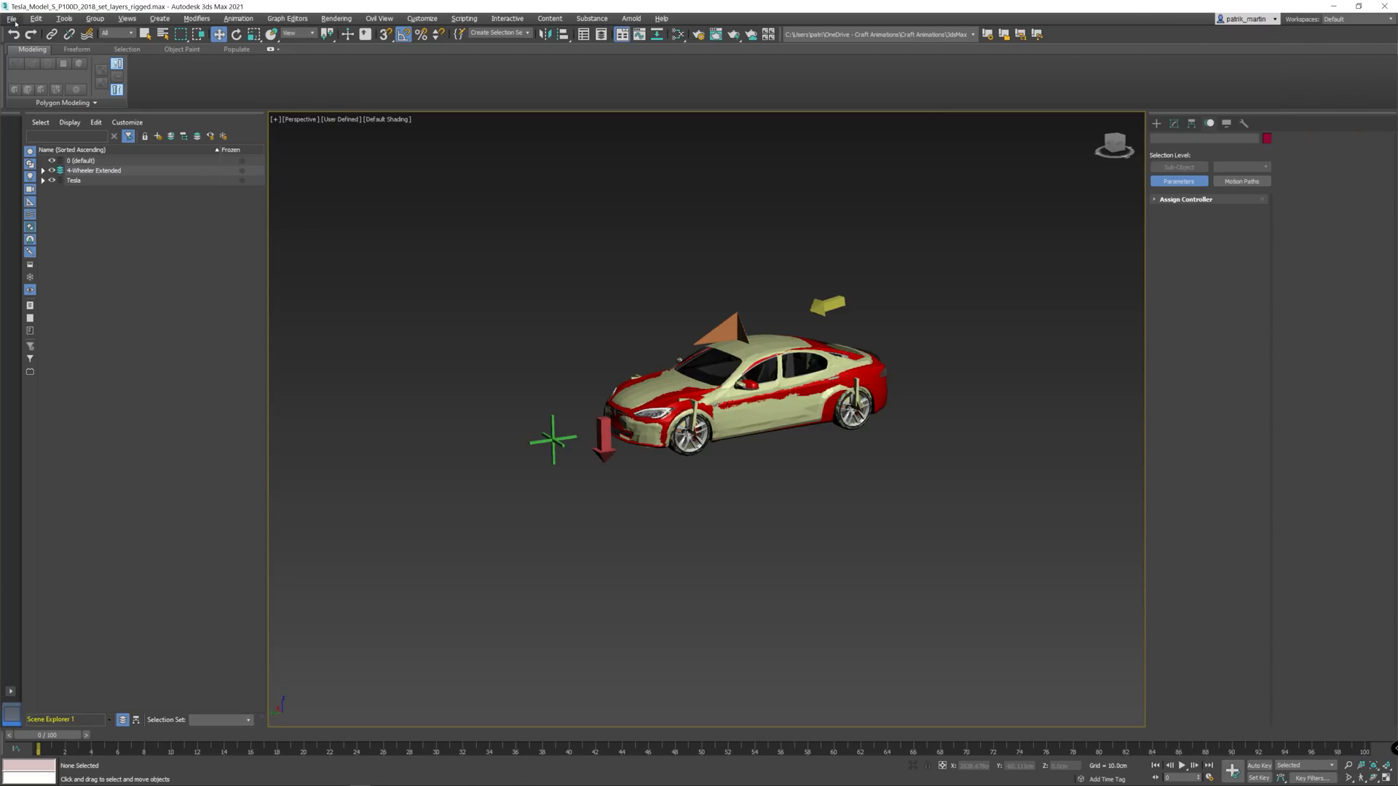
# Import Beach_P.fbx from the D: drive BeachScene Maps folder, accepting the FBX import settings
pyautogui.click(182, 172)
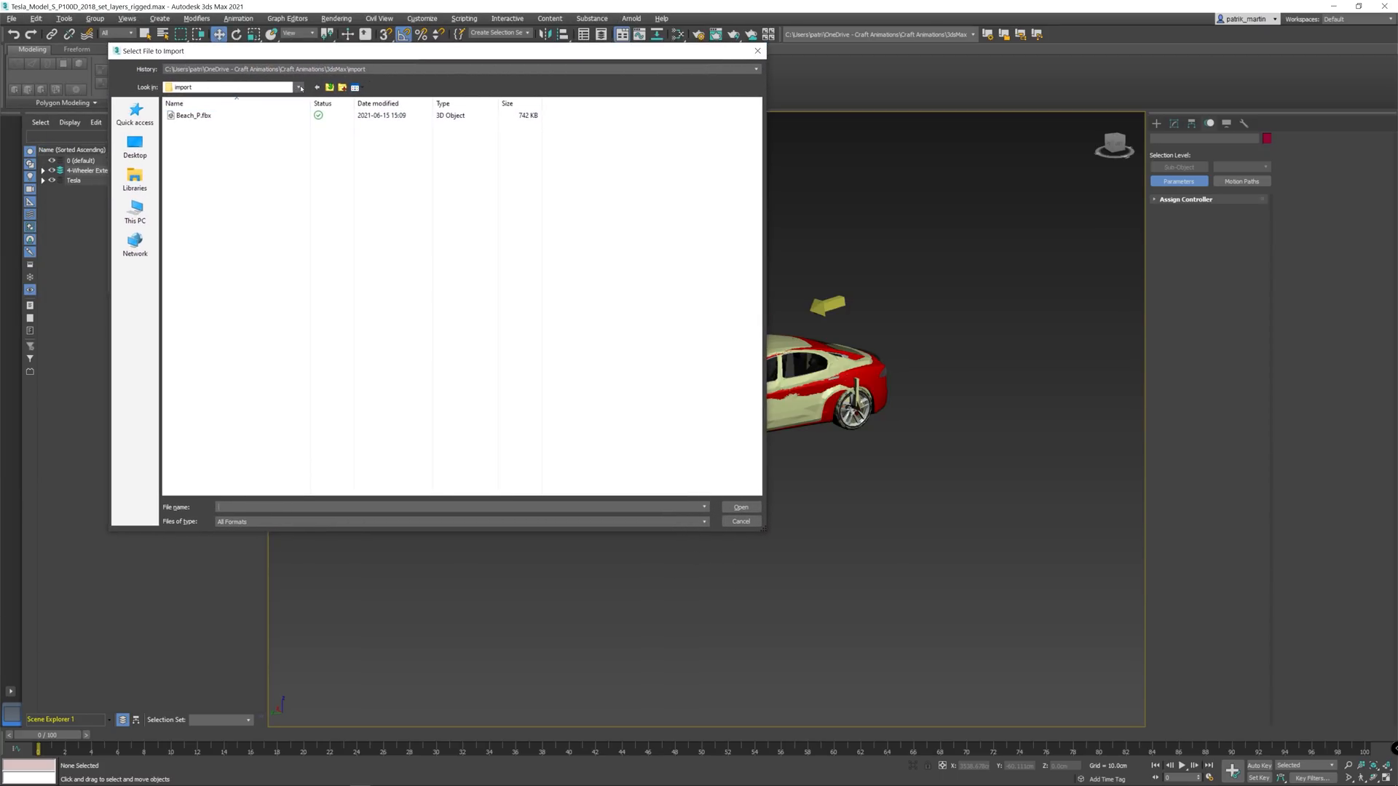
pyautogui.click(298, 87)
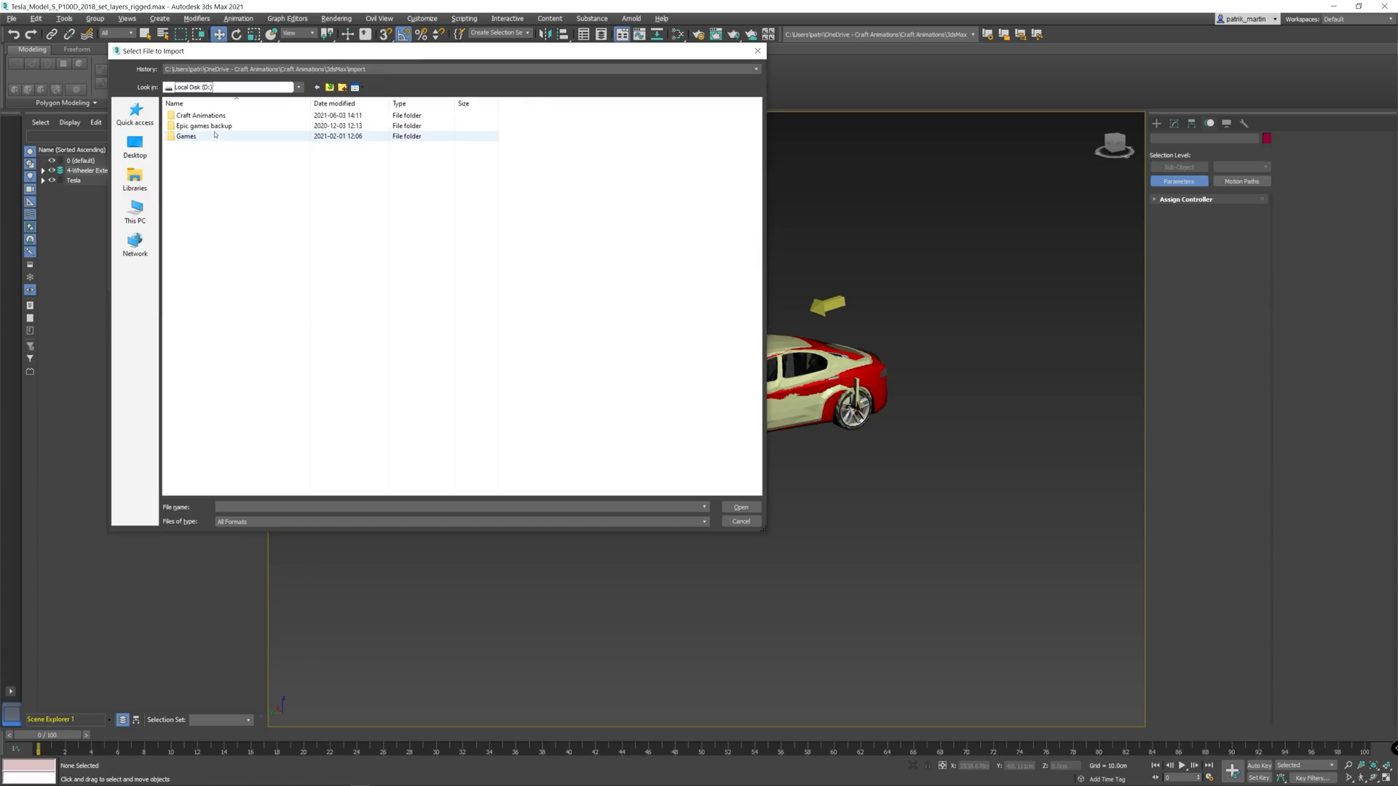
pyautogui.doubleClick(201, 115)
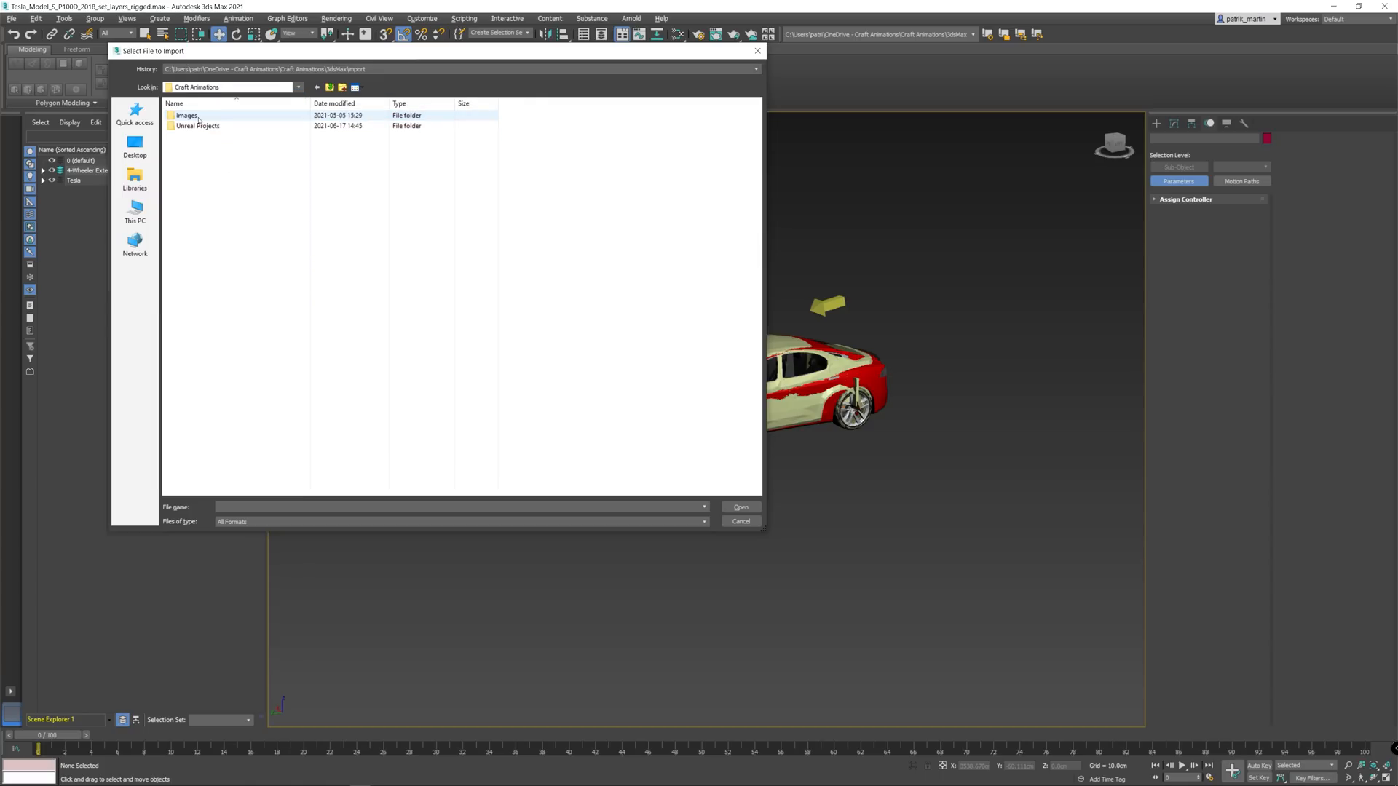
pyautogui.doubleClick(197, 125)
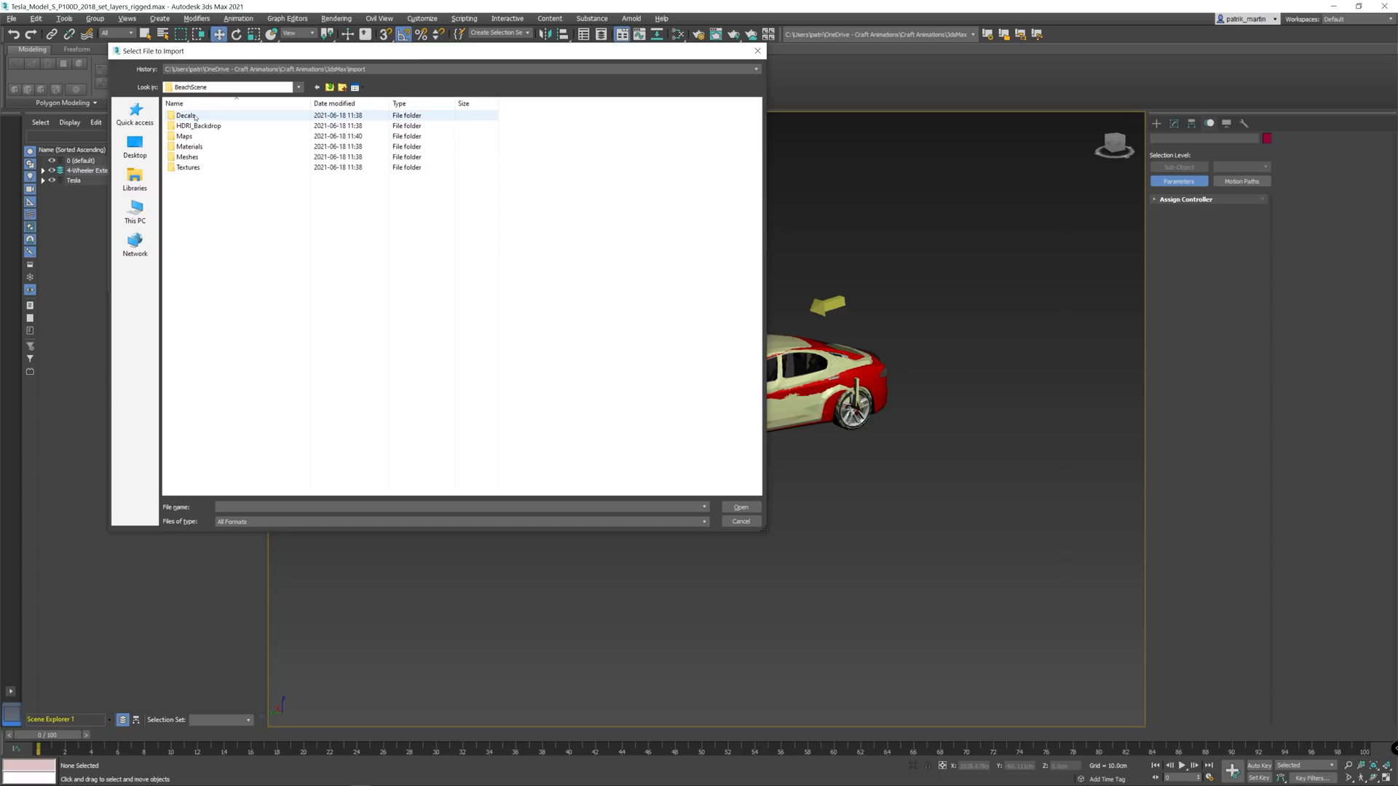
pyautogui.doubleClick(184, 136)
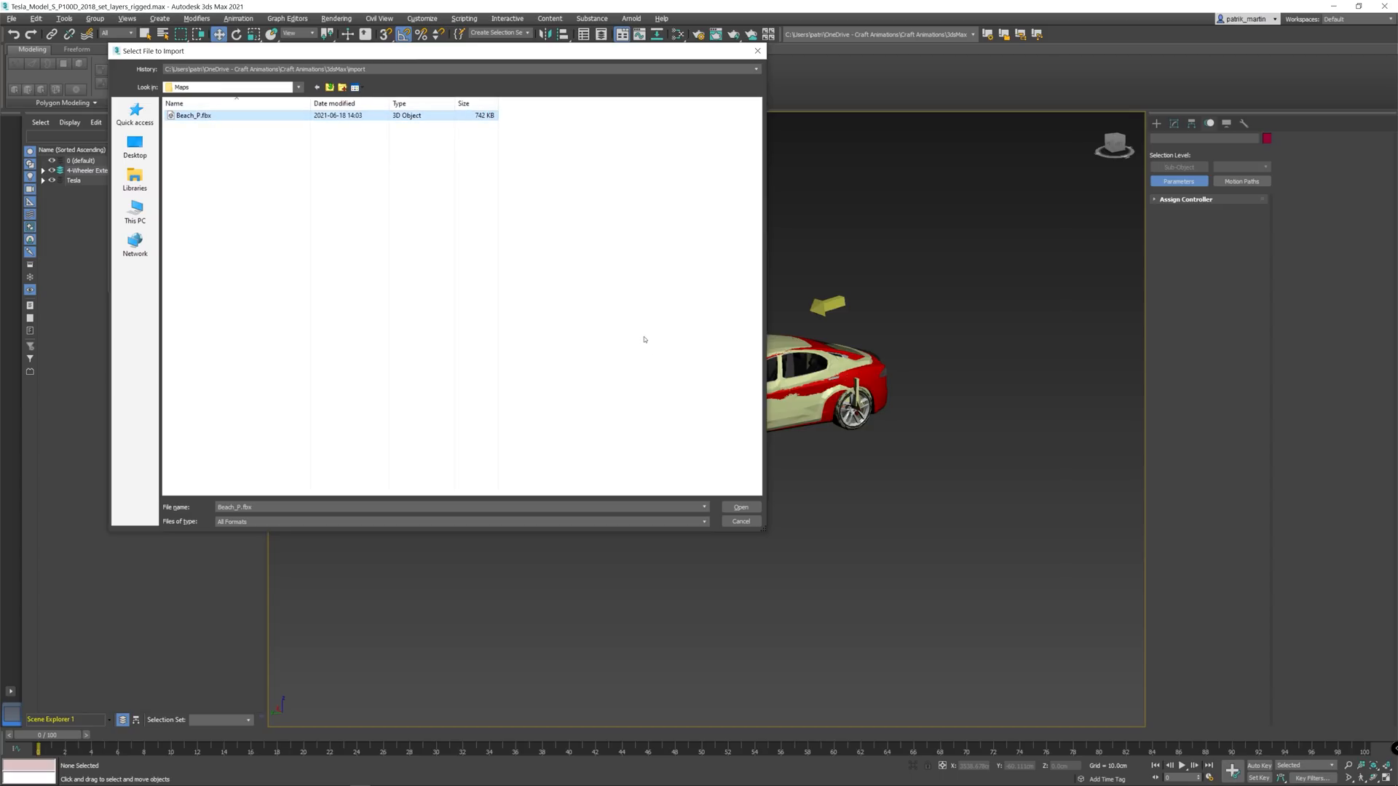
pyautogui.click(739, 507)
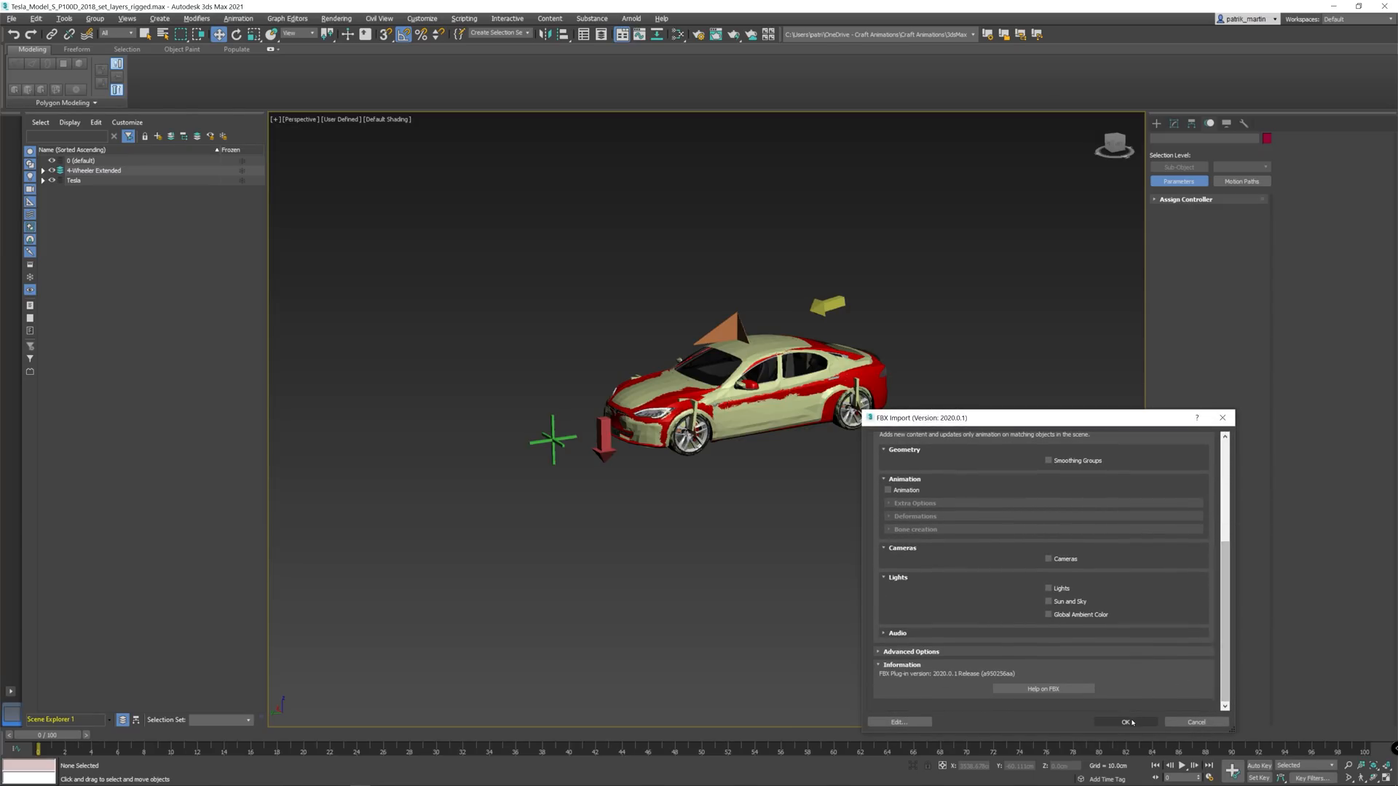
pyautogui.click(1127, 723)
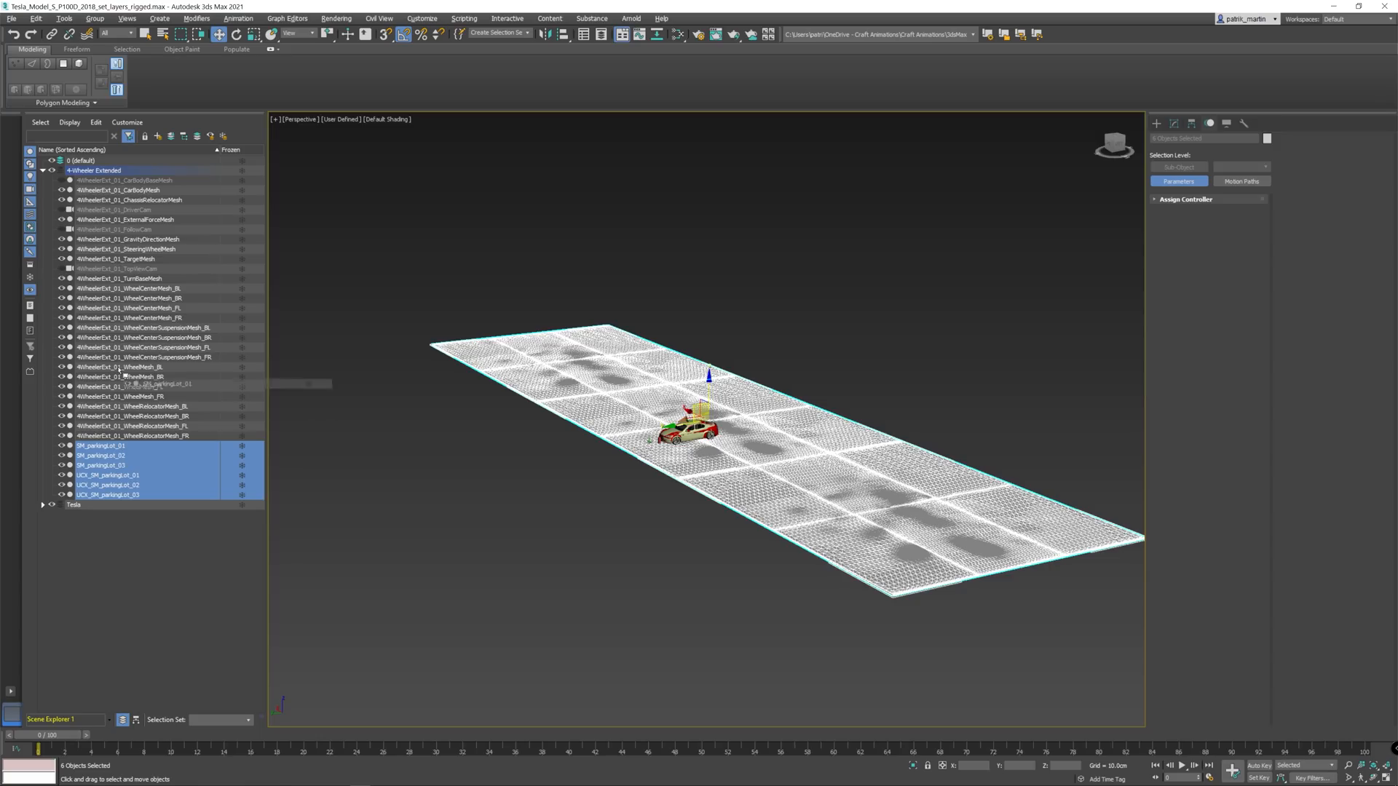
# Delete the UCX_ collision meshes and attach all parking lot pieces to SM_parkingLot_01 on layer 0
pyautogui.click(42, 170)
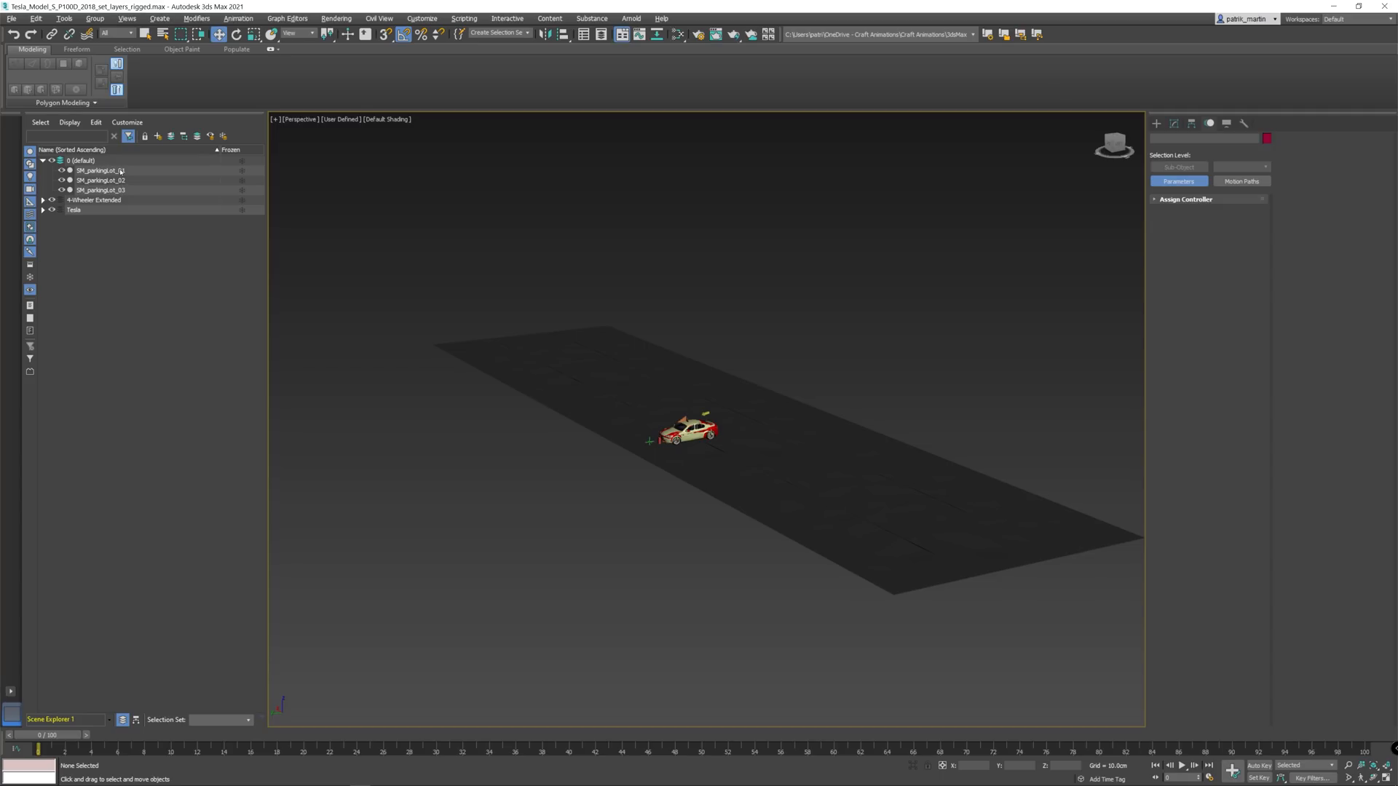
pyautogui.click(101, 180)
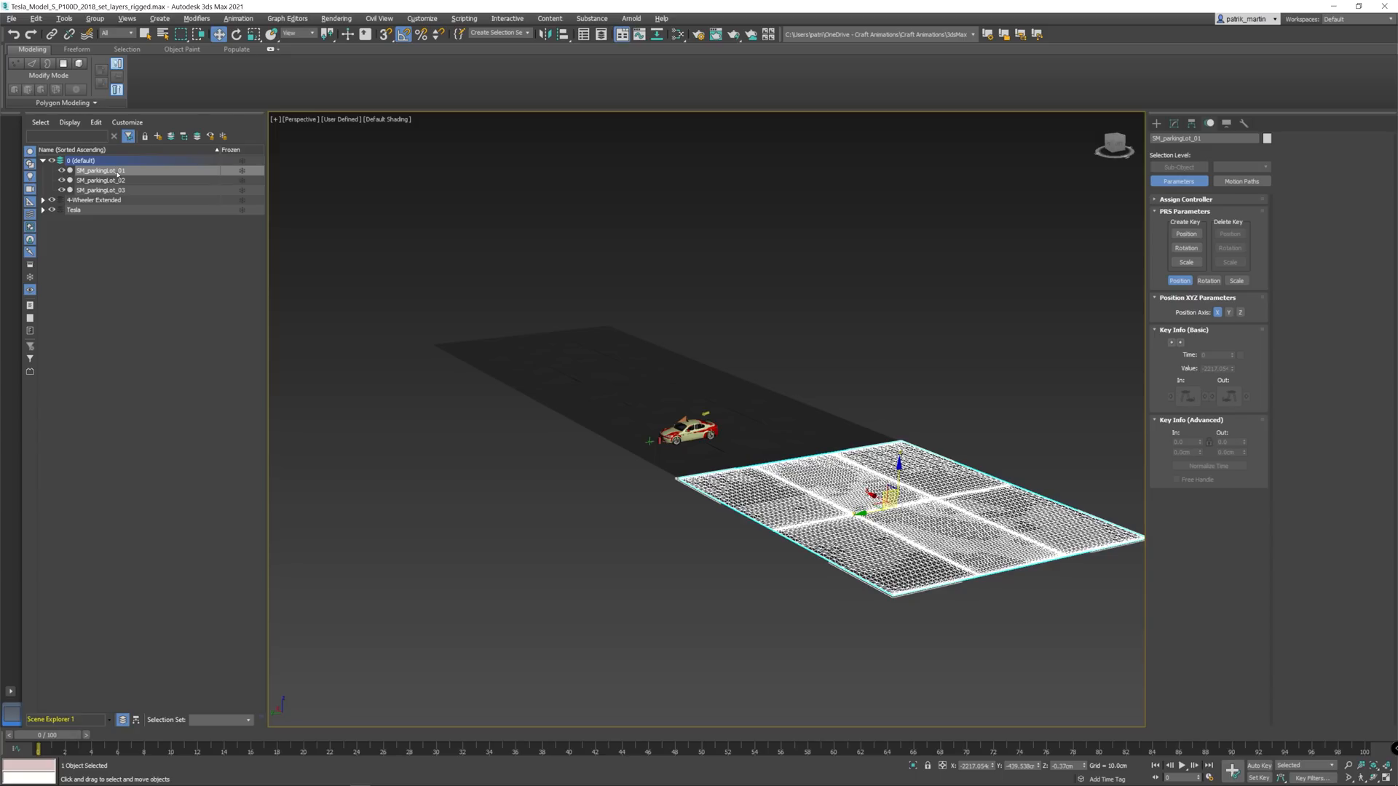
pyautogui.click(1174, 123)
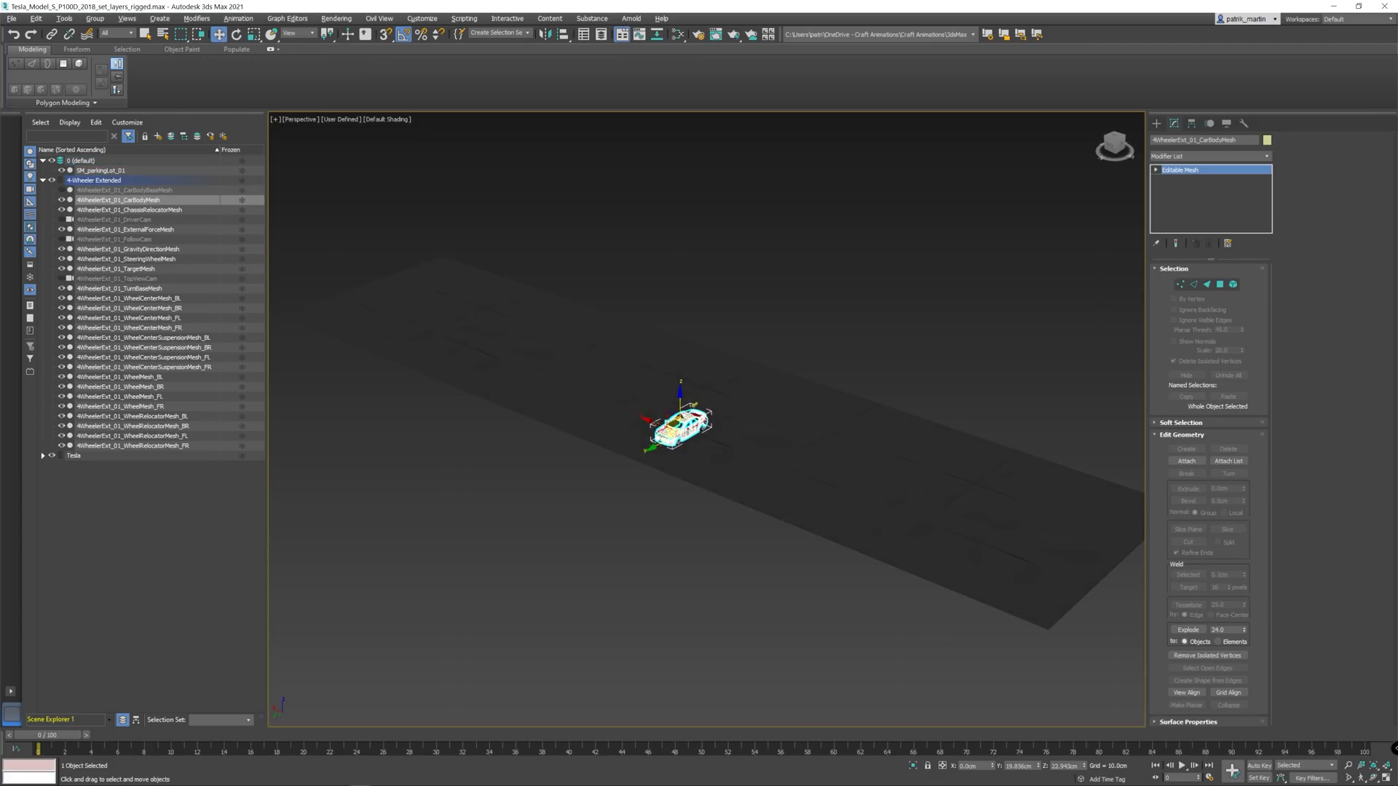
# Move and rotate the 4-Wheeler Tesla rig onto its starting spot, and reopen Craft Director Studio
pyautogui.moveTo(677, 428); pyautogui.dragTo(998, 521)
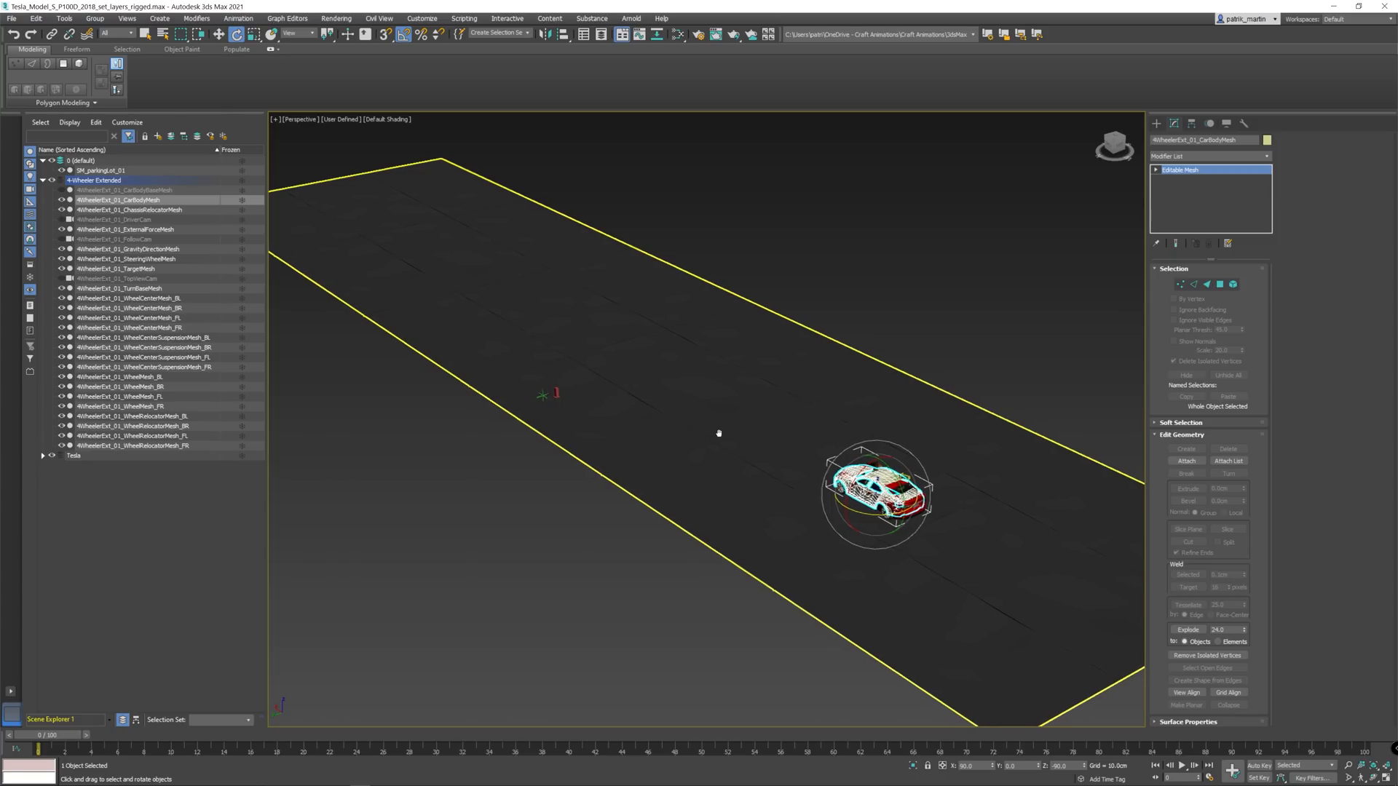
pyautogui.click(128, 249)
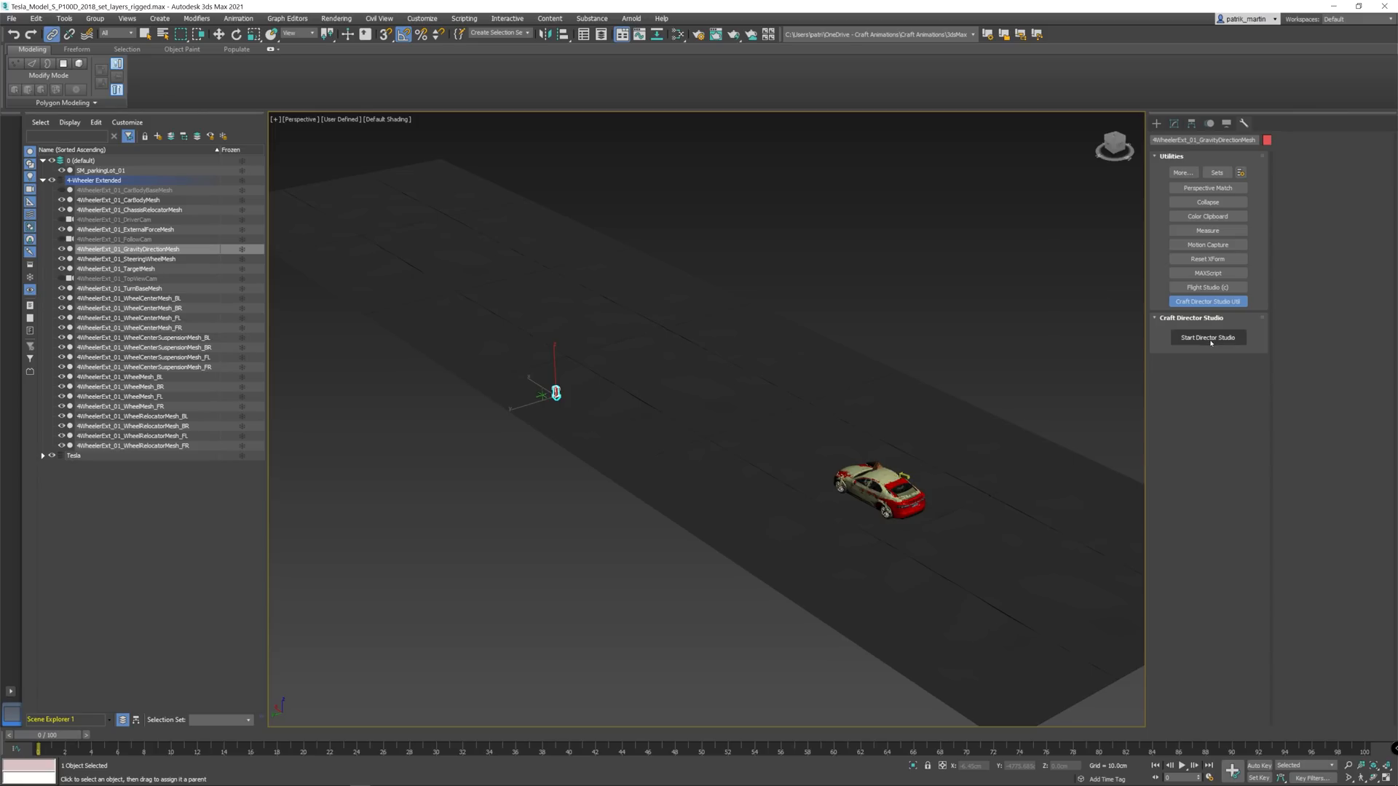
# Record a keyboard-driven take of the 4WheelerExt_01 rig with the suggested keyboard gas pedal
pyautogui.click(1207, 337)
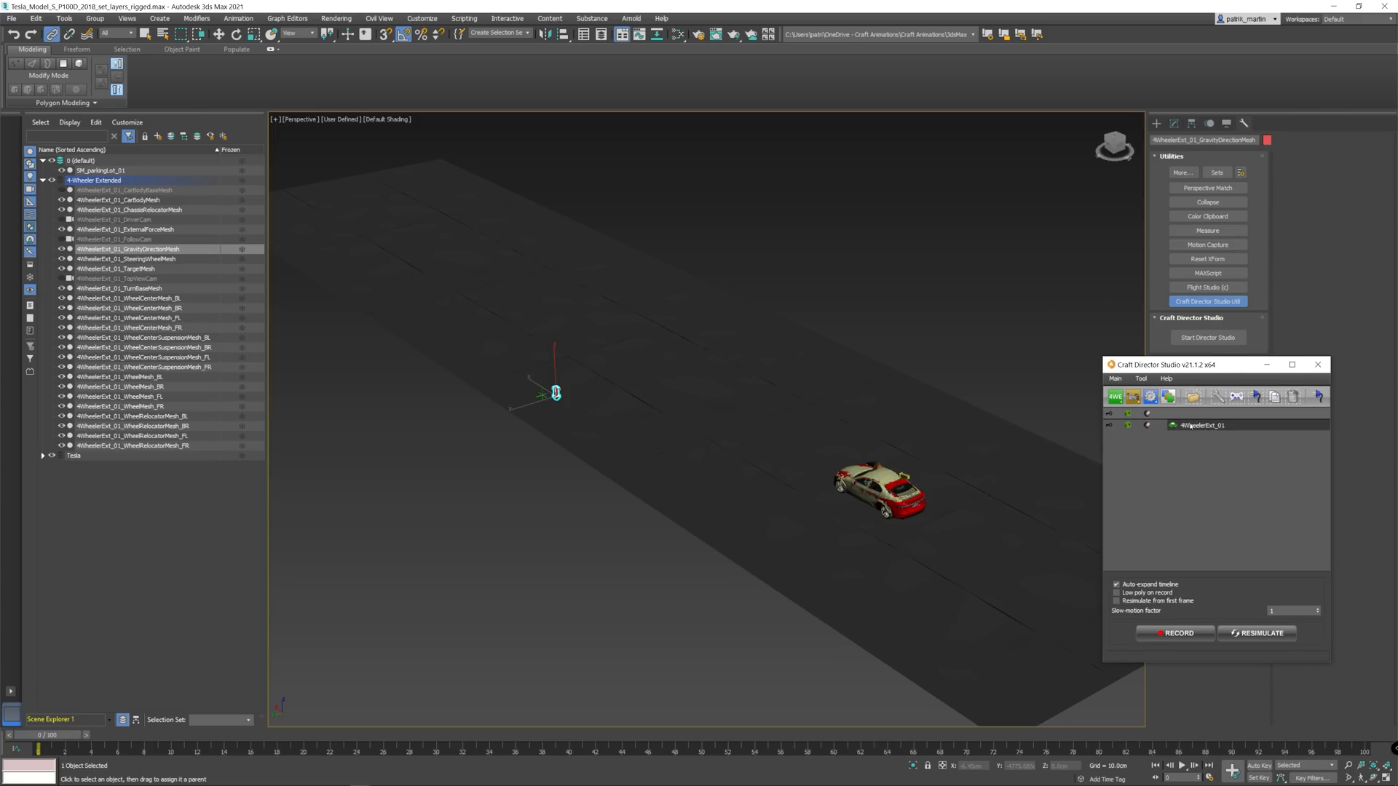
pyautogui.click(1204, 424)
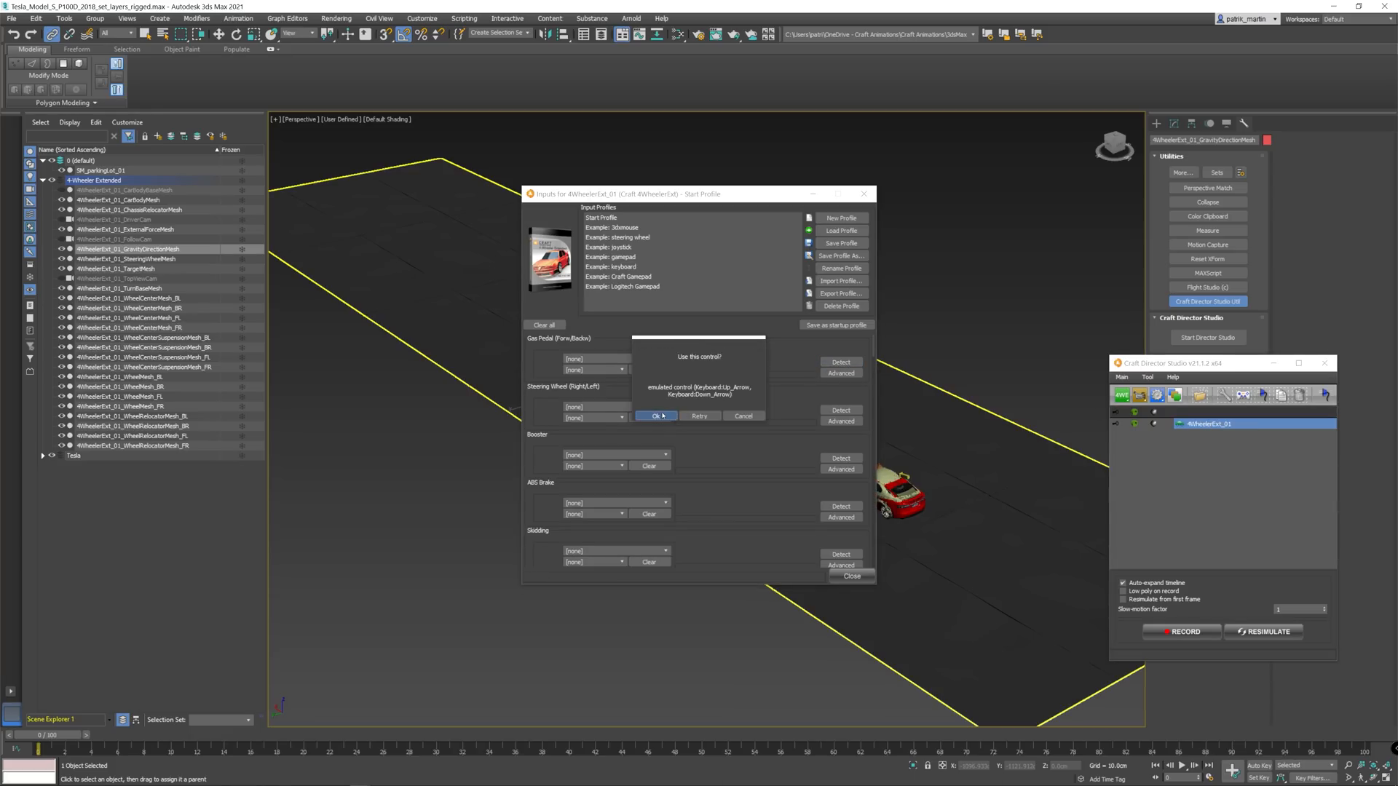
pyautogui.click(656, 416)
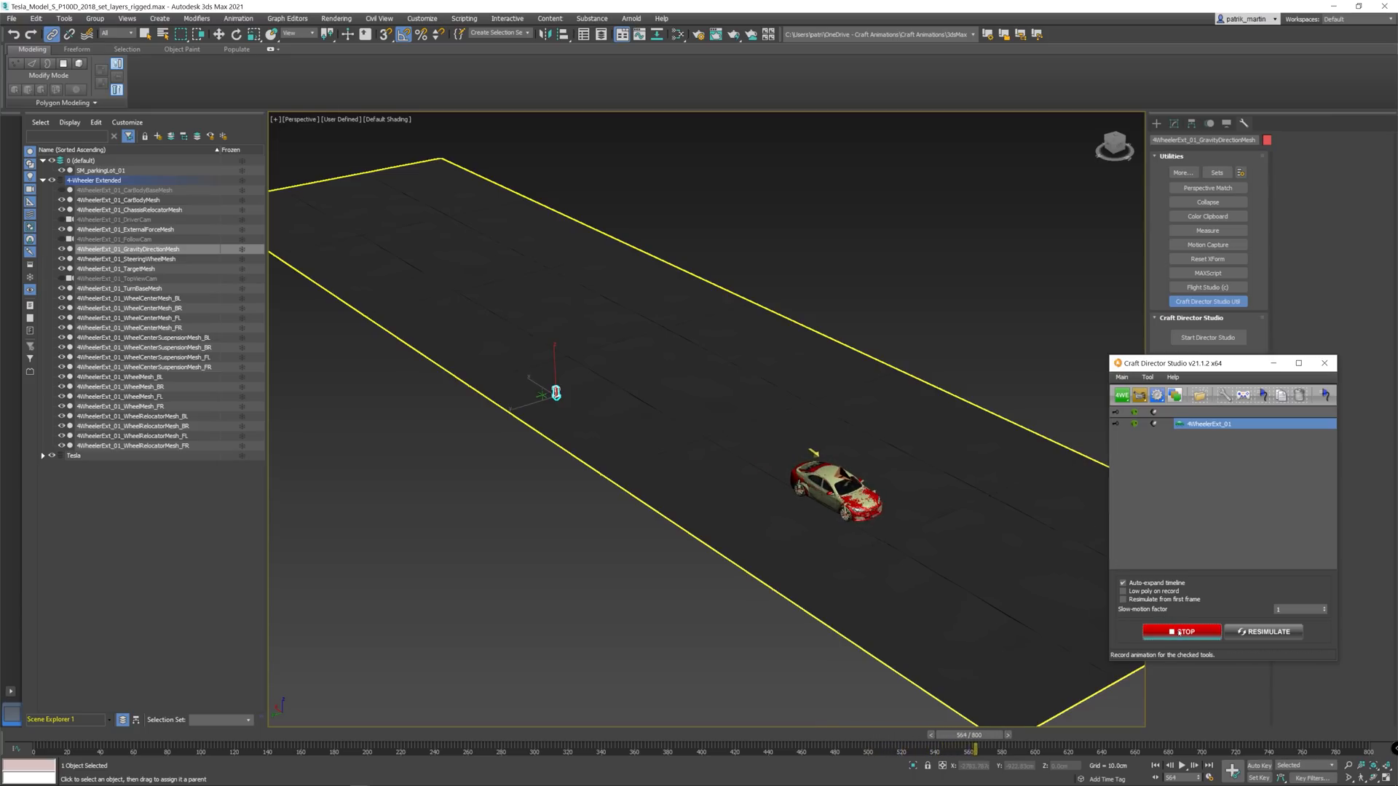
pyautogui.click(1179, 631)
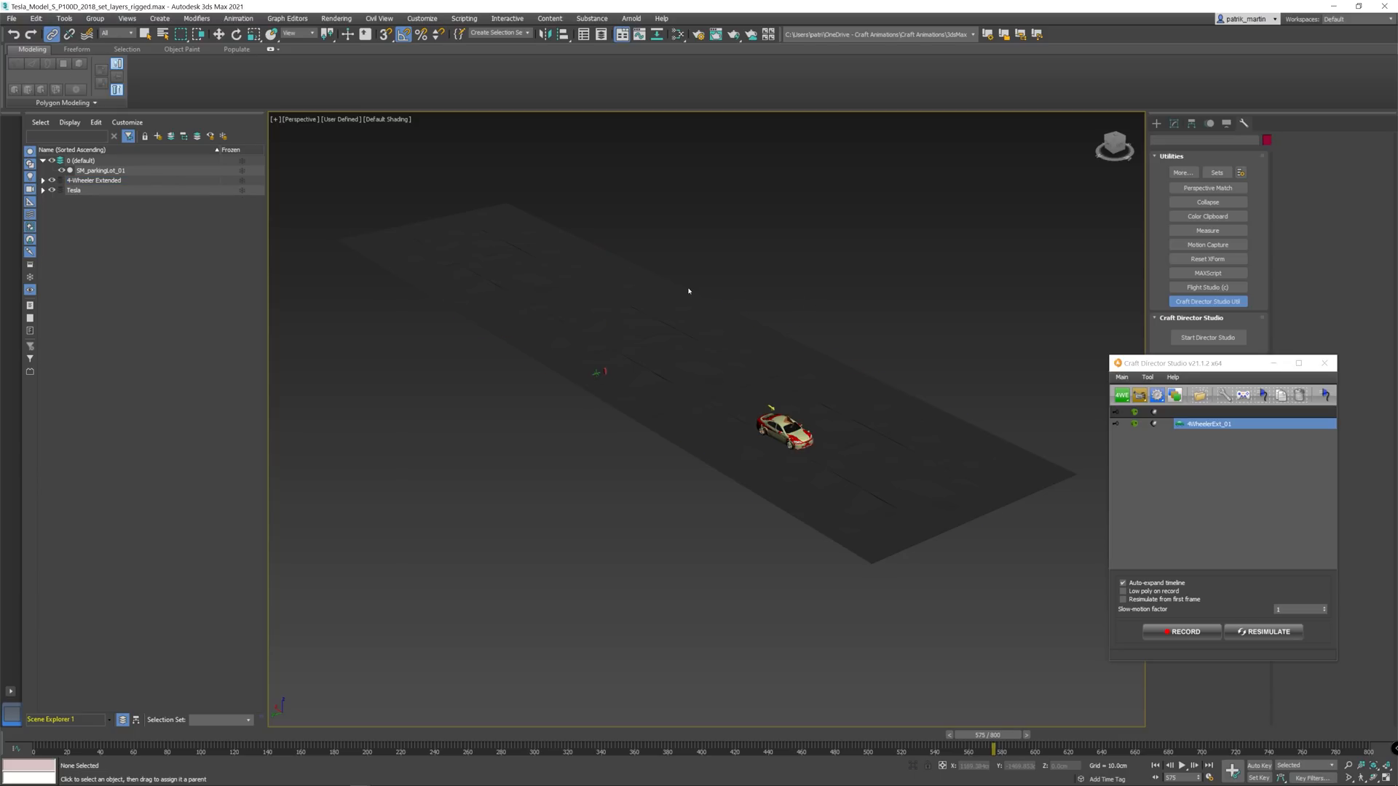
pyautogui.click(99, 170)
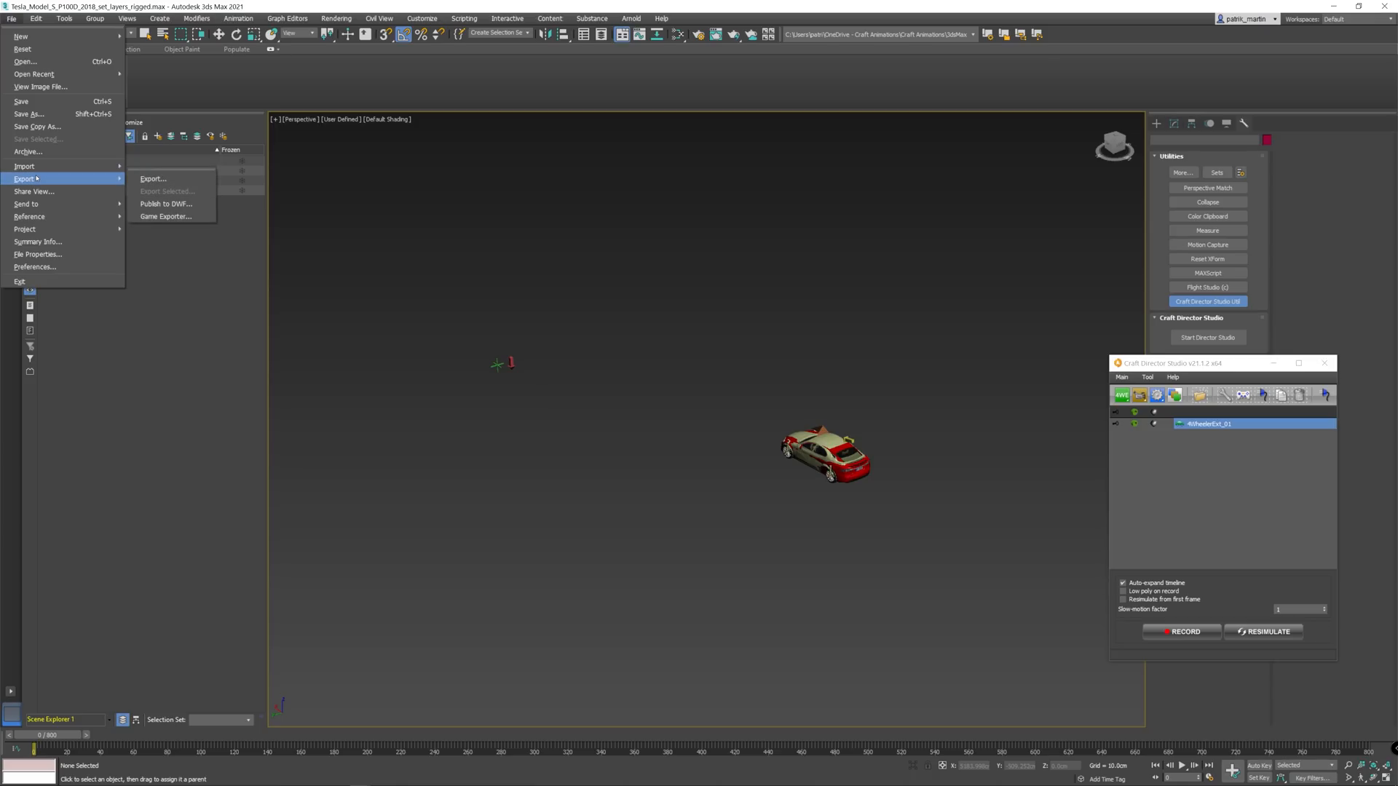
# Export the scene as an Unreal Datasmith file named caranimation into the export folder
pyautogui.click(152, 179)
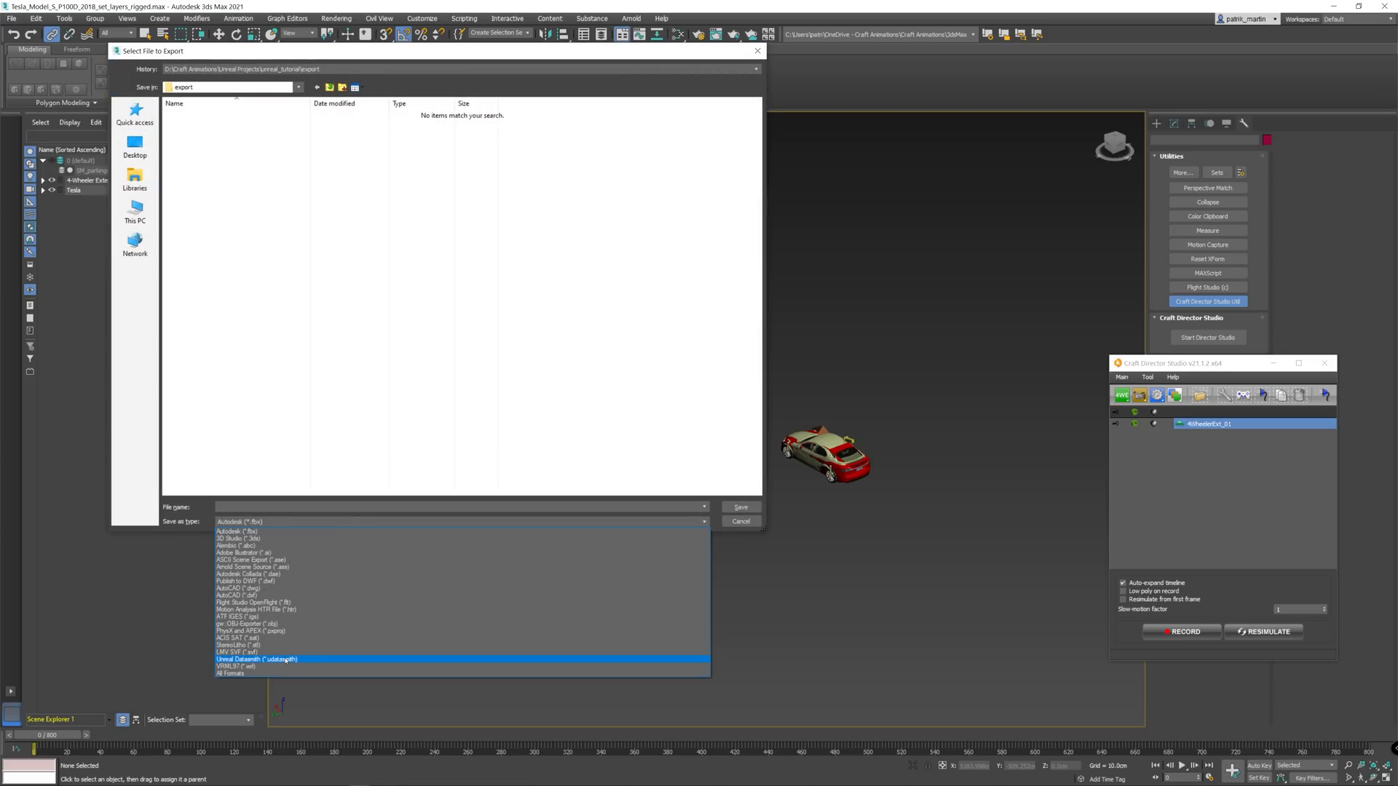
pyautogui.click(258, 659)
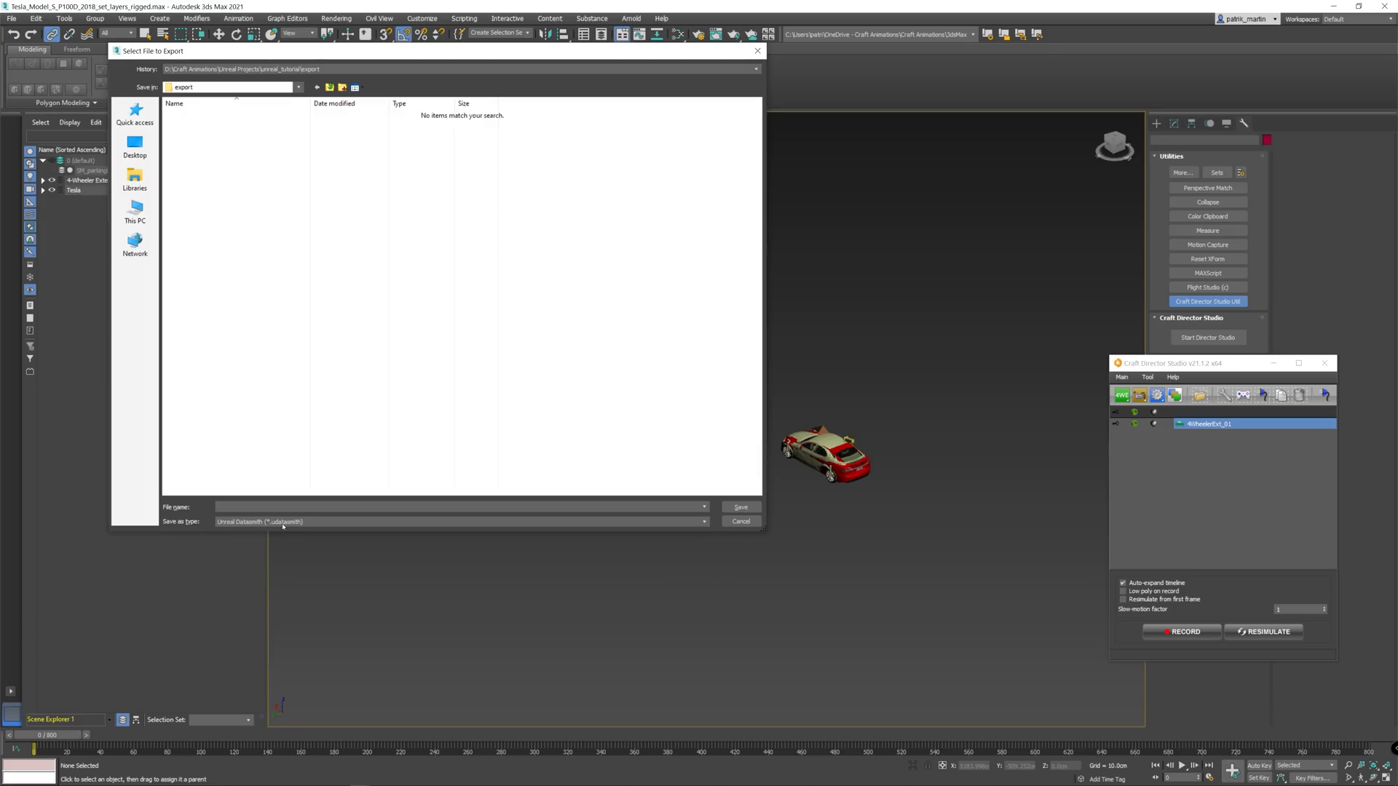
pyautogui.moveTo(276, 527)
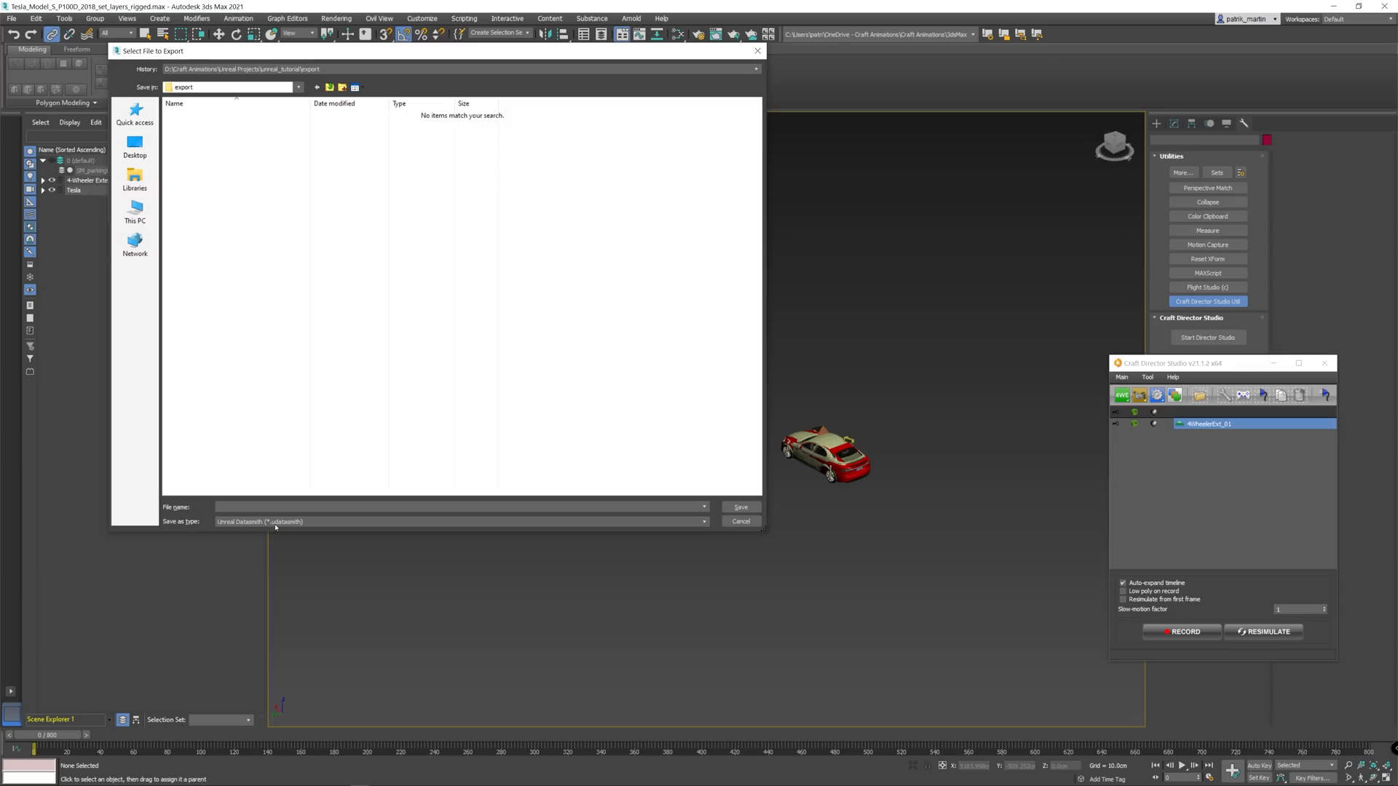
pyautogui.write('caranimation')
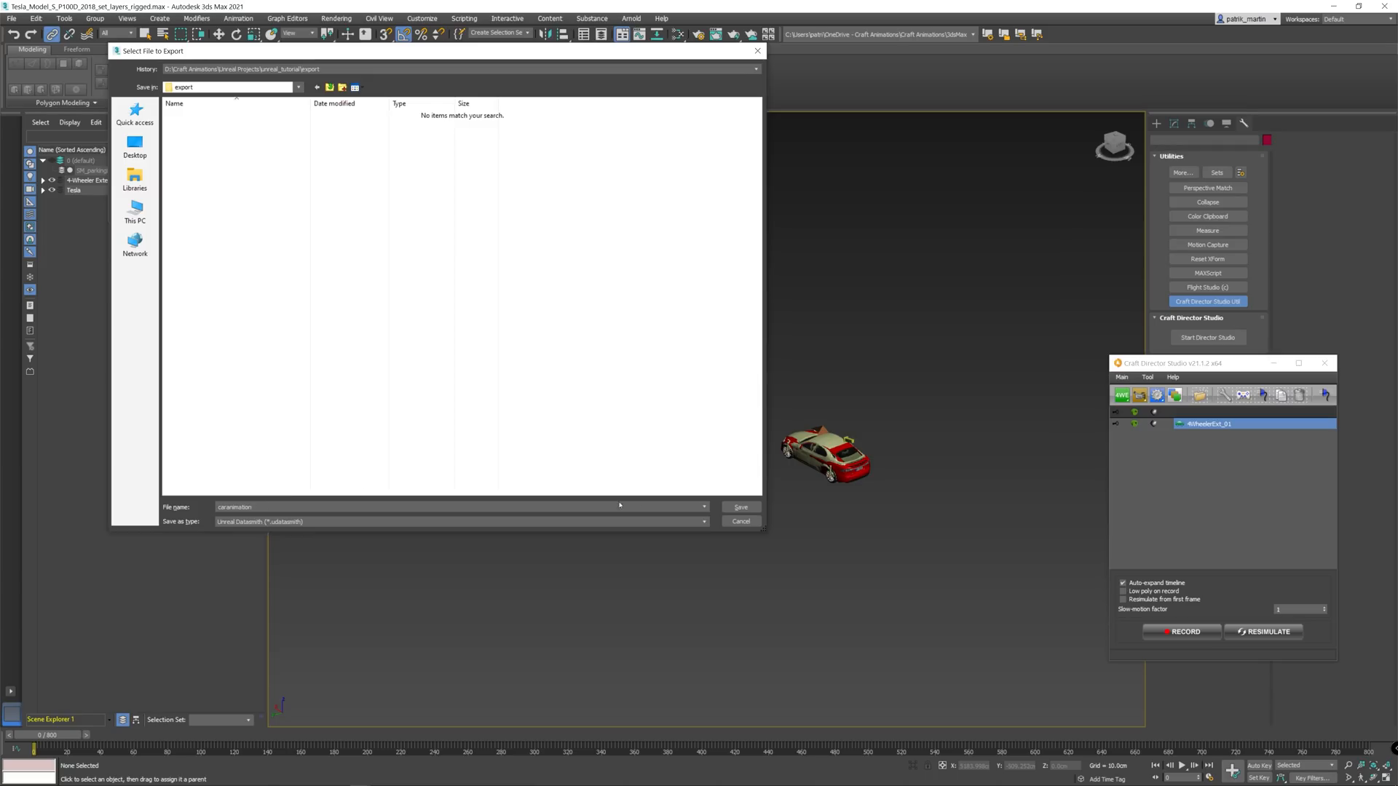
pyautogui.click(739, 507)
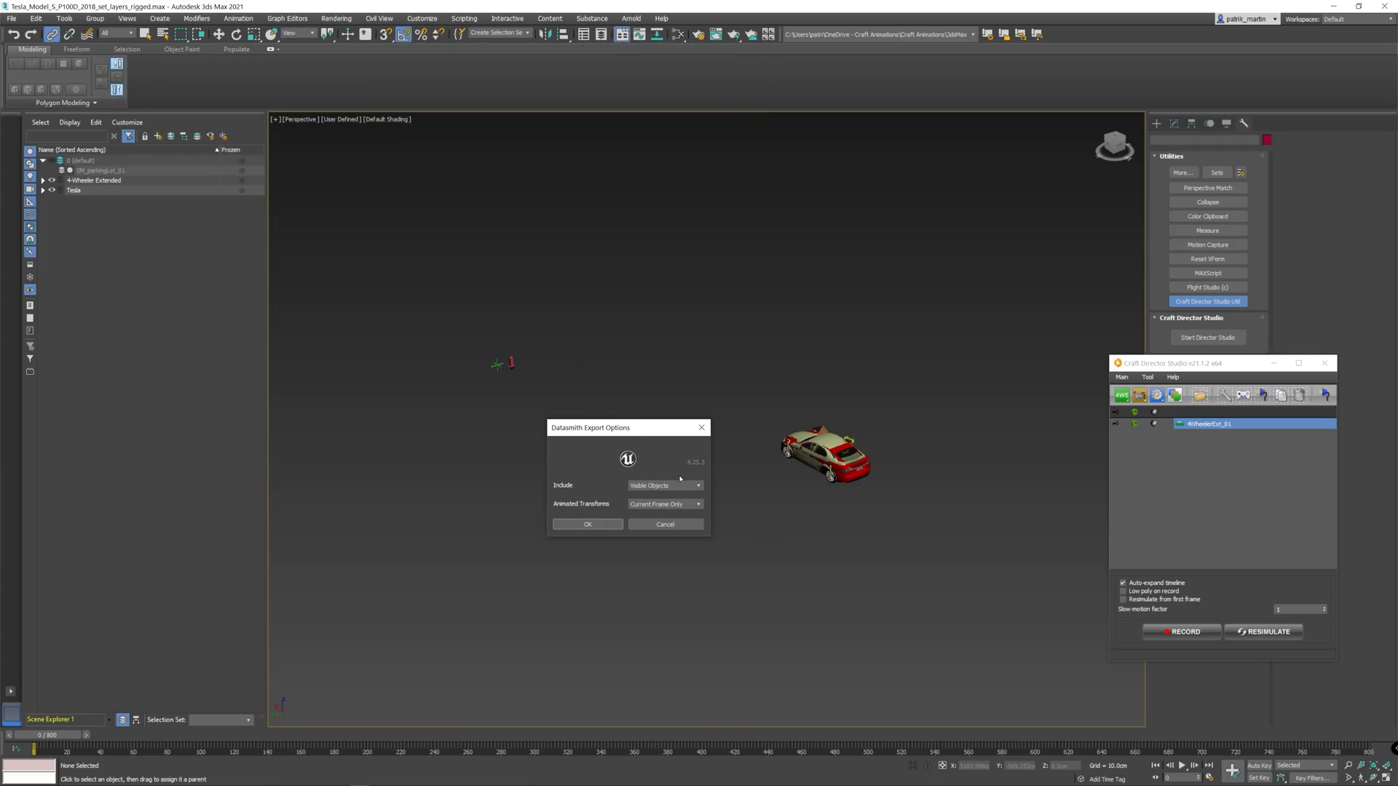
# Export visible objects with animated transforms over the active time segment, then close the warnings
pyautogui.click(663, 486)
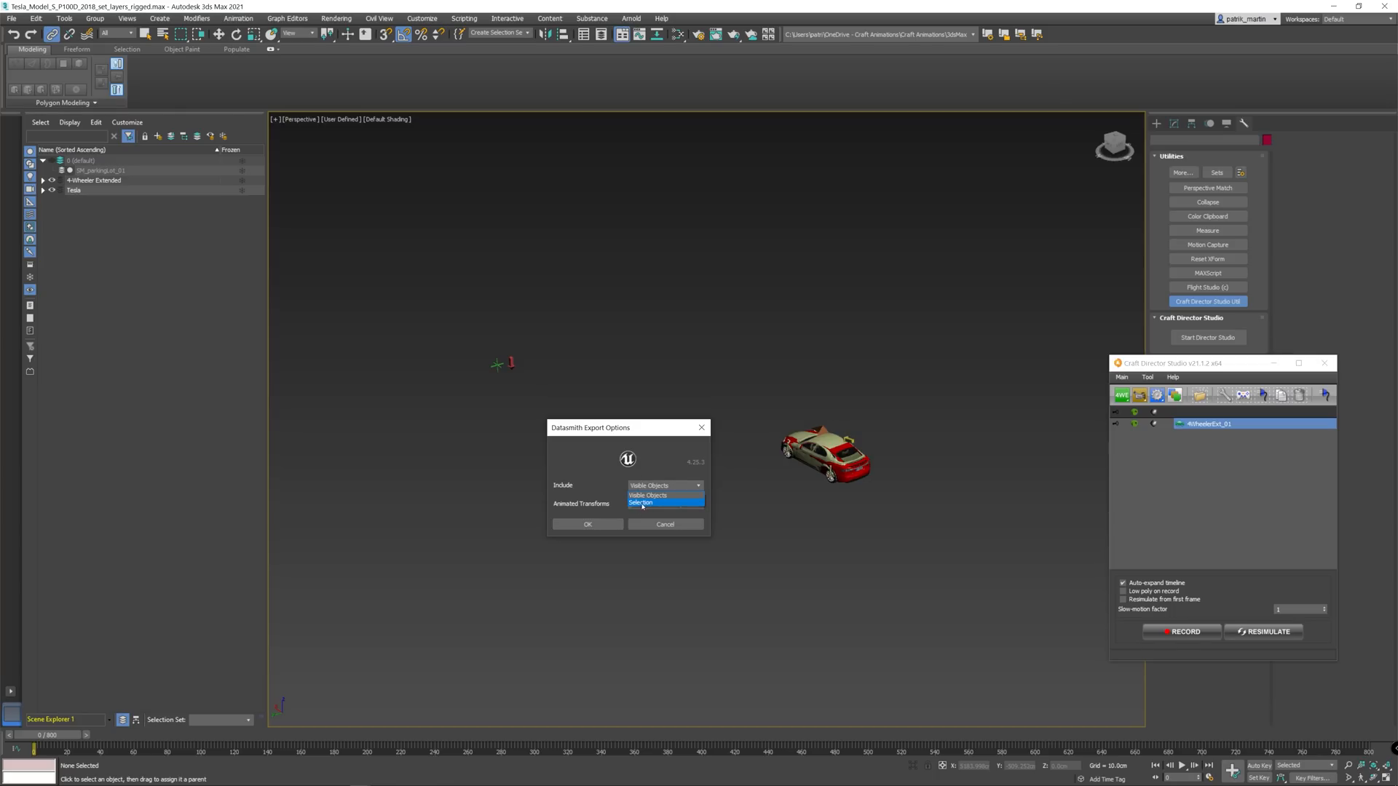
pyautogui.click(648, 495)
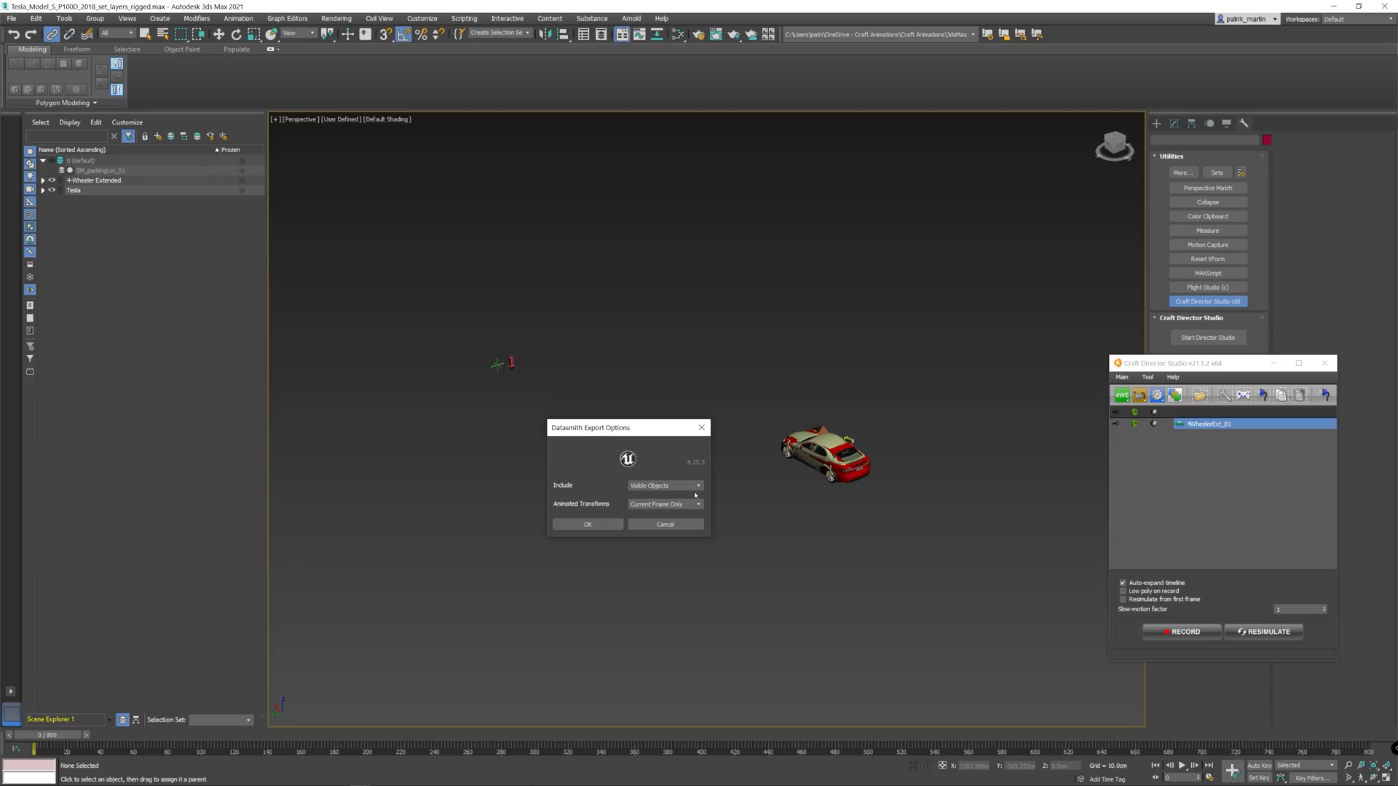
pyautogui.moveTo(646, 441)
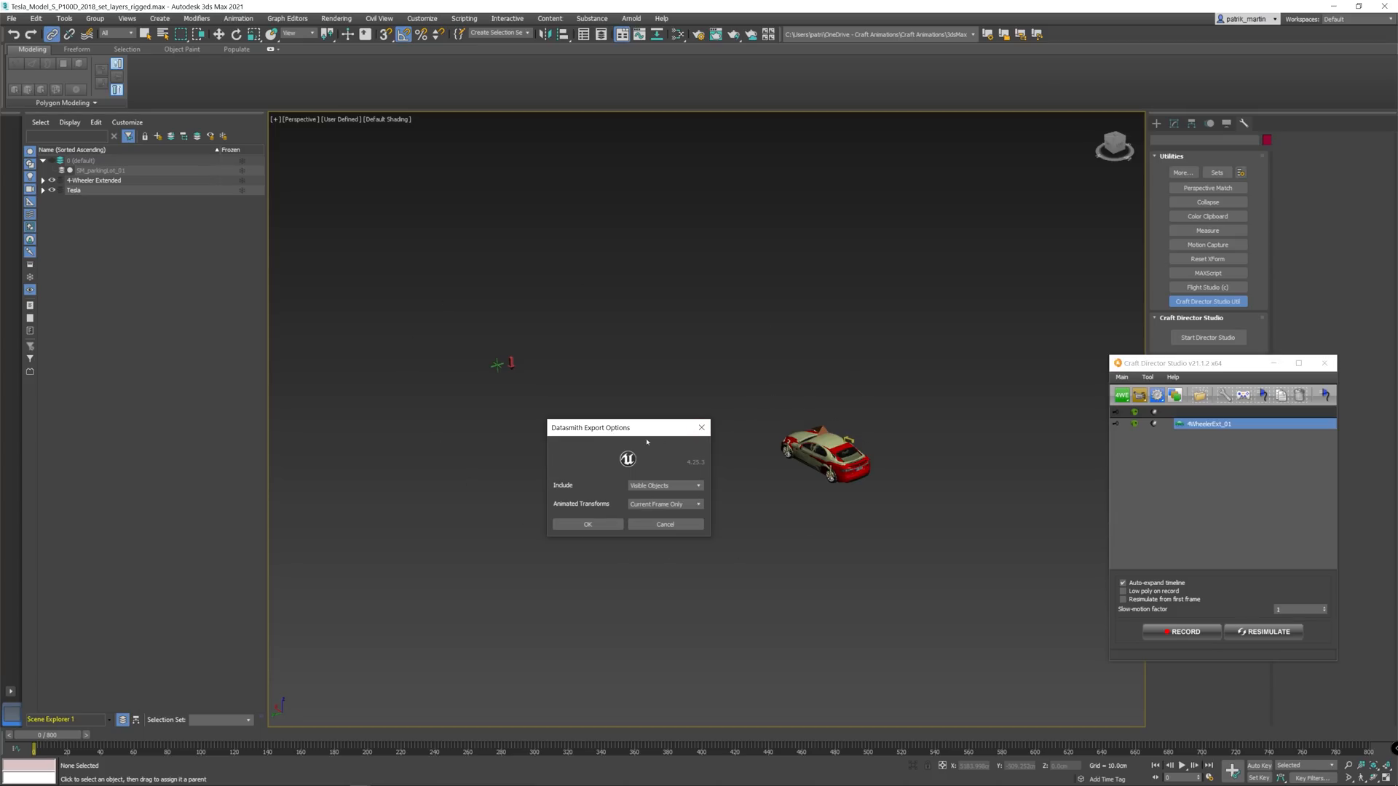
pyautogui.click(663, 504)
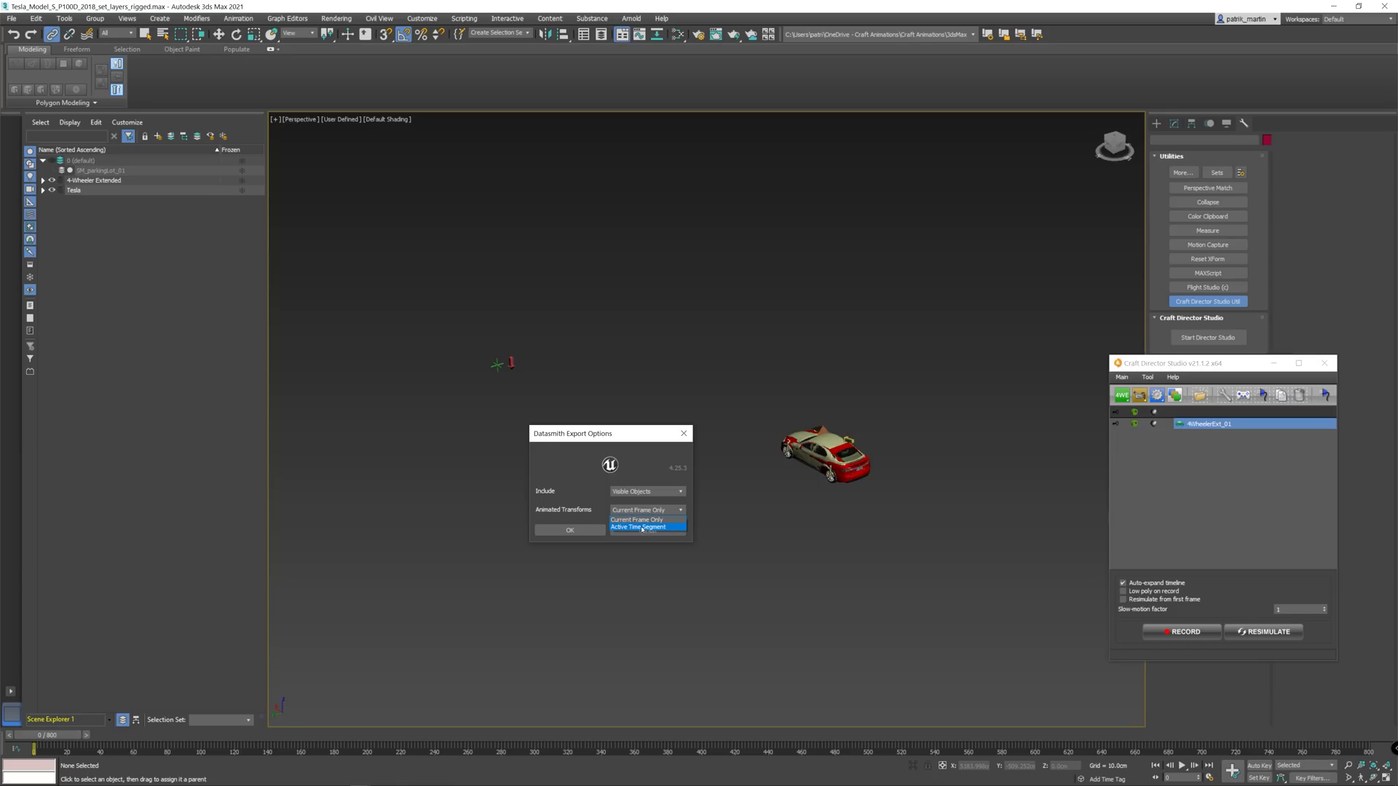
pyautogui.click(638, 526)
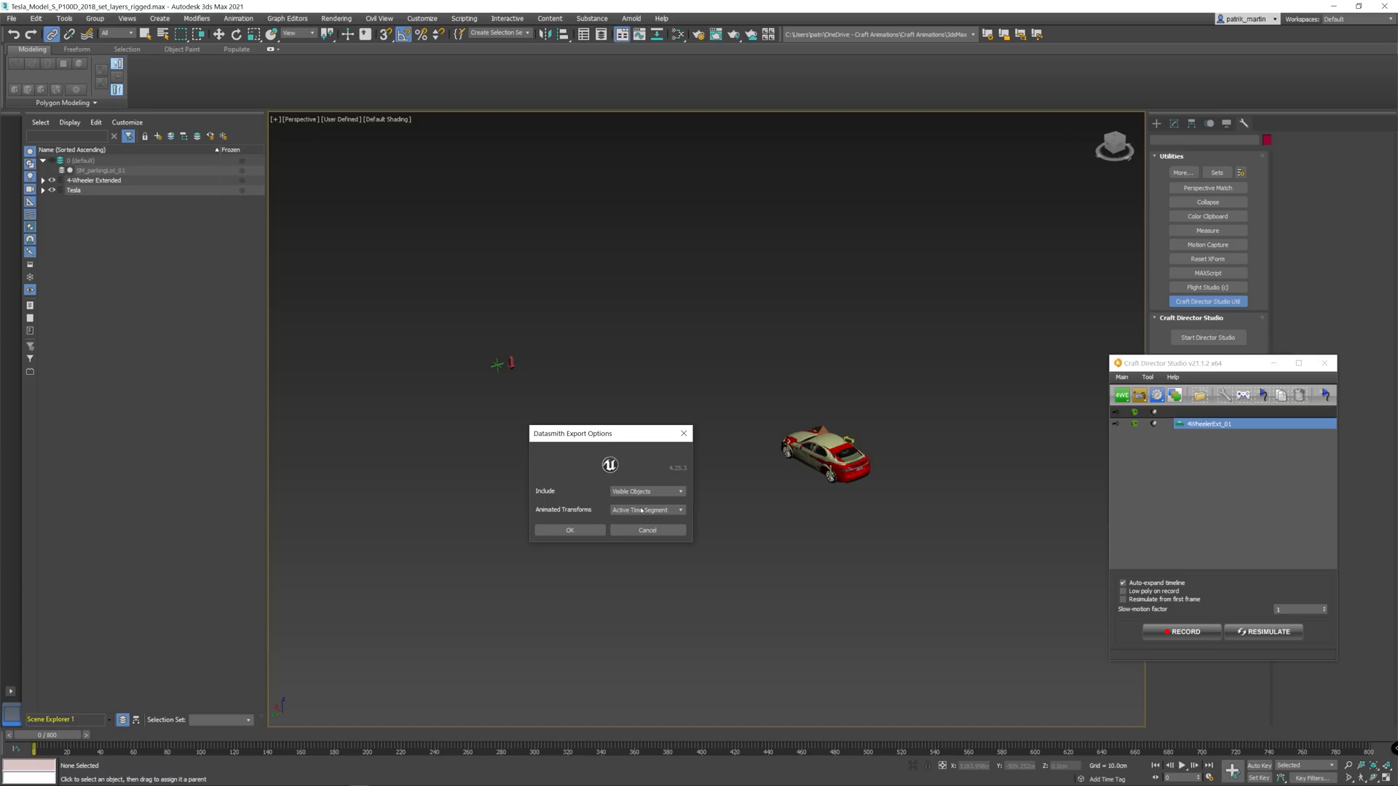
pyautogui.click(569, 529)
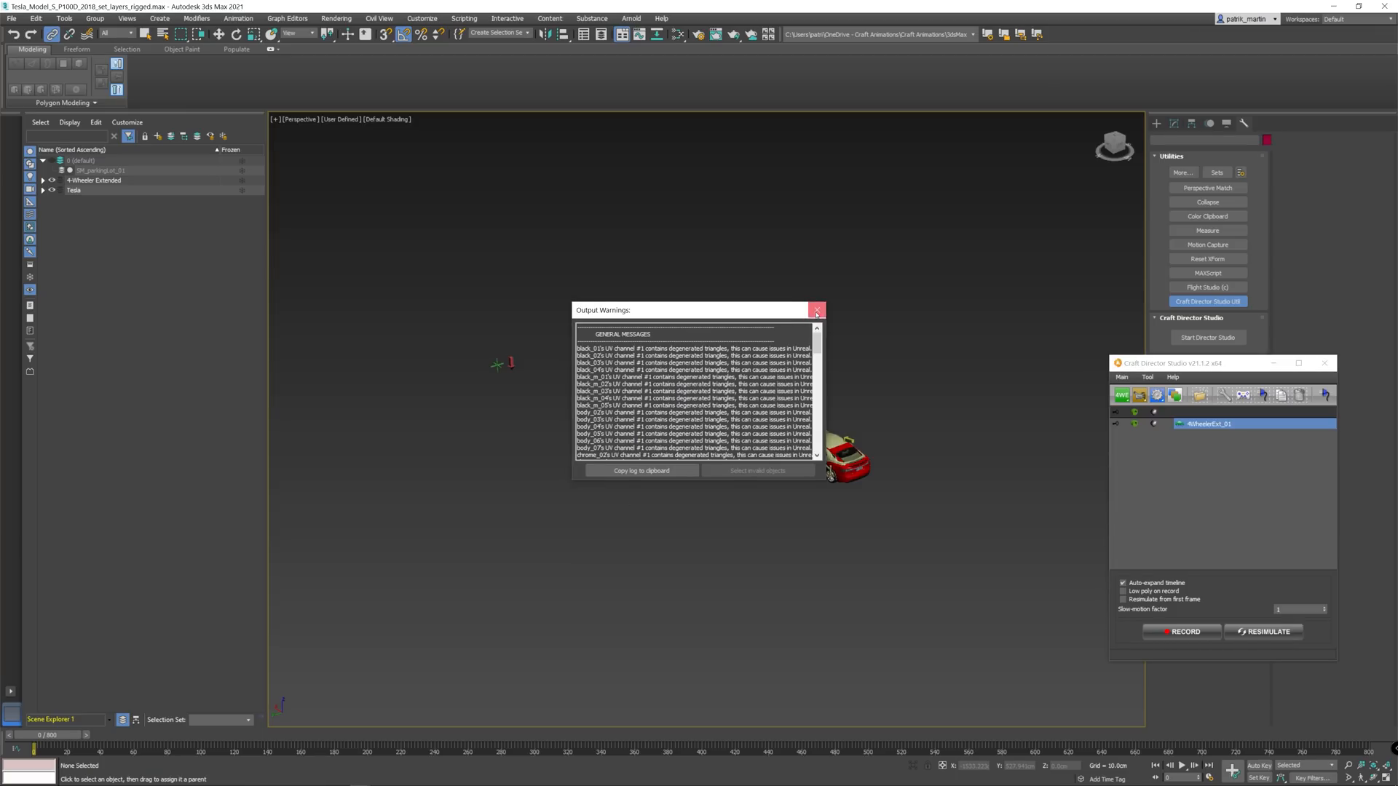
pyautogui.click(815, 309)
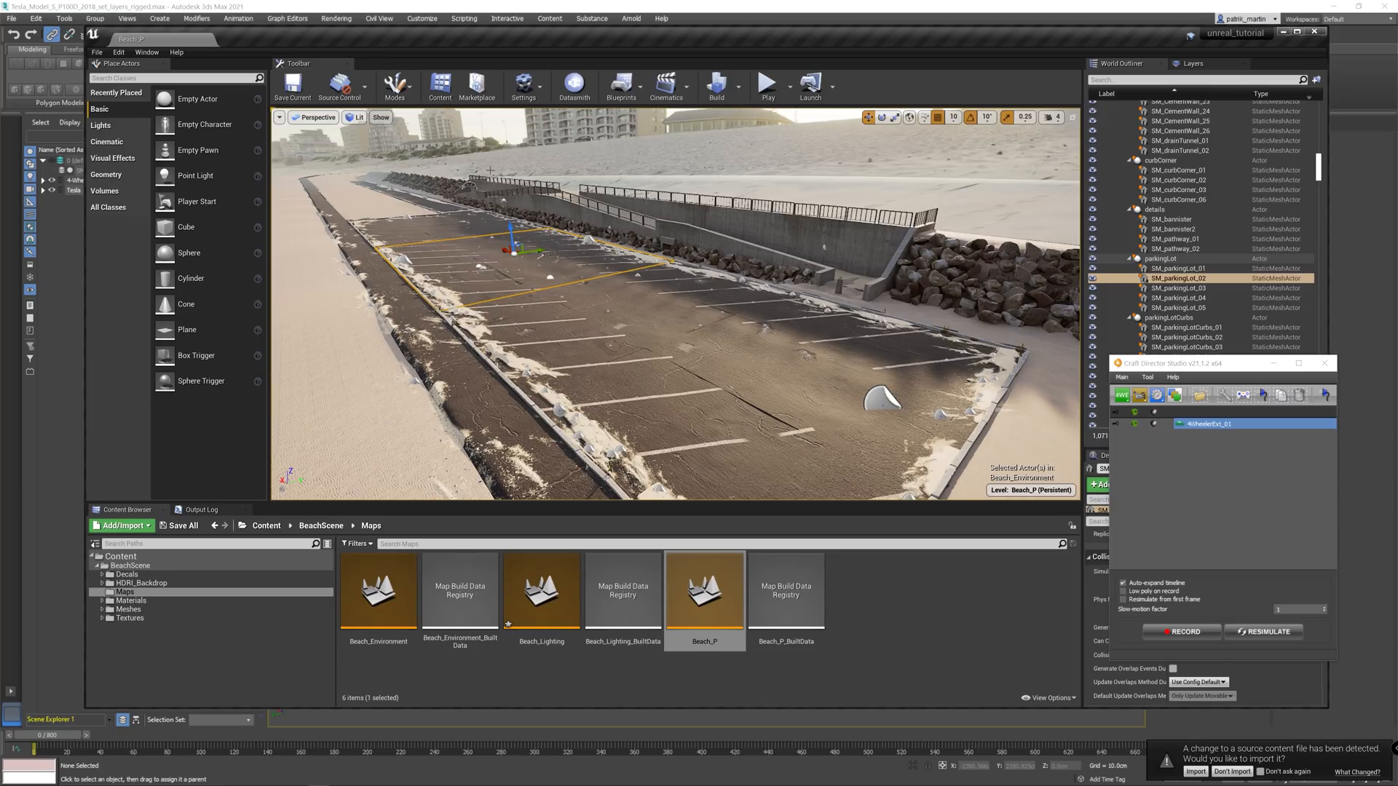
pyautogui.moveTo(573, 85)
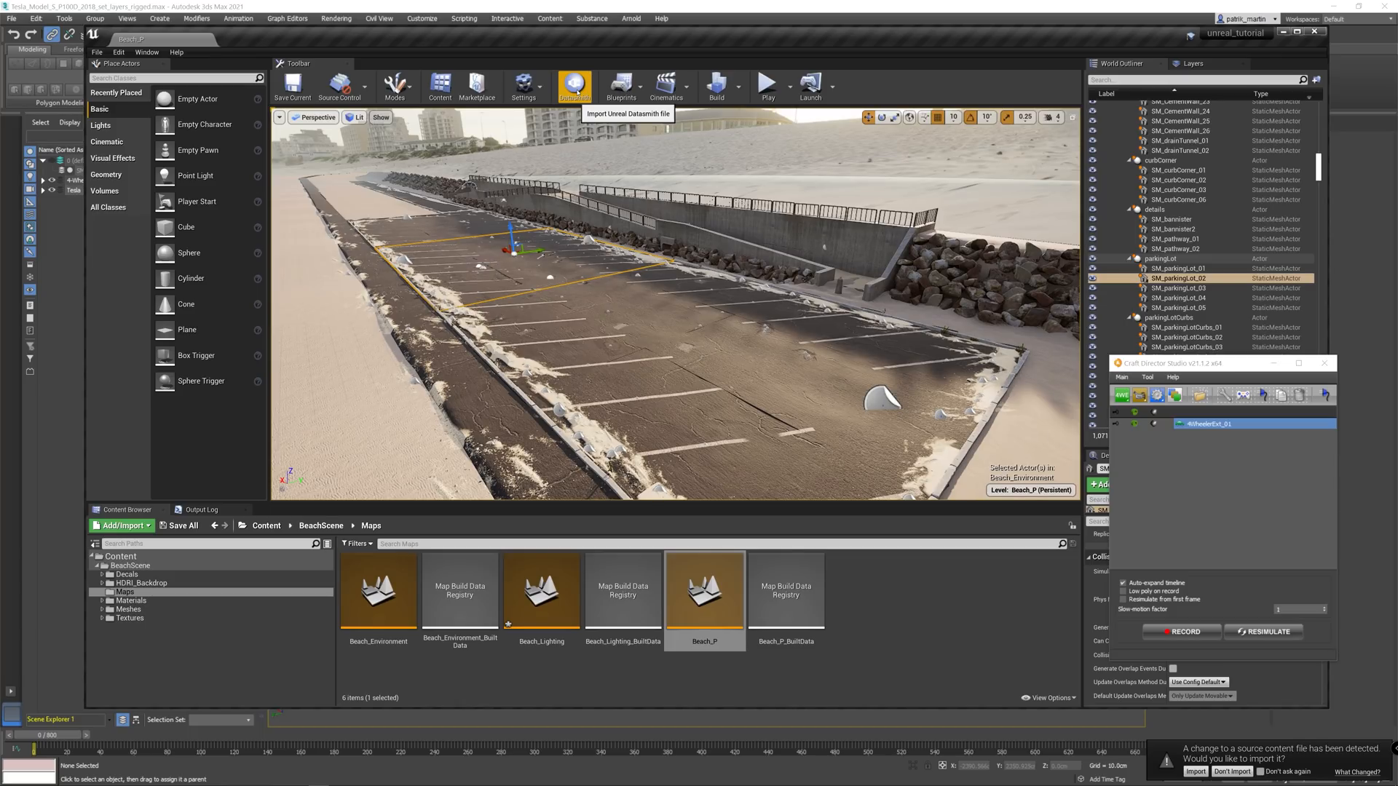
# Import caranimation.udatasmith from the export folder into the root Content folder
pyautogui.click(525, 85)
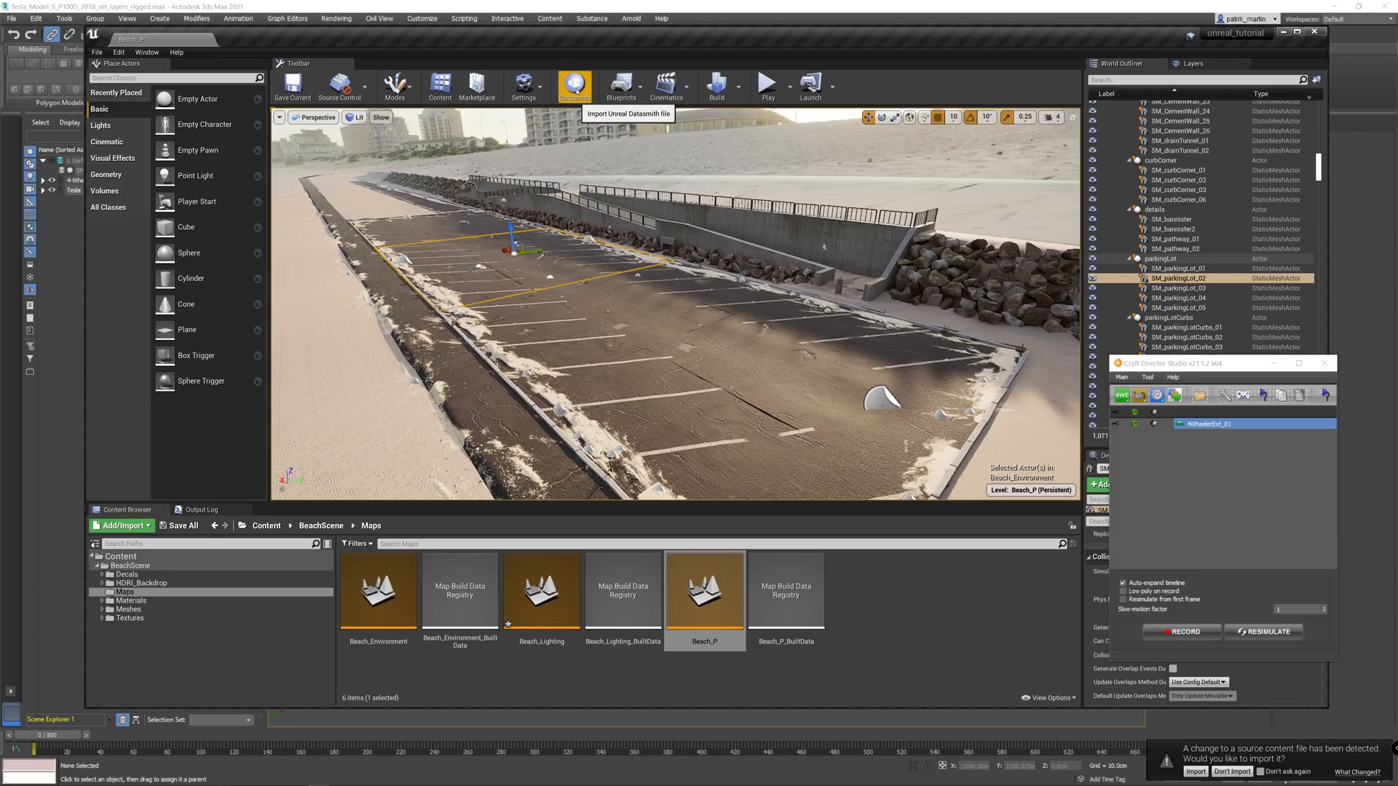
pyautogui.click(573, 84)
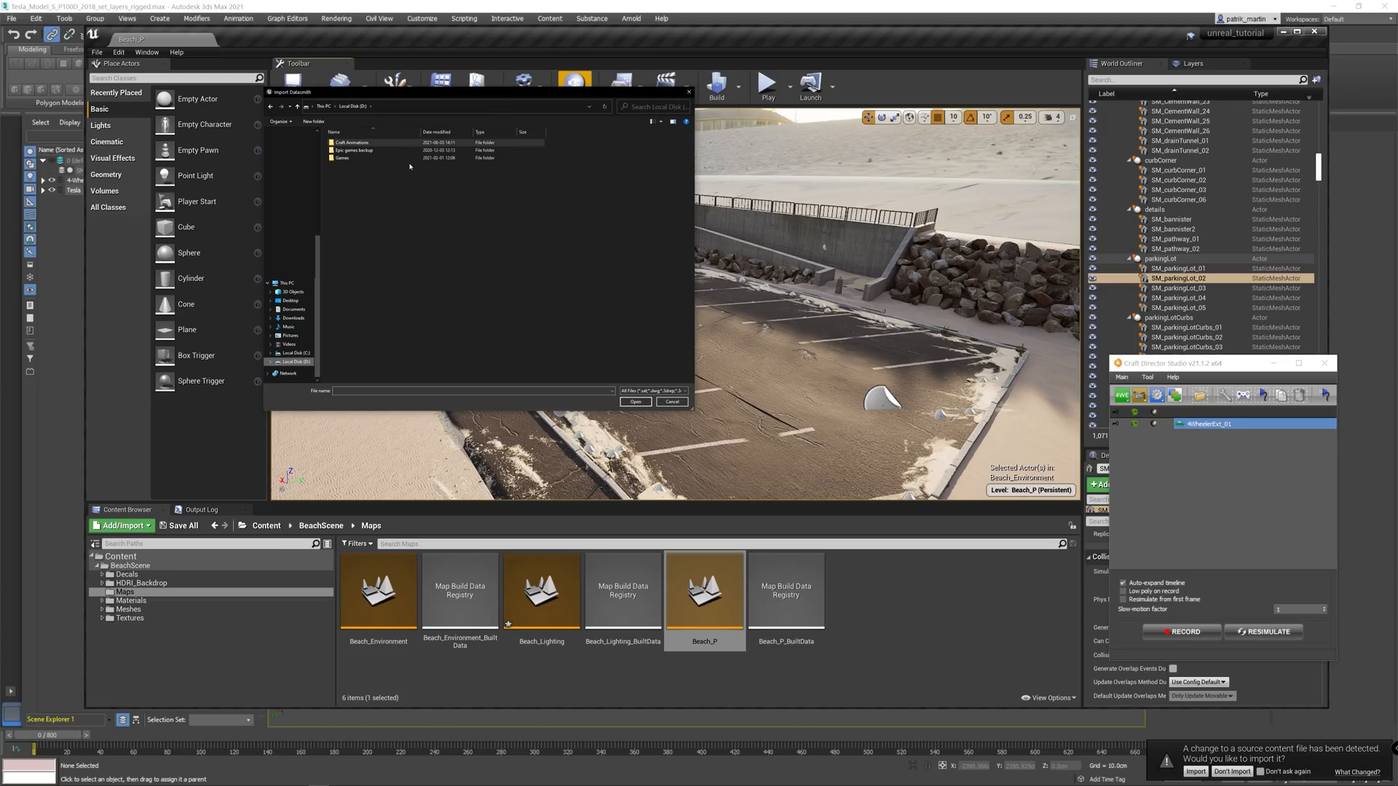
pyautogui.doubleClick(350, 143)
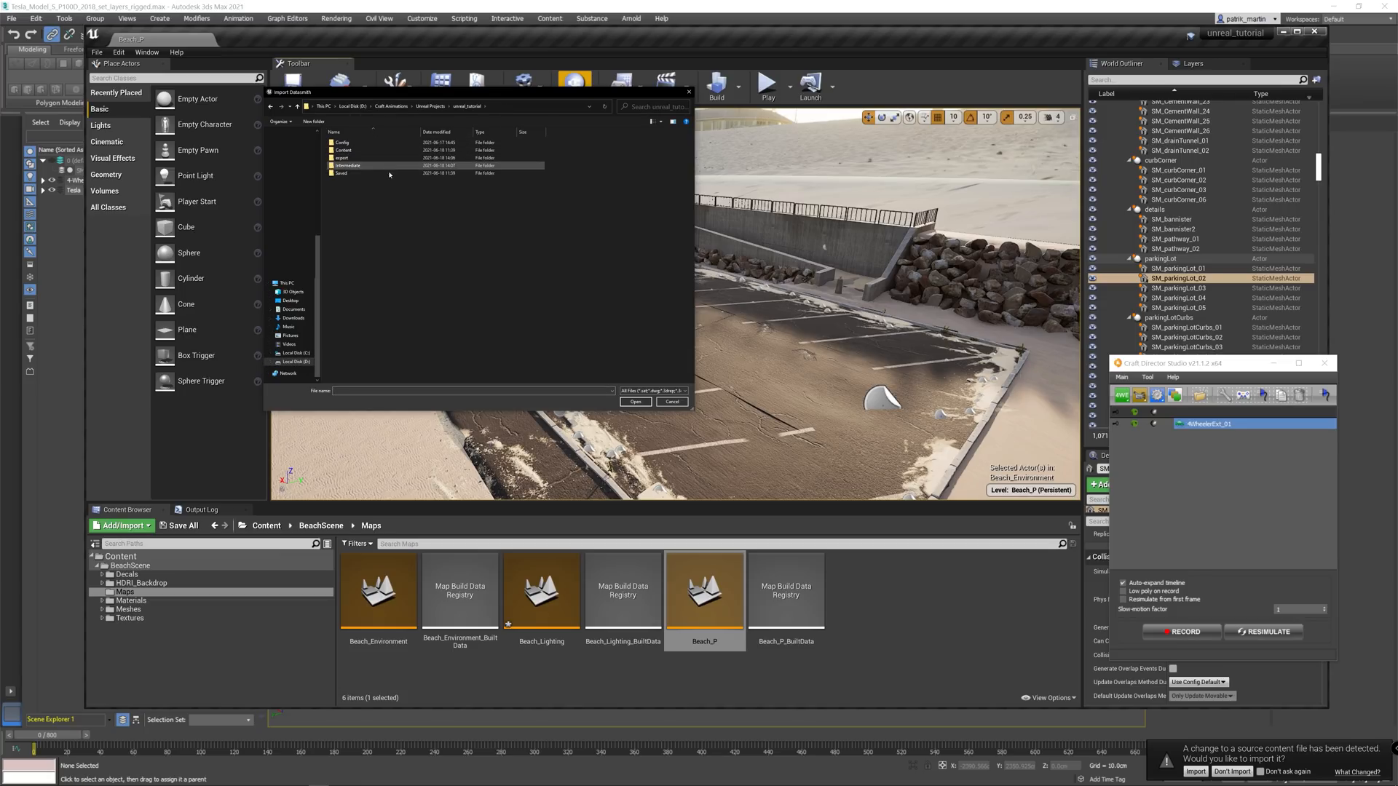
pyautogui.doubleClick(342, 158)
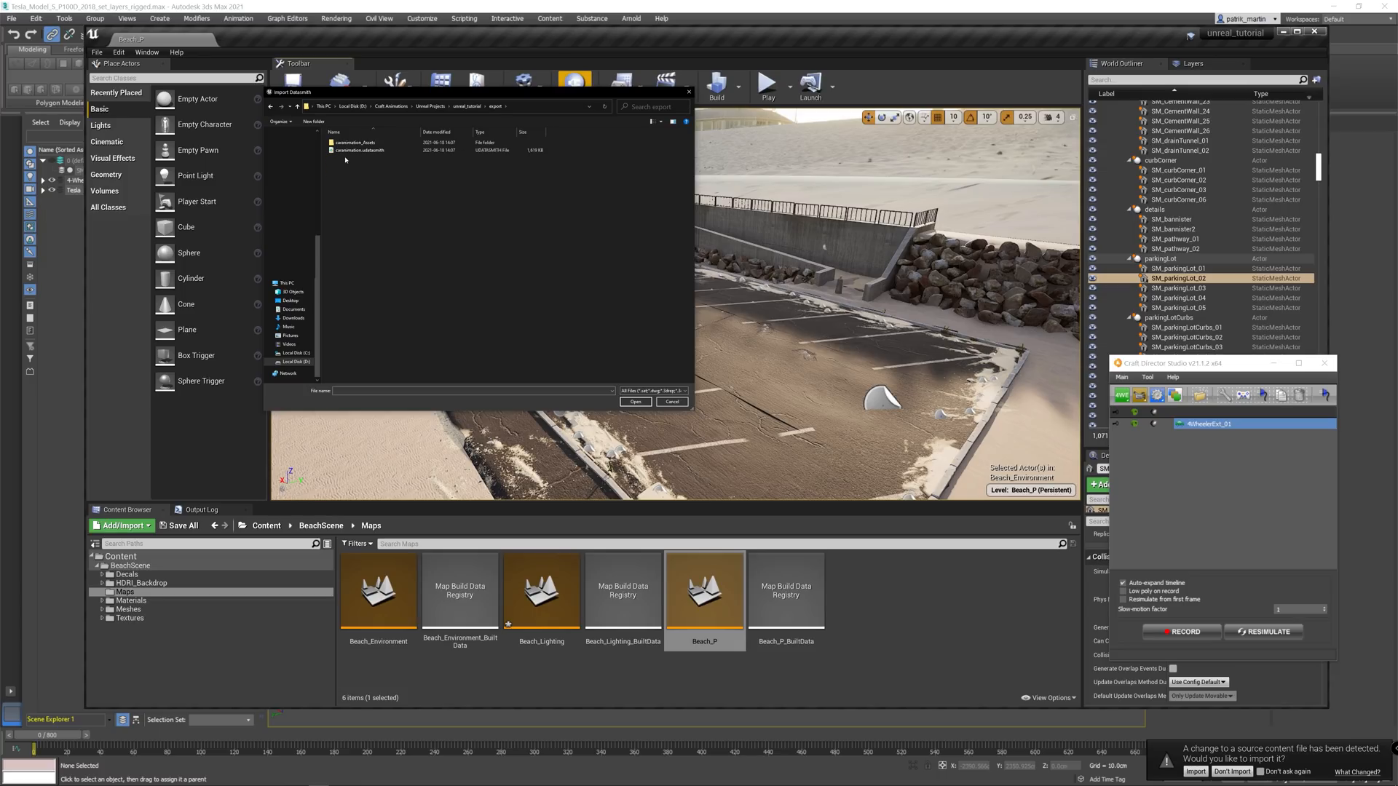
pyautogui.click(672, 402)
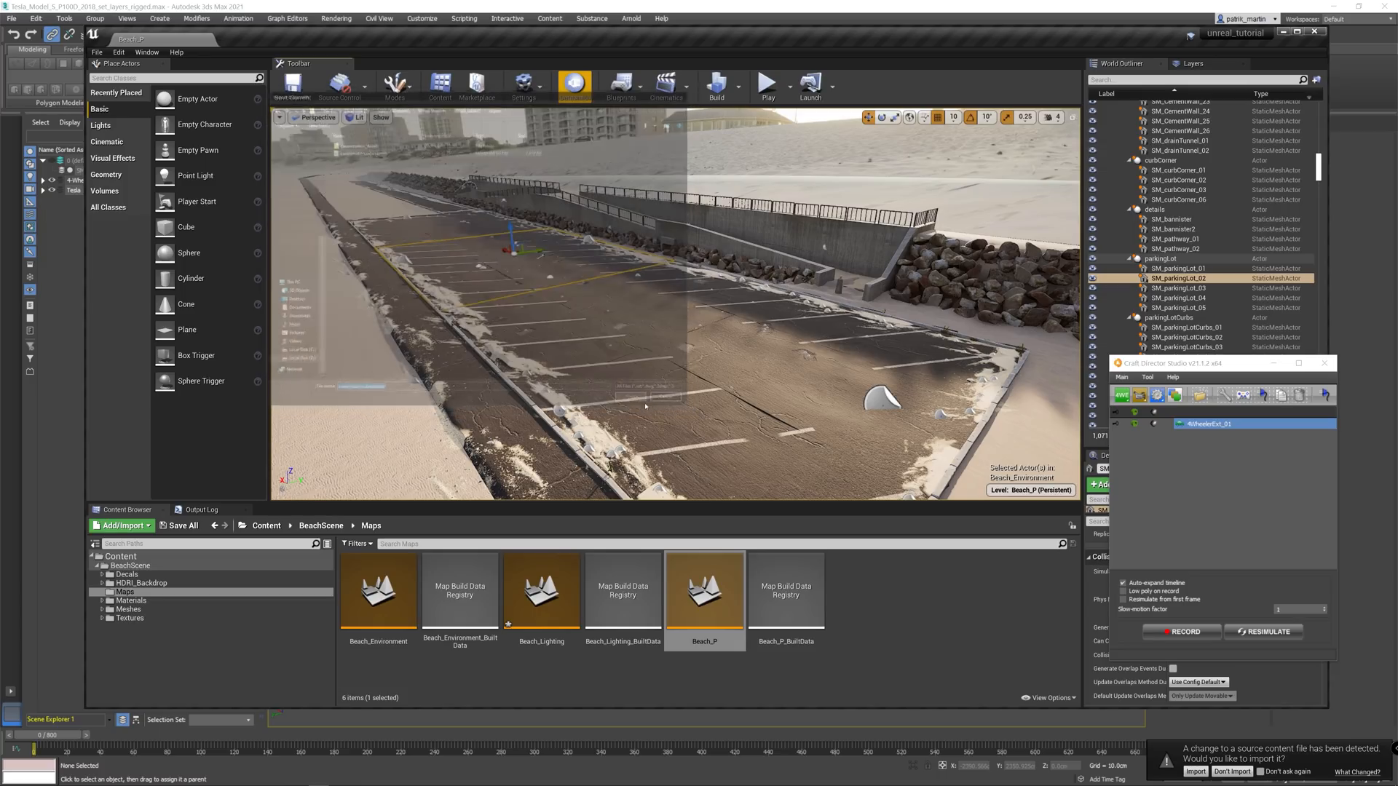
pyautogui.click(1194, 771)
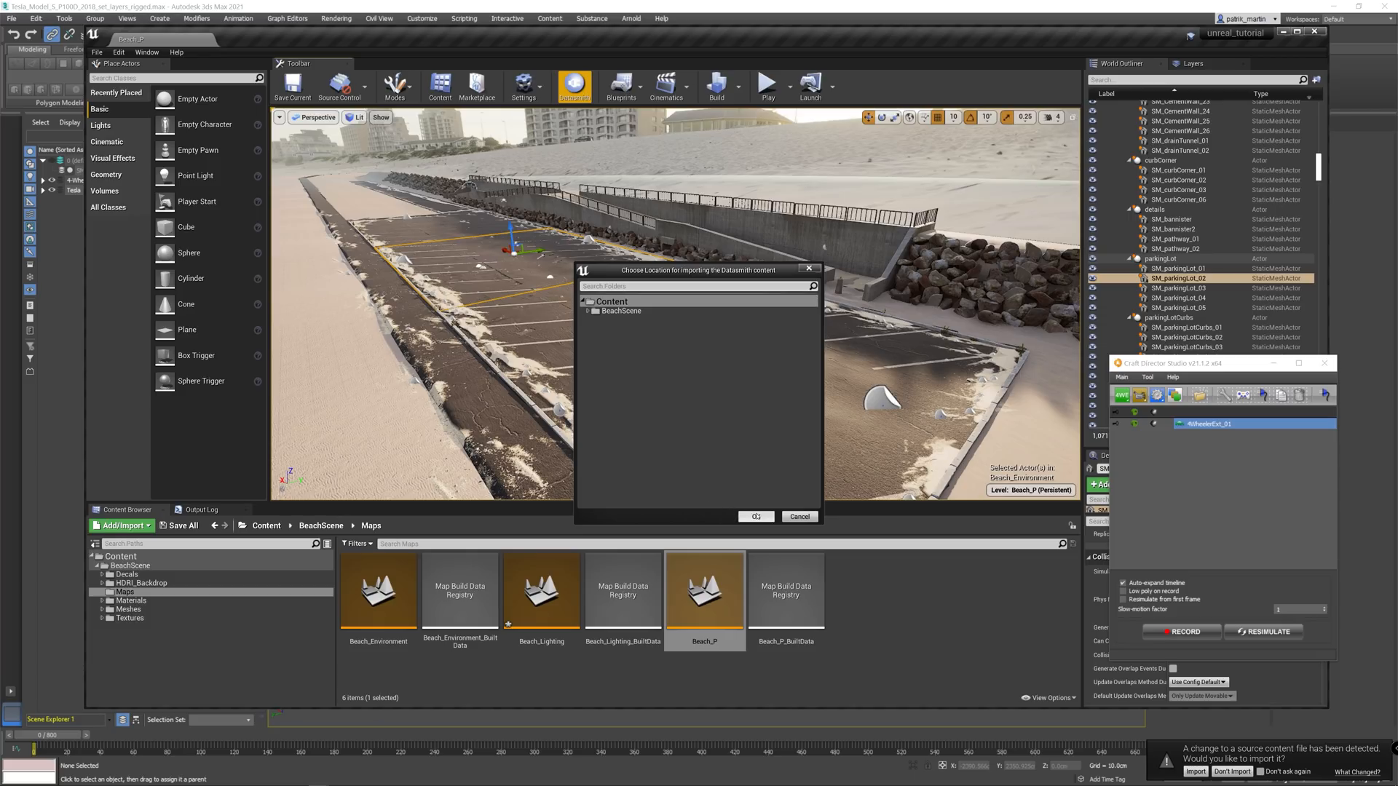
pyautogui.click(753, 516)
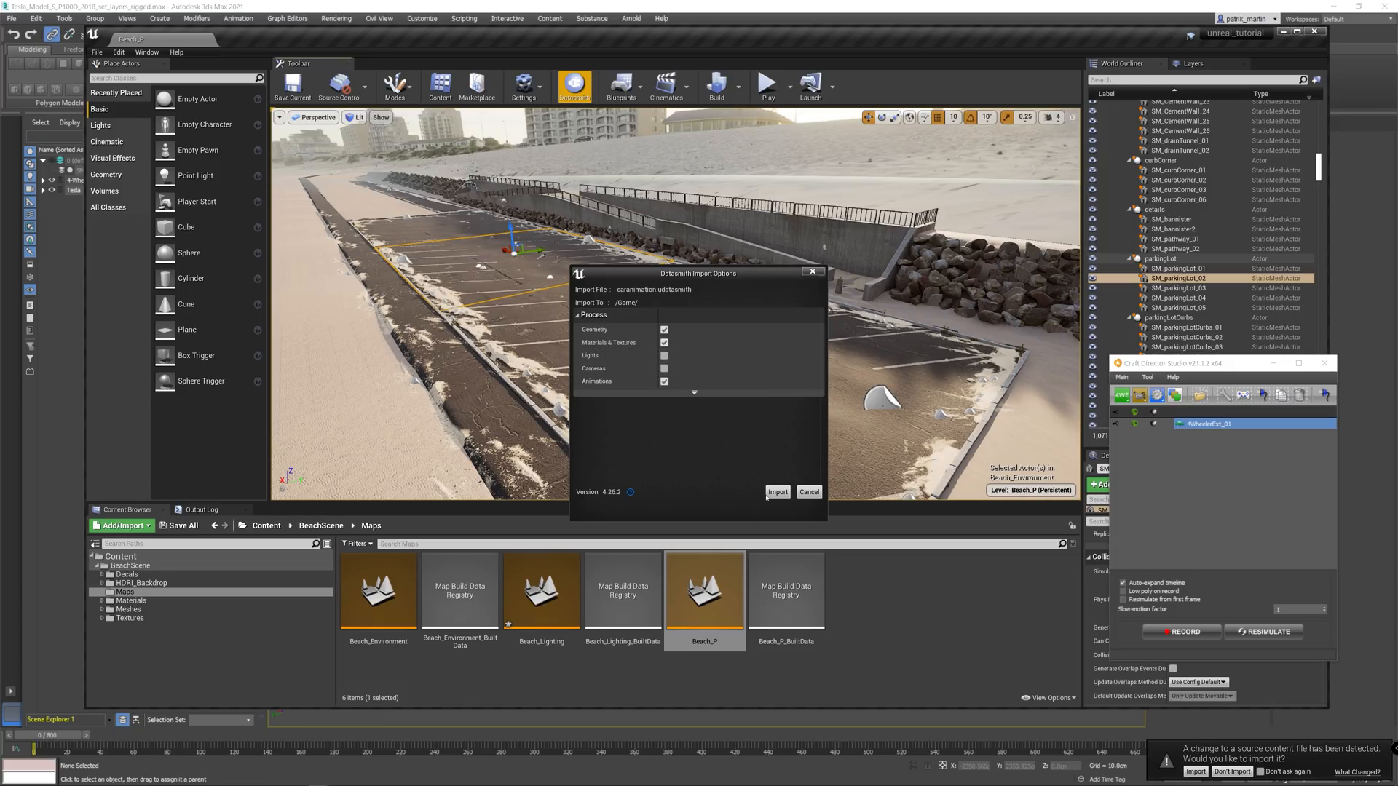
pyautogui.click(776, 492)
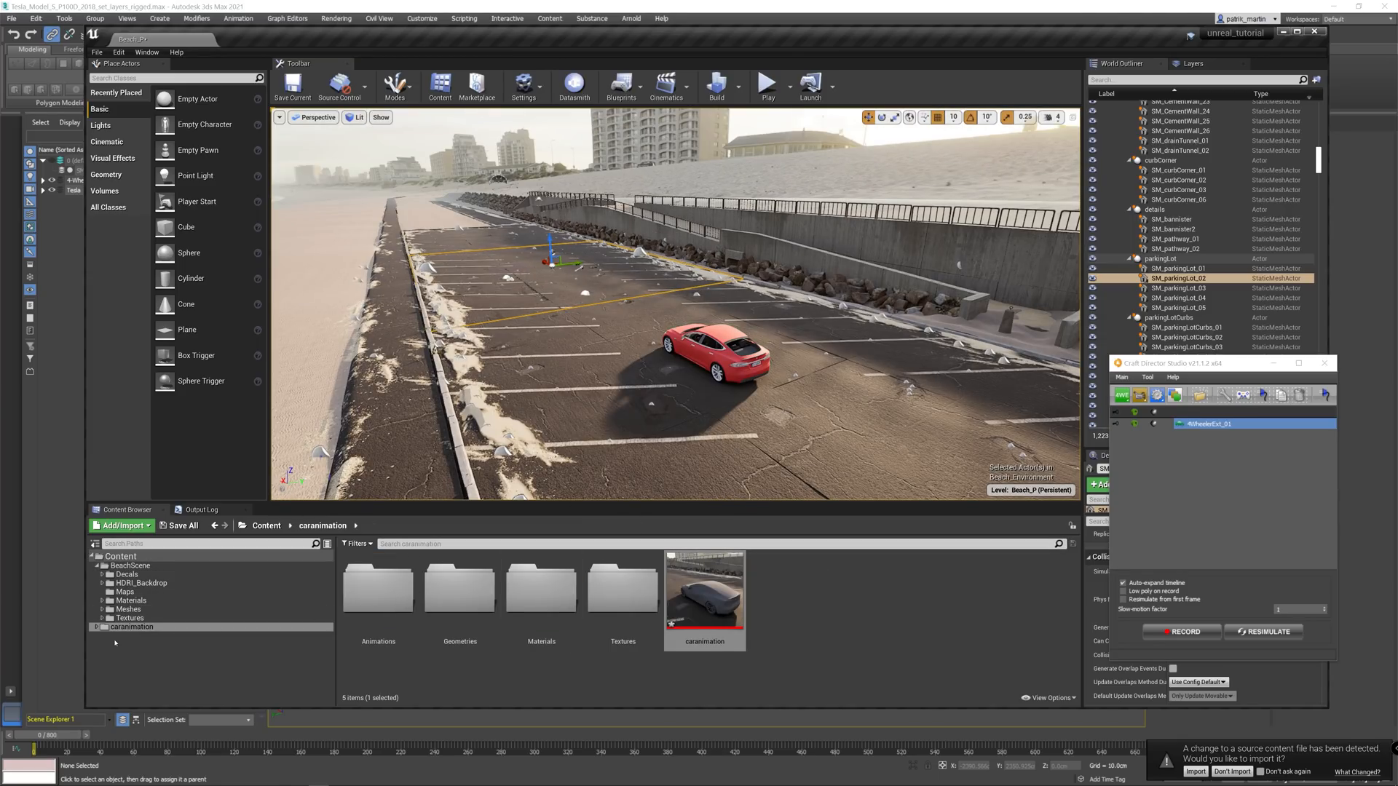
pyautogui.moveTo(131, 627)
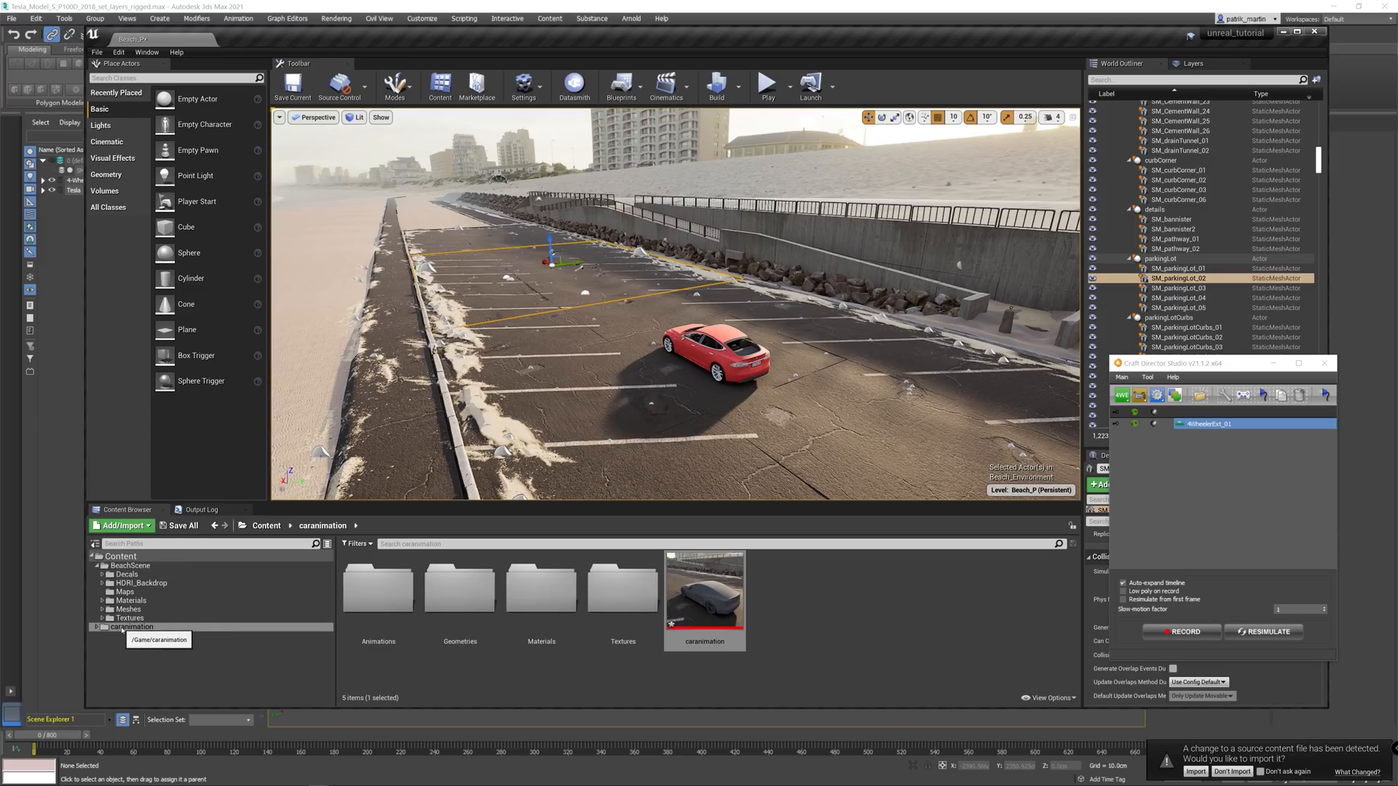
# Open the caranimation level sequence from the caranimation > Animations folder in Sequencer
pyautogui.click(131, 627)
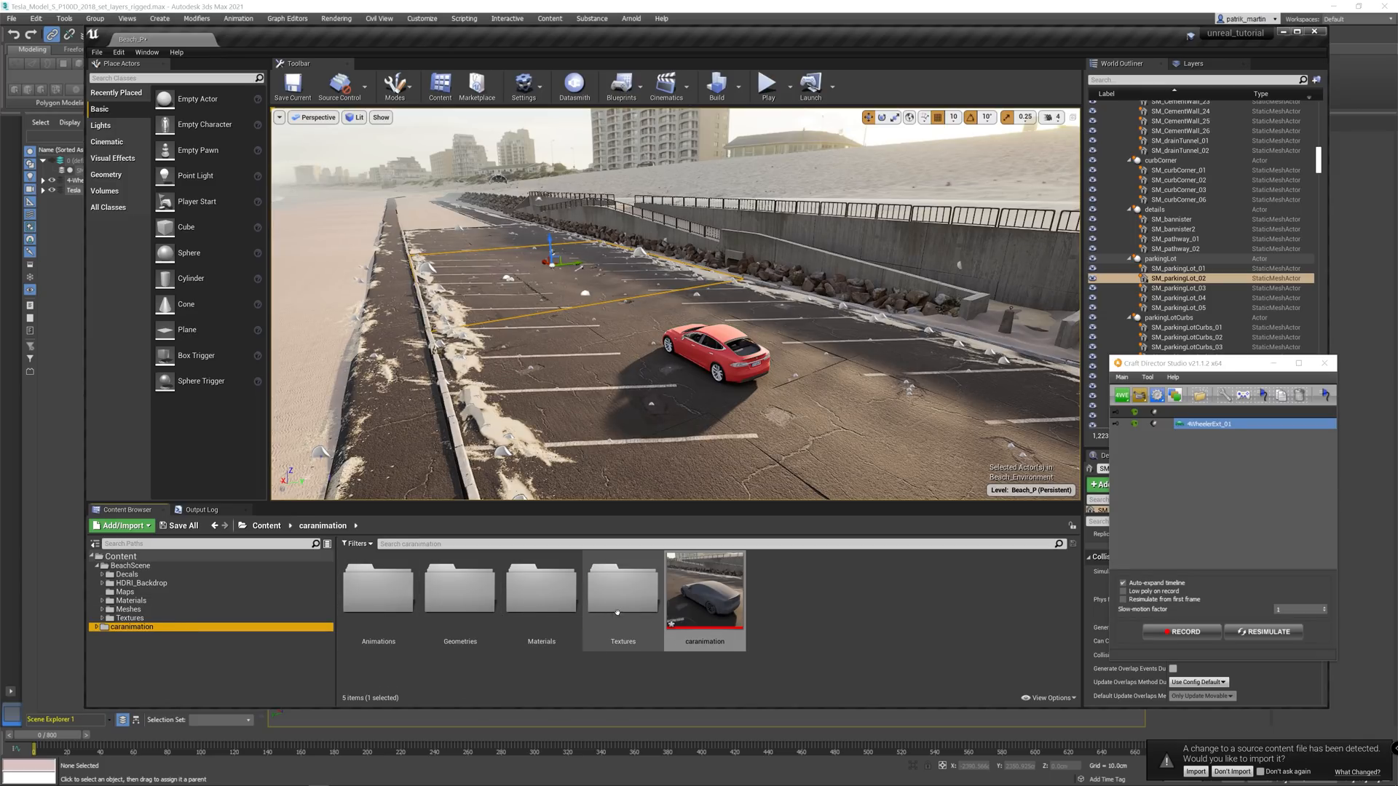
pyautogui.moveTo(621, 587)
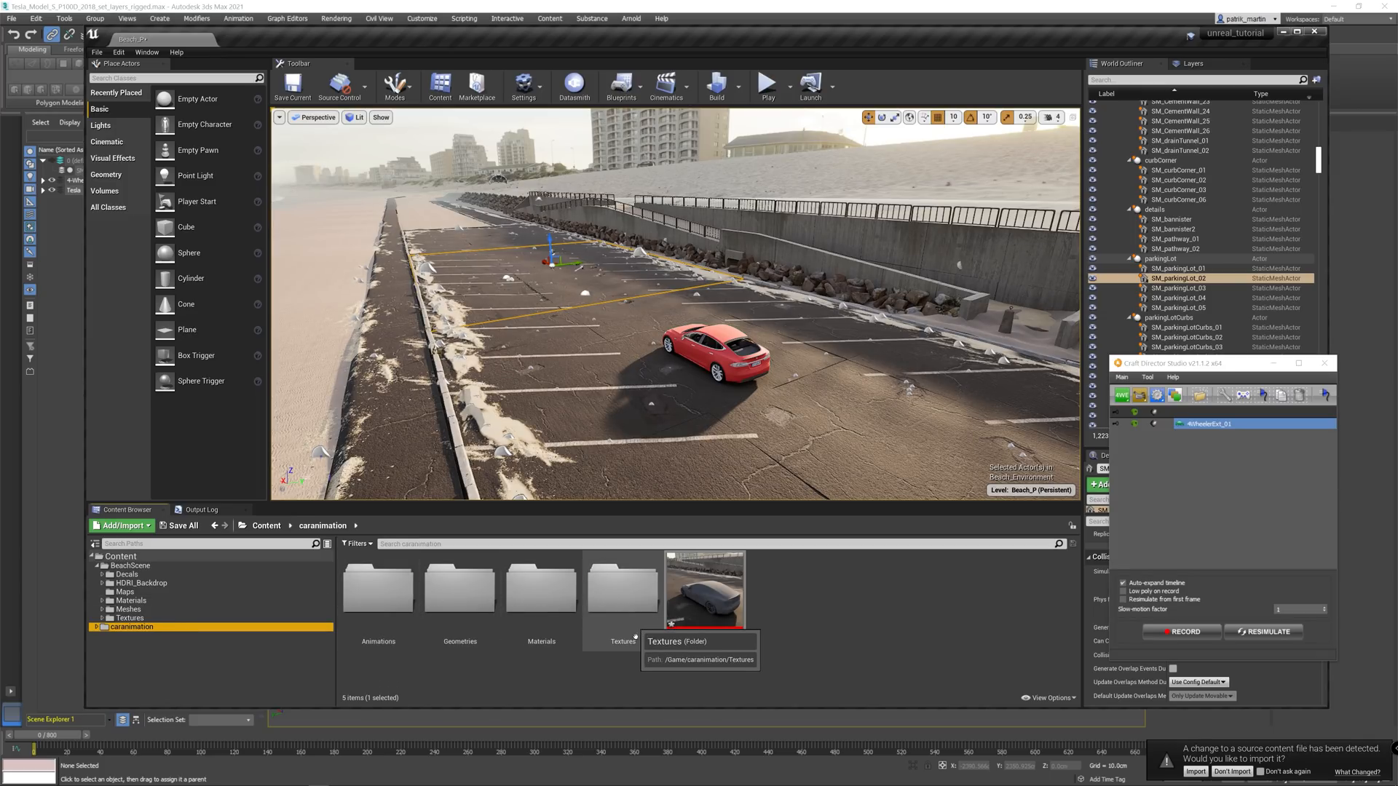
pyautogui.moveTo(459, 587)
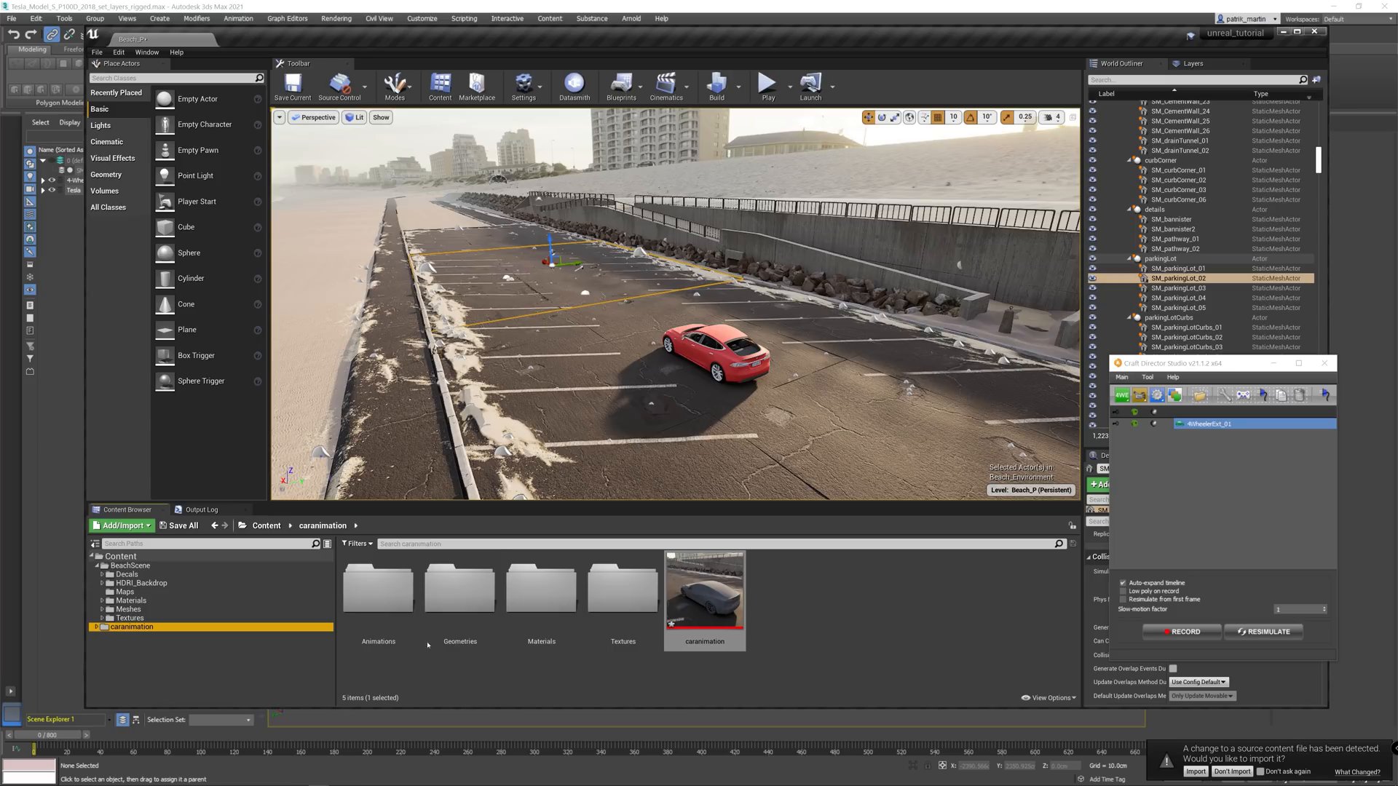
pyautogui.doubleClick(376, 588)
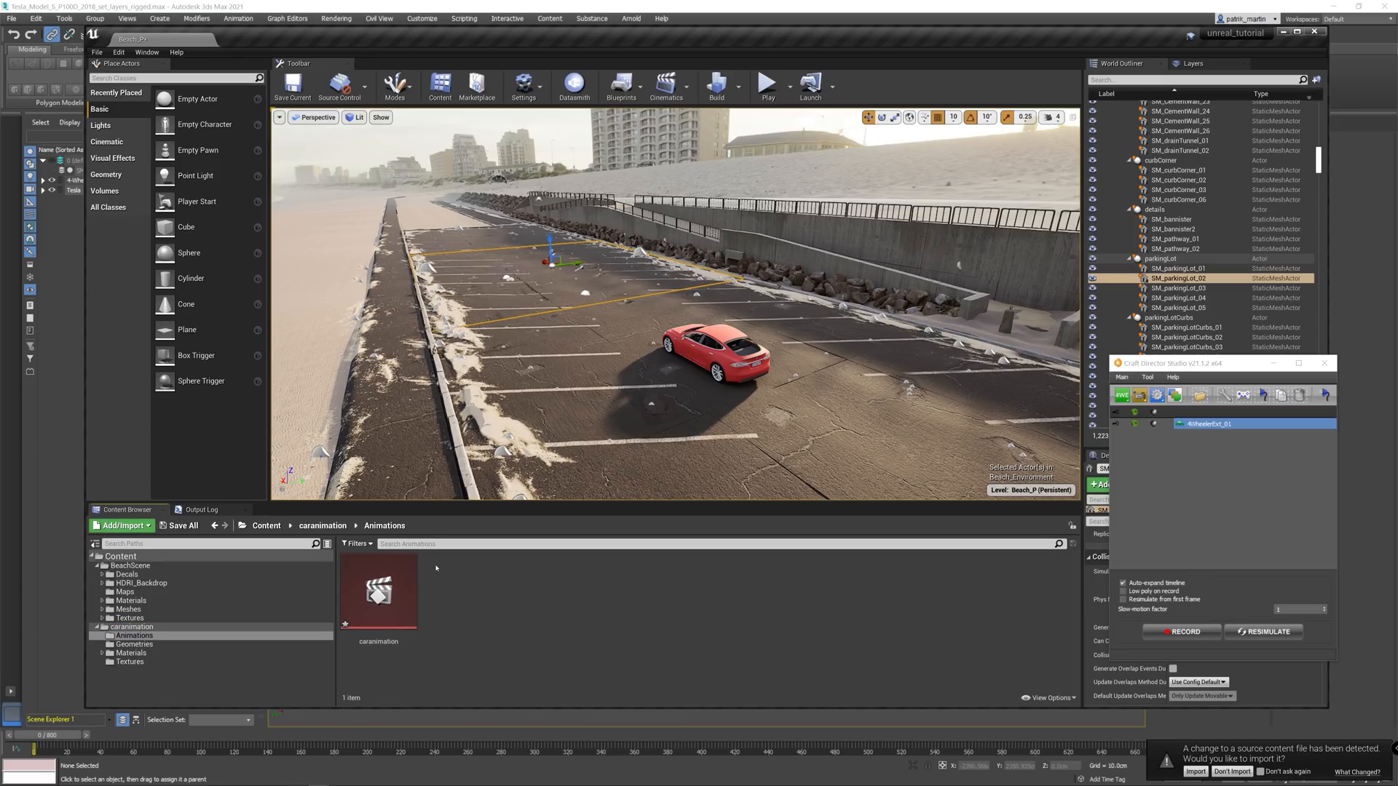
pyautogui.doubleClick(377, 589)
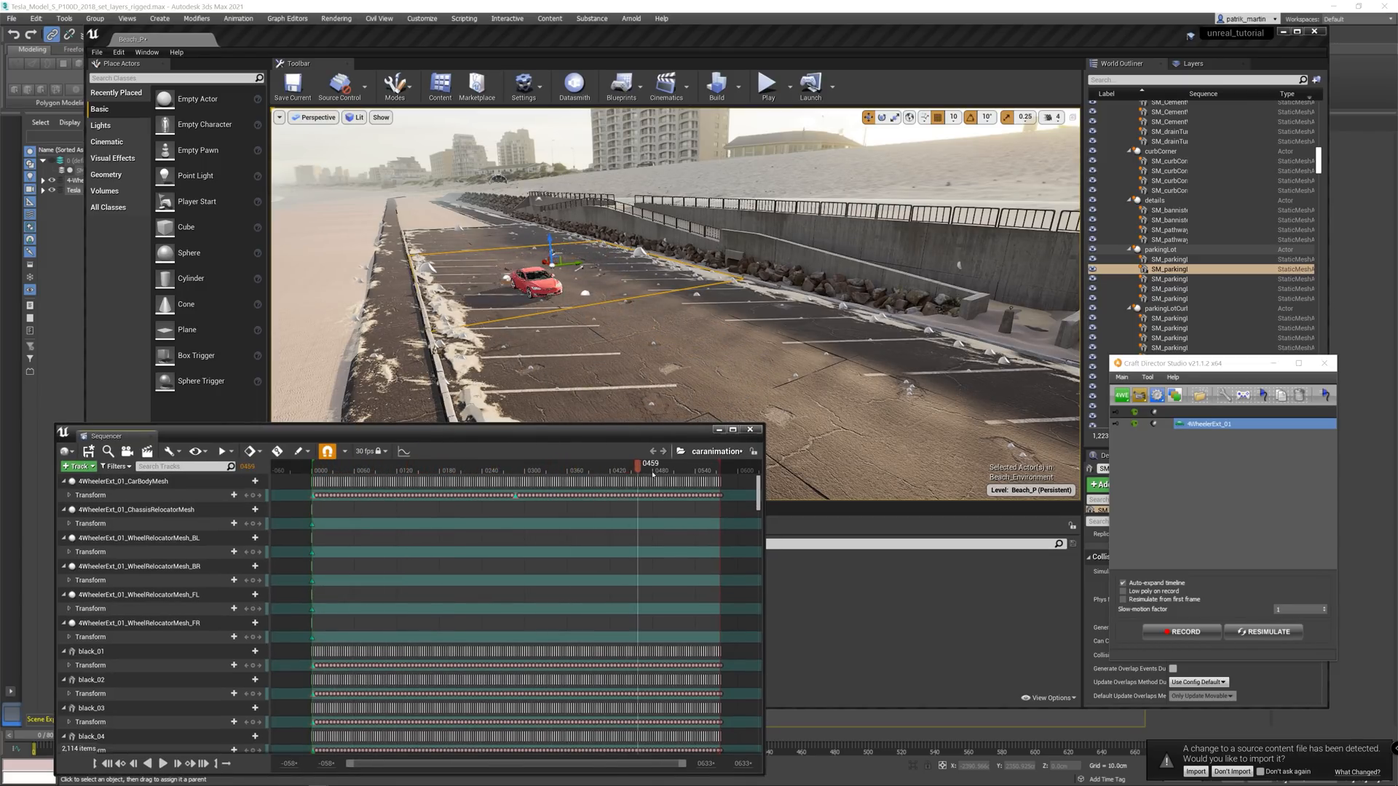
# Scrub the caranimation playhead back and forth to watch the Tesla drive across the lot
pyautogui.moveTo(651, 463); pyautogui.dragTo(568, 463)
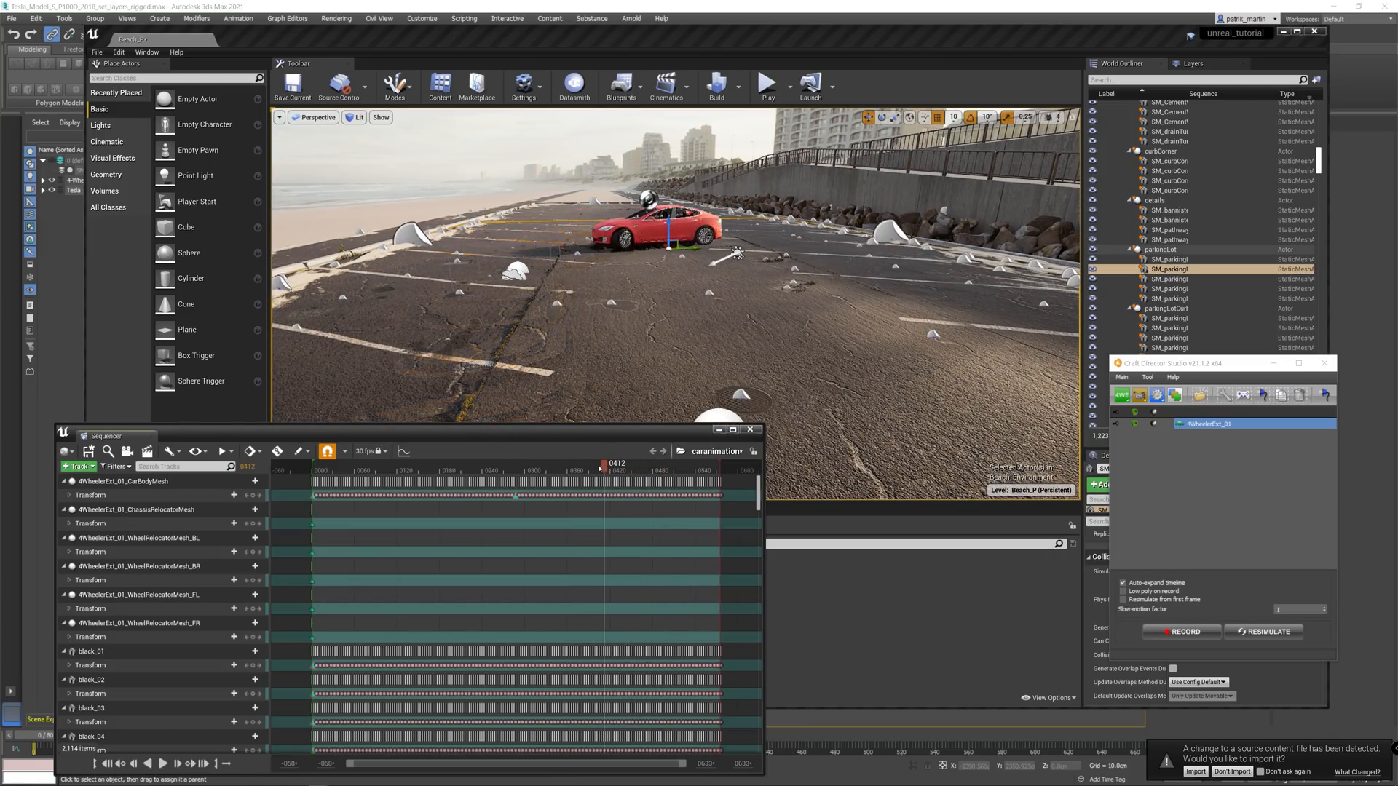
pyautogui.moveTo(610, 464); pyautogui.dragTo(597, 464)
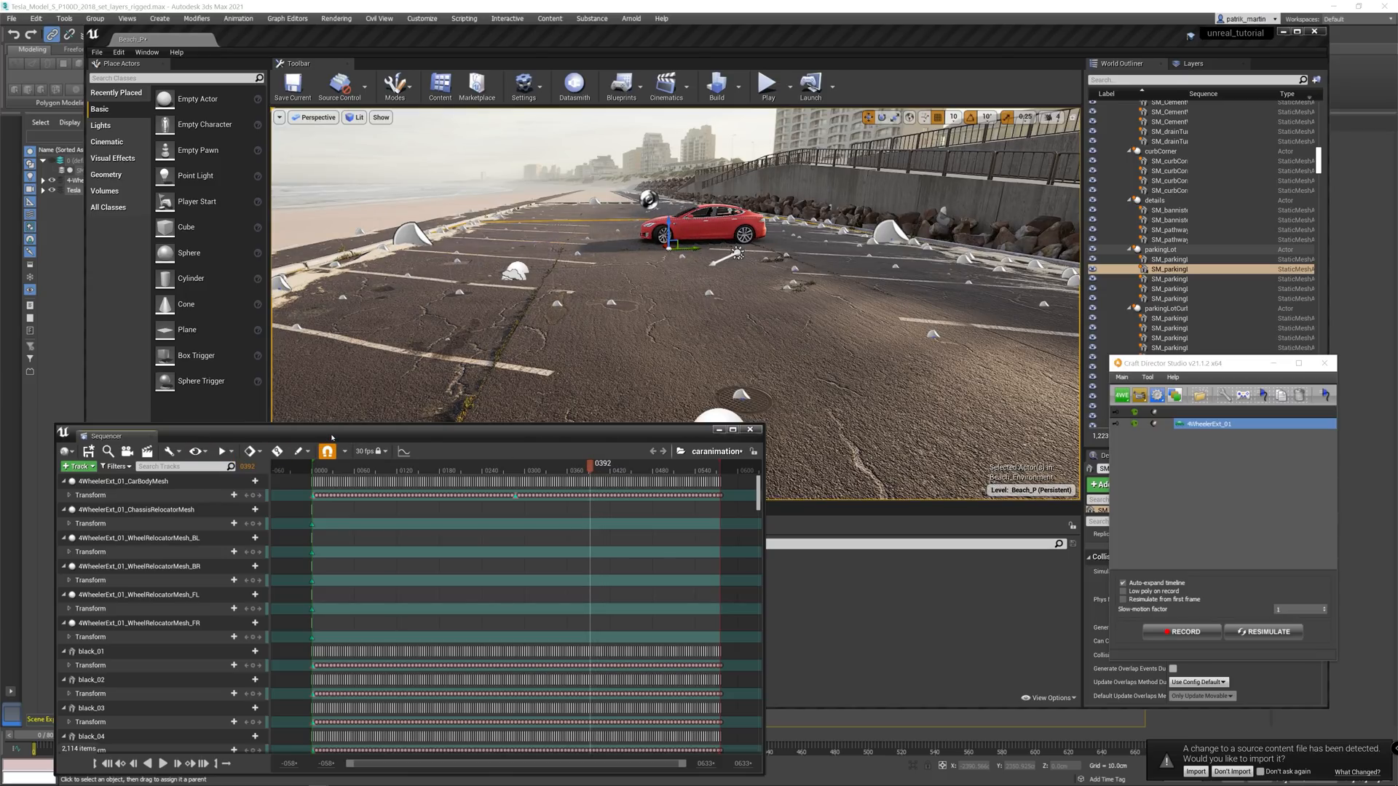
pyautogui.click(162, 663)
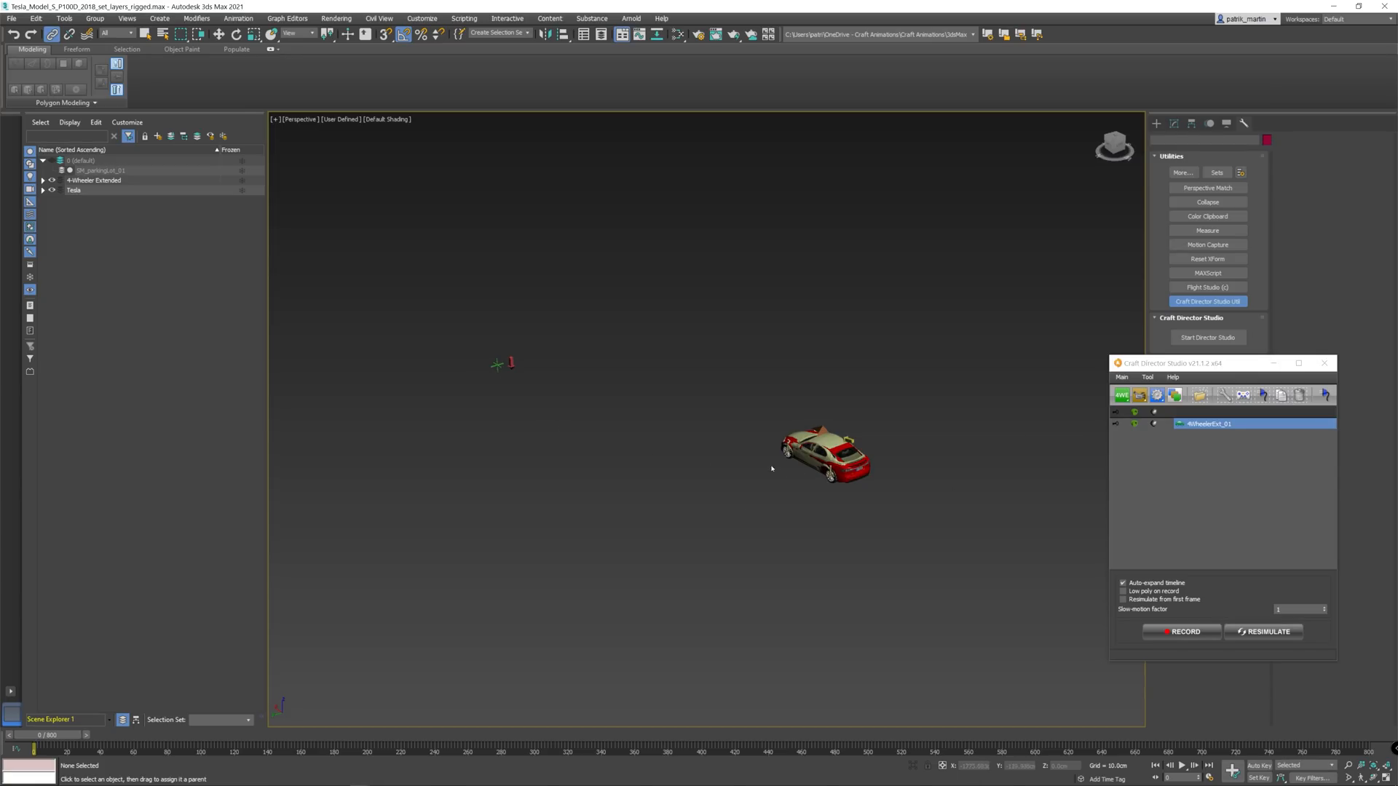
pyautogui.moveTo(520, 345)
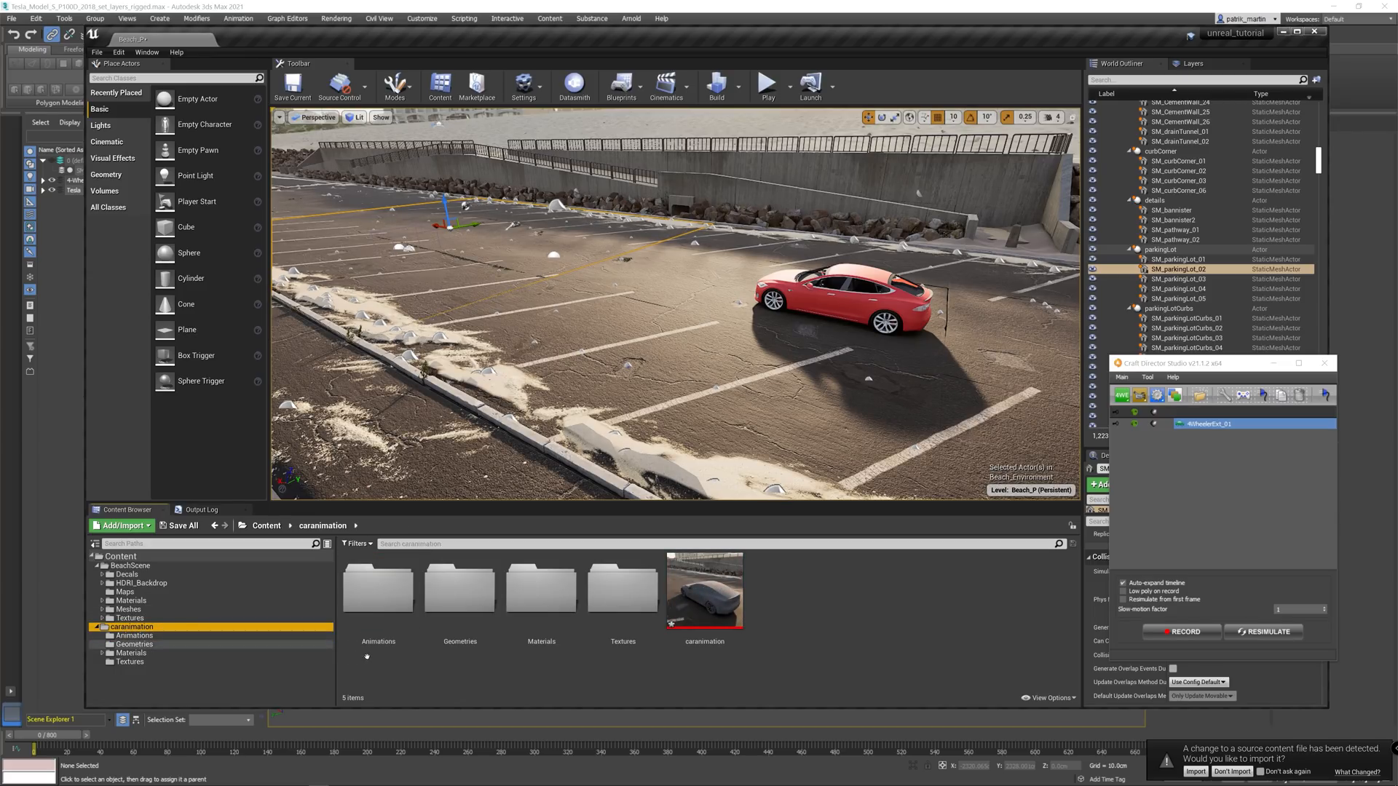
# Reimport the caranimation Datasmith scene with Geometry and Animations kept checked
pyautogui.click(703, 586)
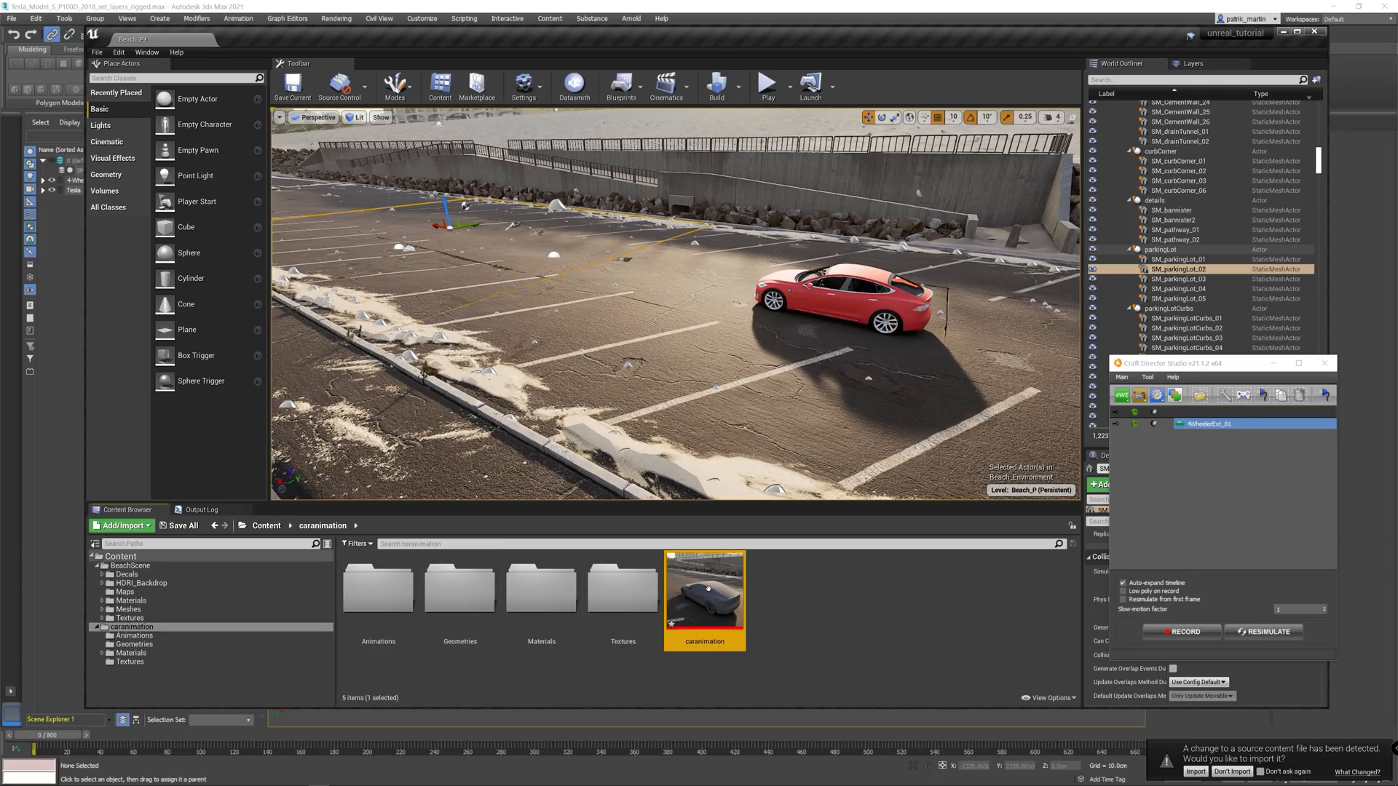
pyautogui.moveTo(703, 592)
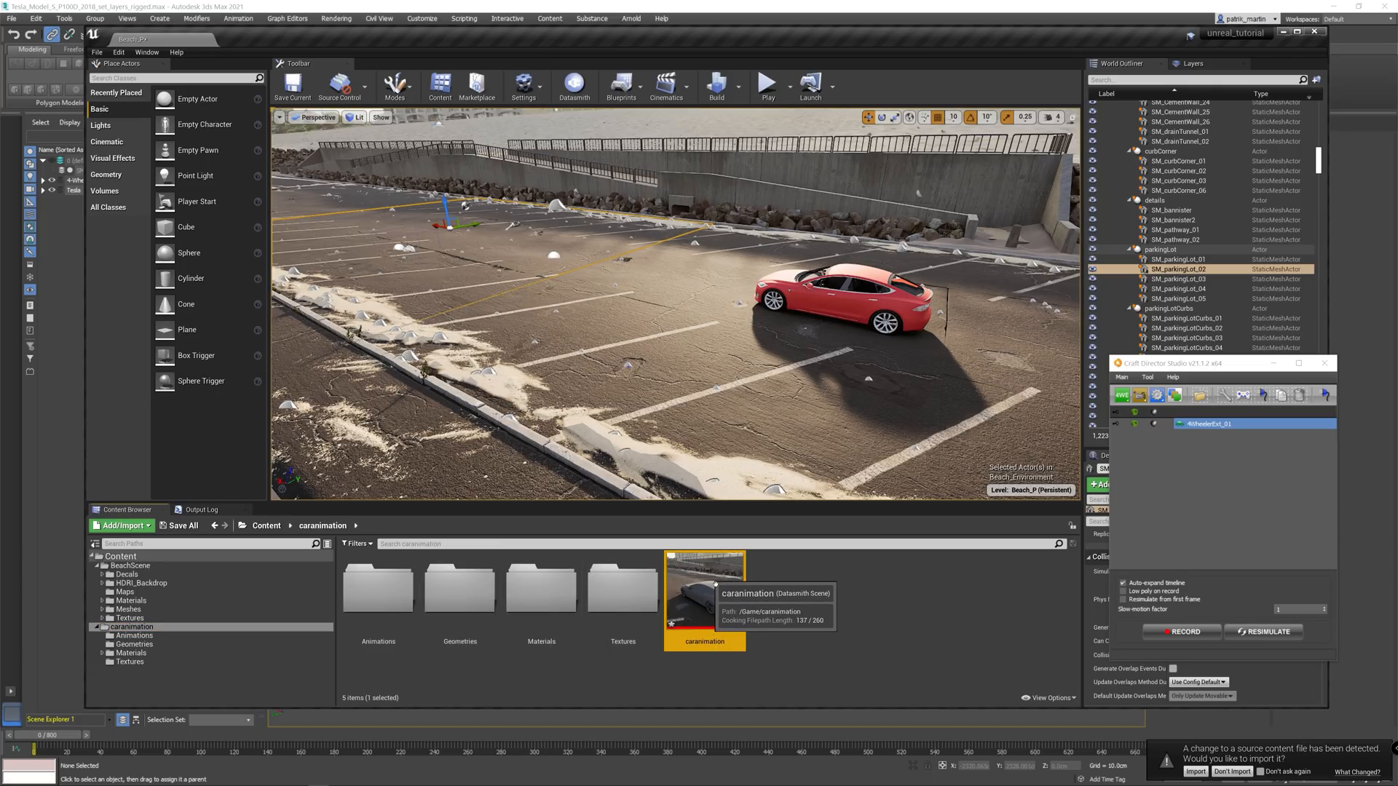
pyautogui.rightClick(704, 593)
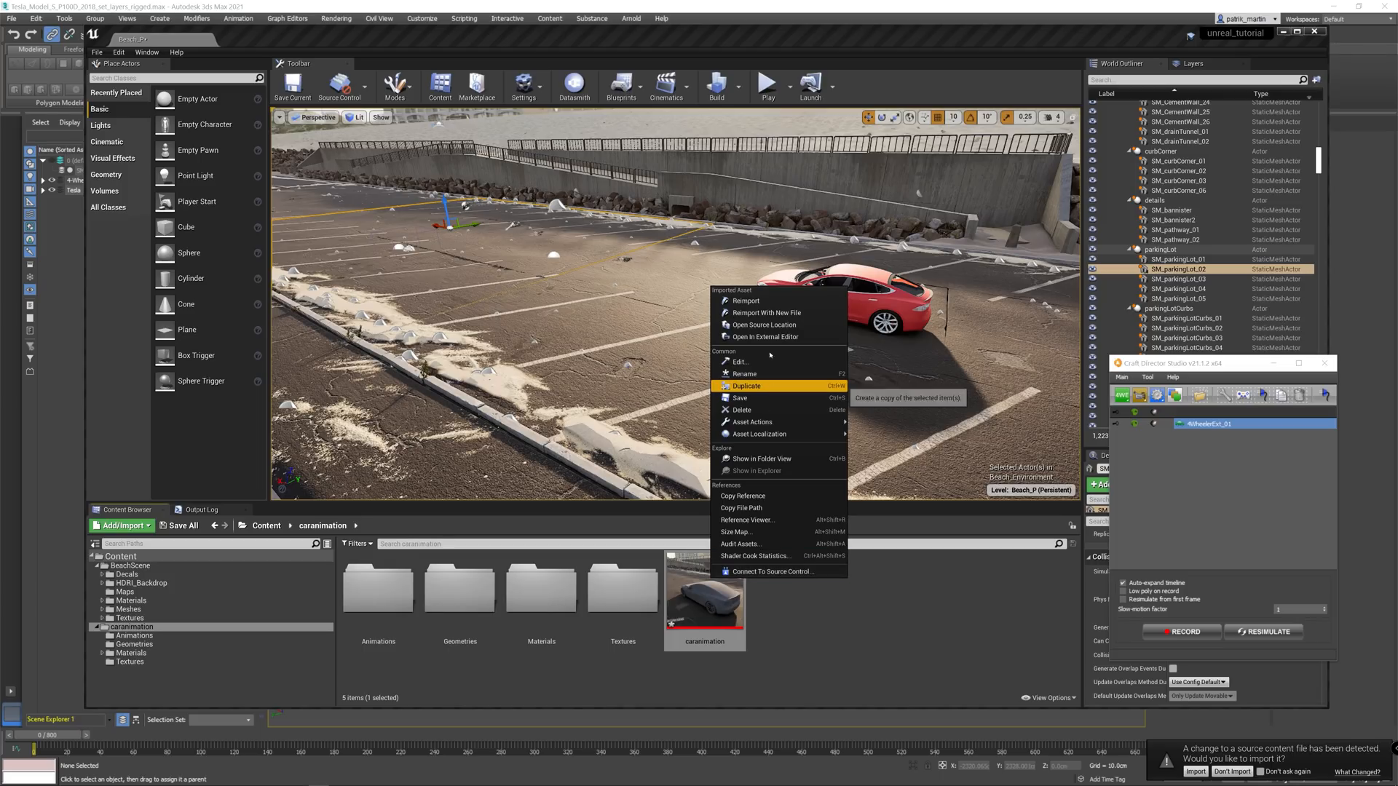
pyautogui.moveTo(744, 301)
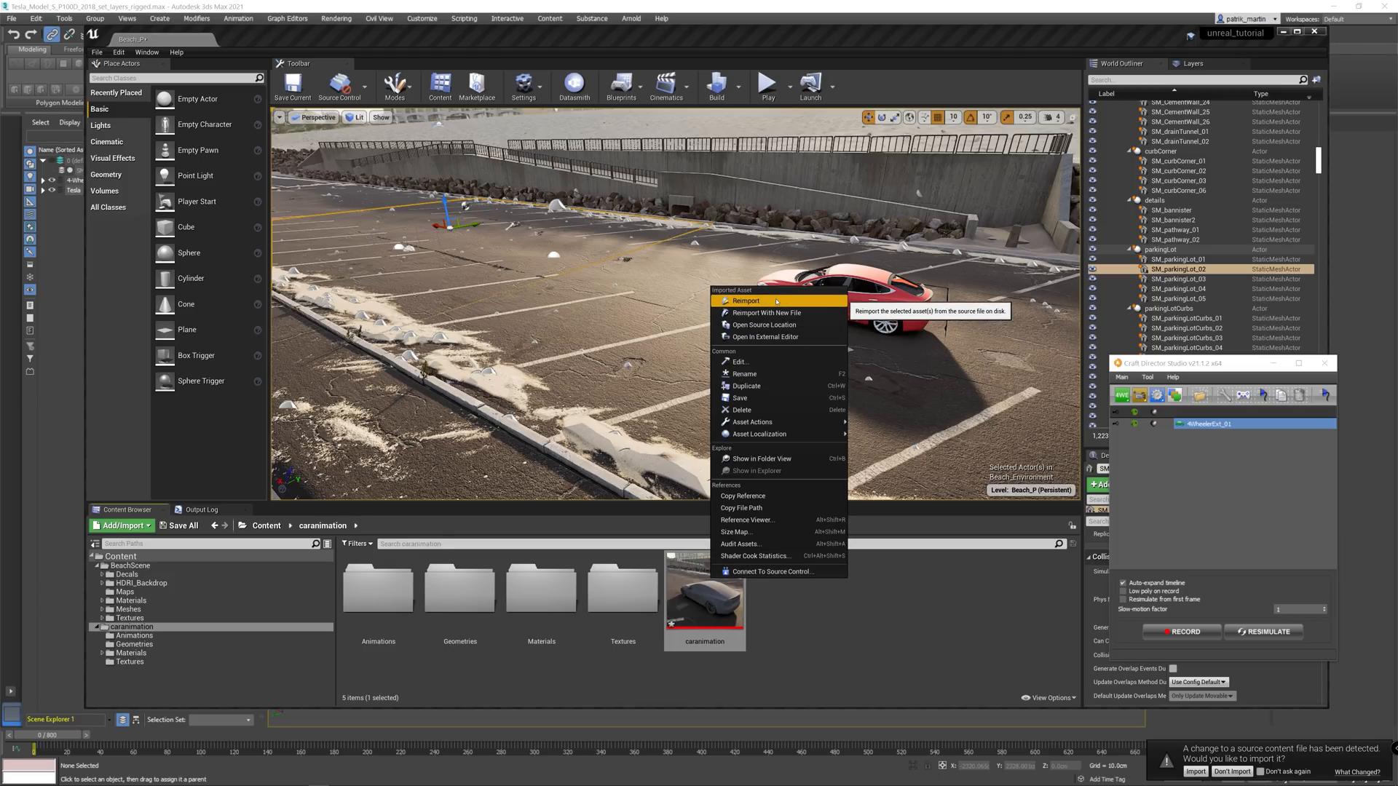
pyautogui.click(746, 301)
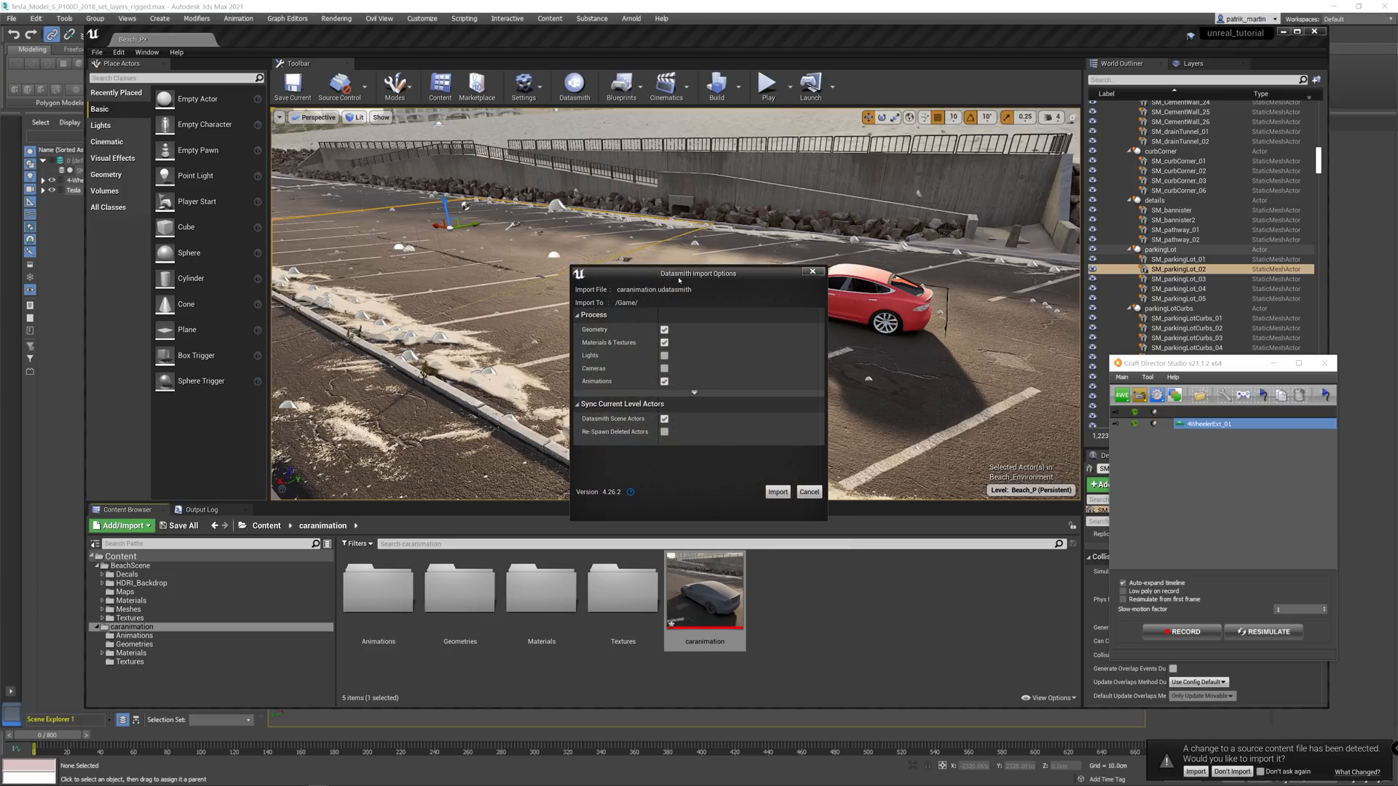
pyautogui.moveTo(698, 273); pyautogui.dragTo(570, 258)
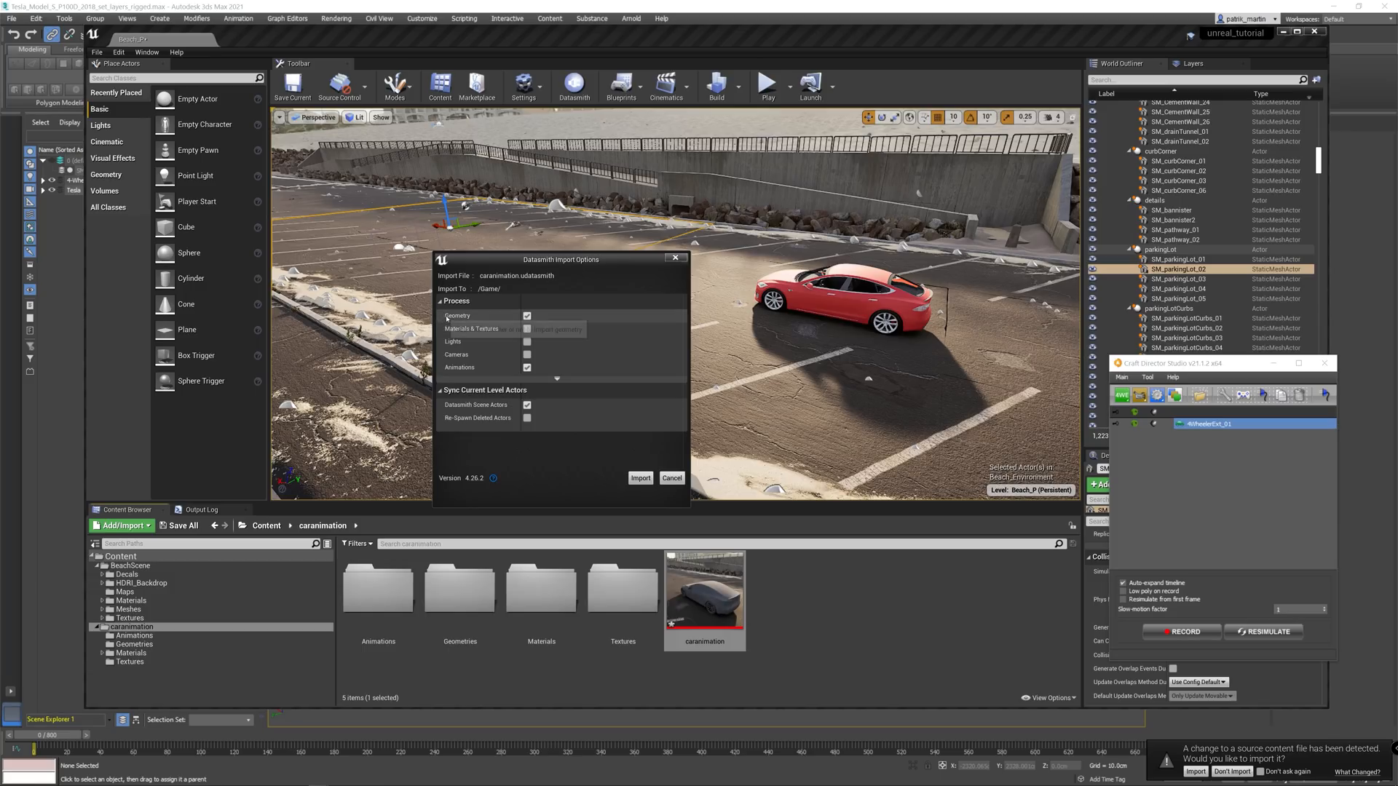
pyautogui.moveTo(459, 367)
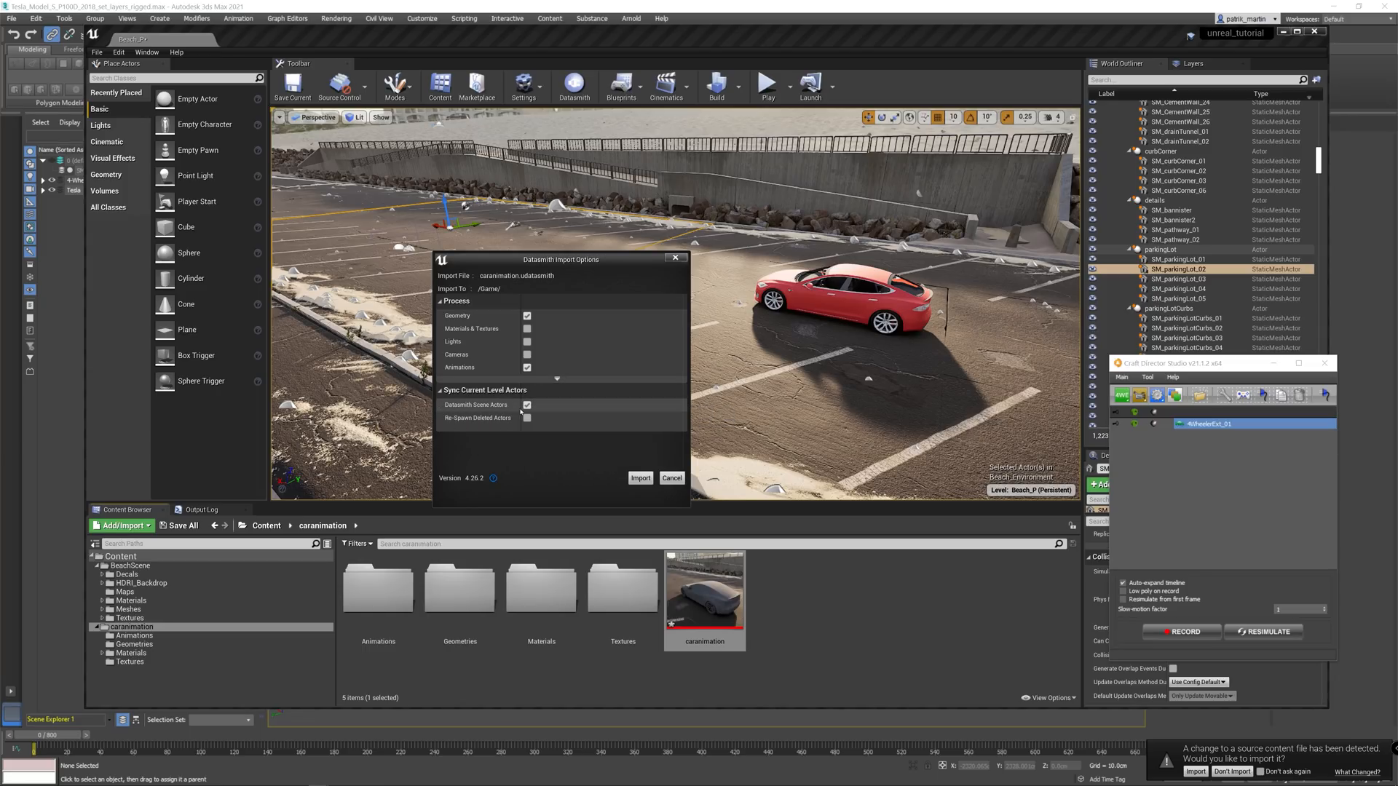
pyautogui.moveTo(514, 441)
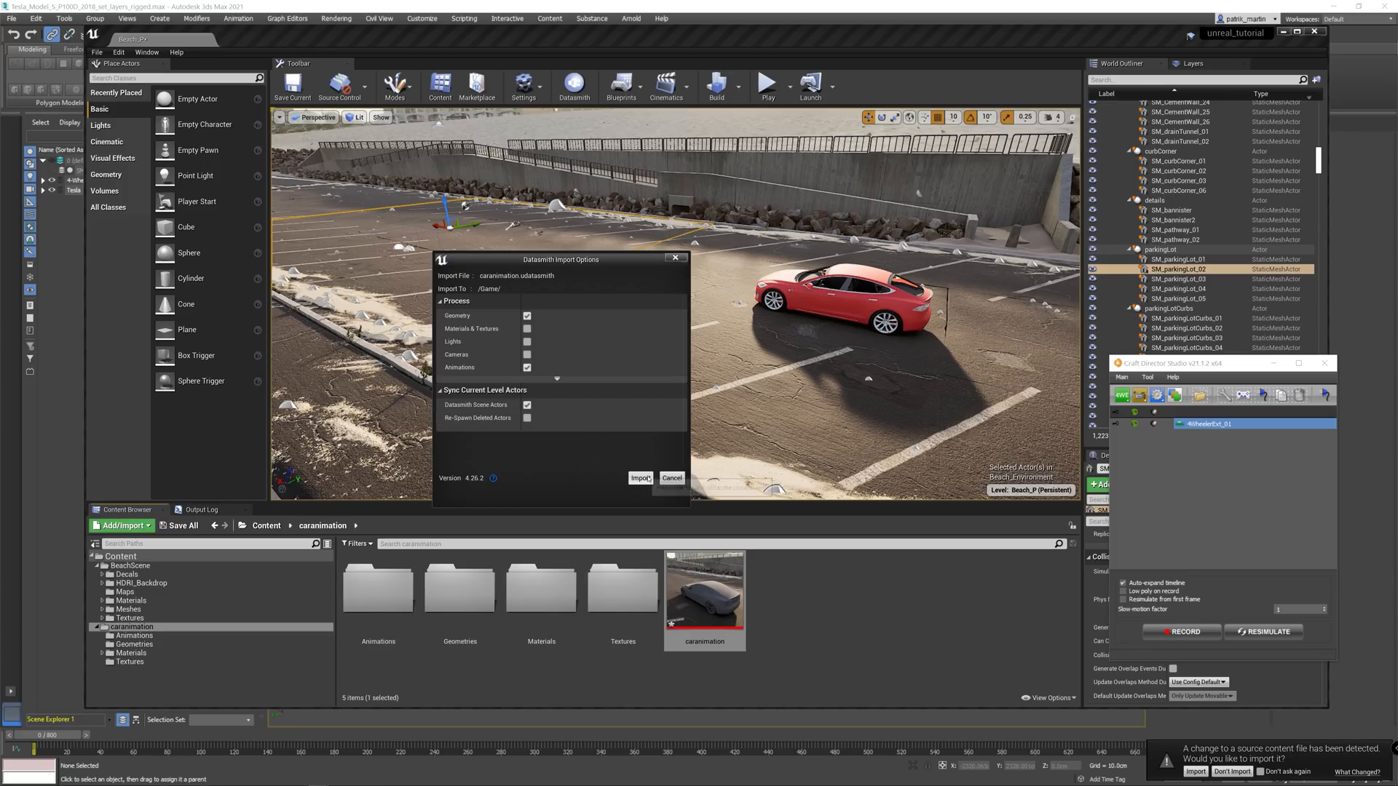
pyautogui.click(639, 477)
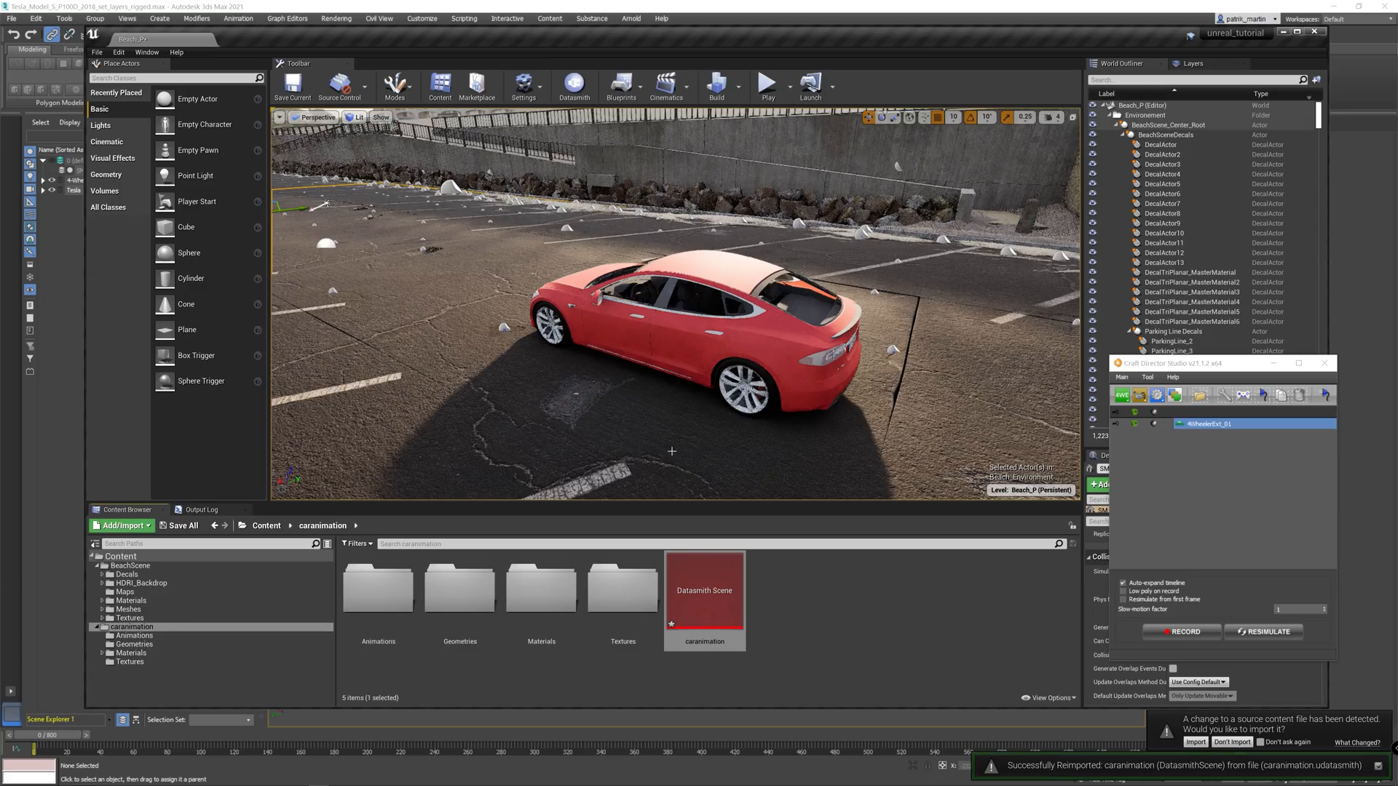
# Duplicate the caranimation sequence in the Animations folder as caranimation_first, then return to 3ds Max
pyautogui.doubleClick(377, 584)
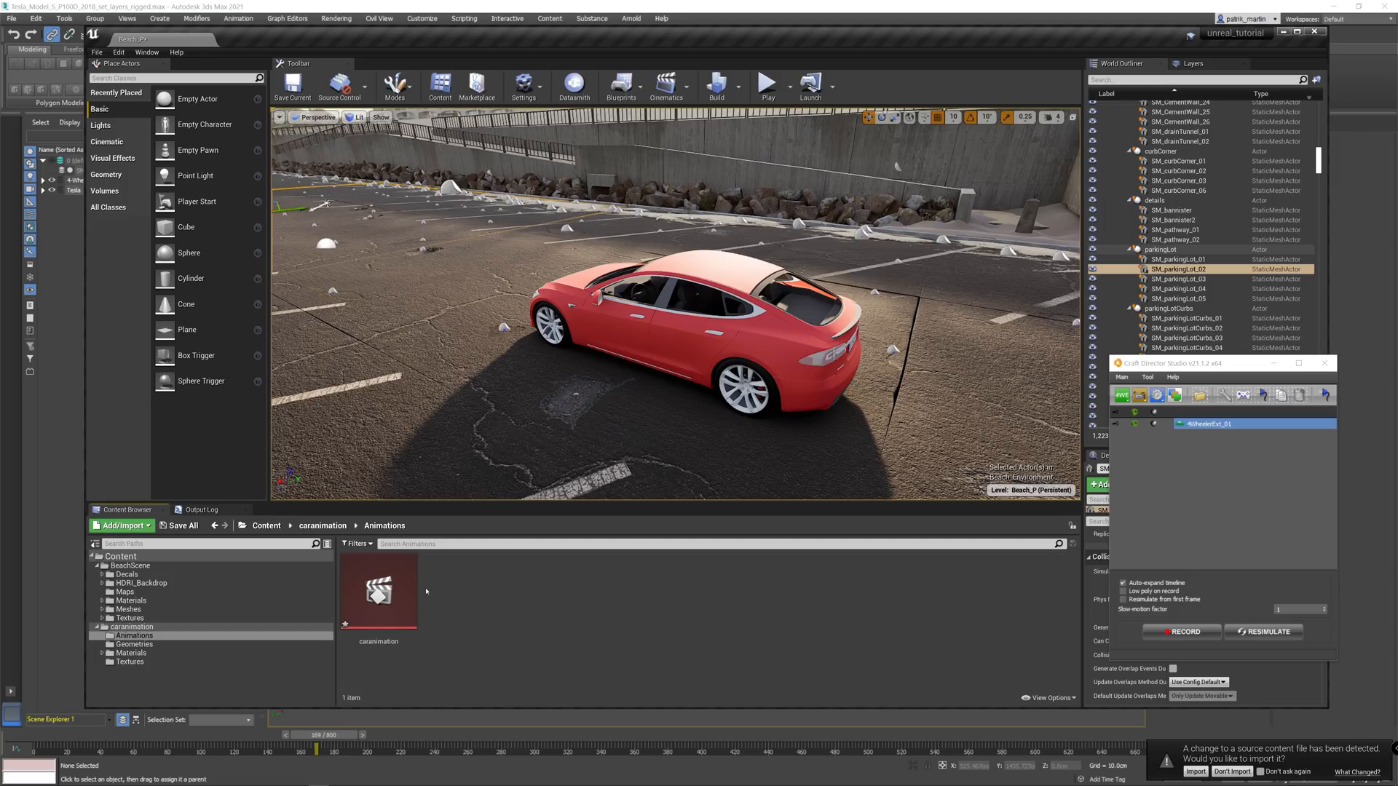
pyautogui.moveTo(378, 591)
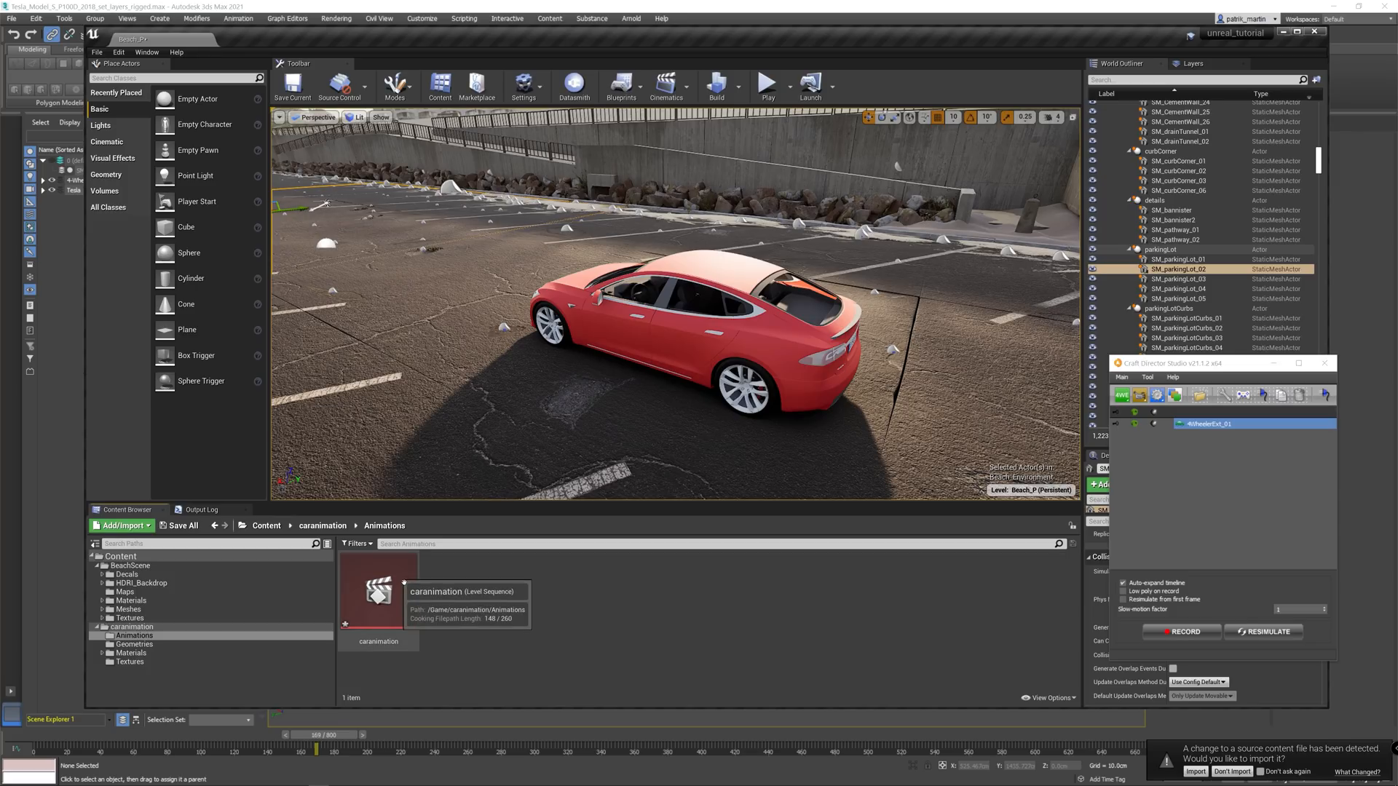
pyautogui.rightClick(377, 592)
pyautogui.write('caranimation_first')
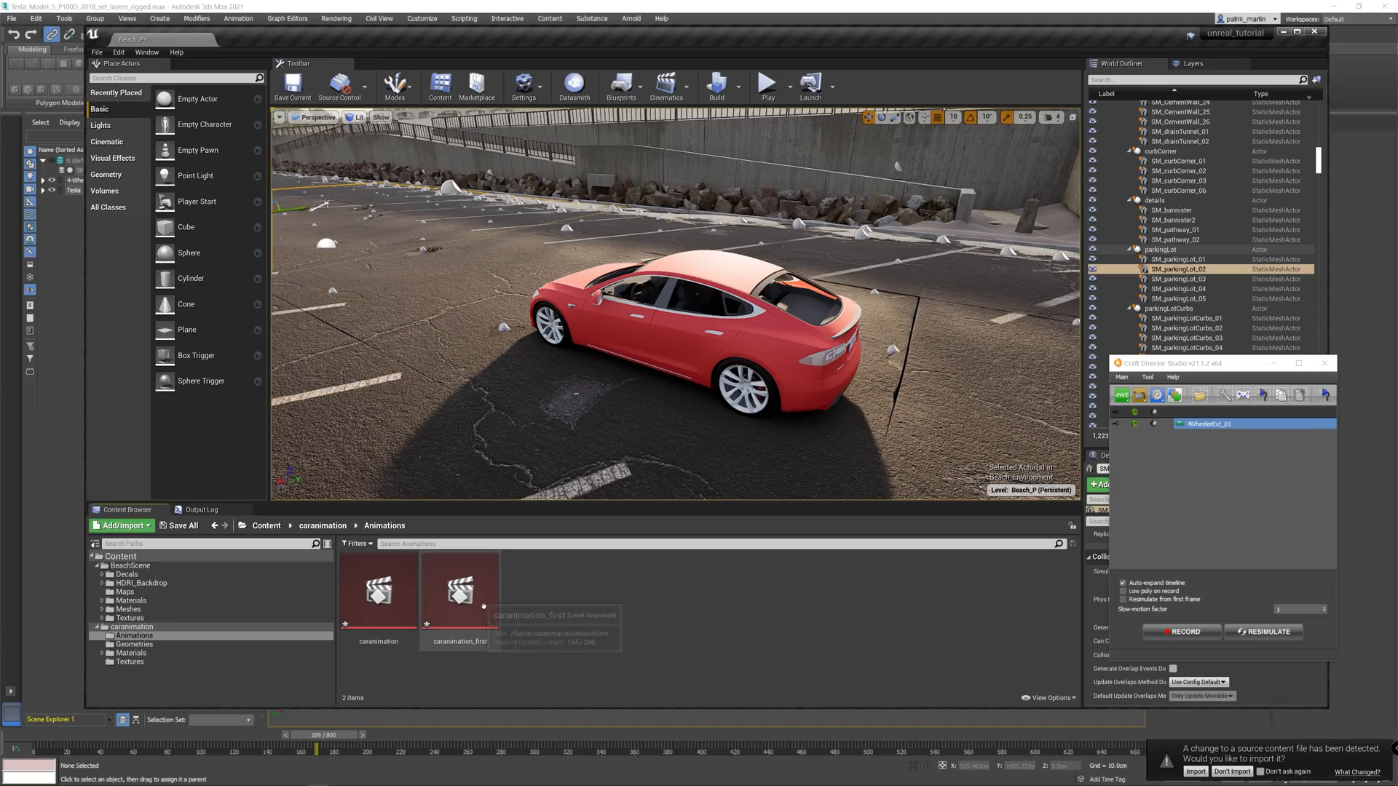
pyautogui.click(377, 593)
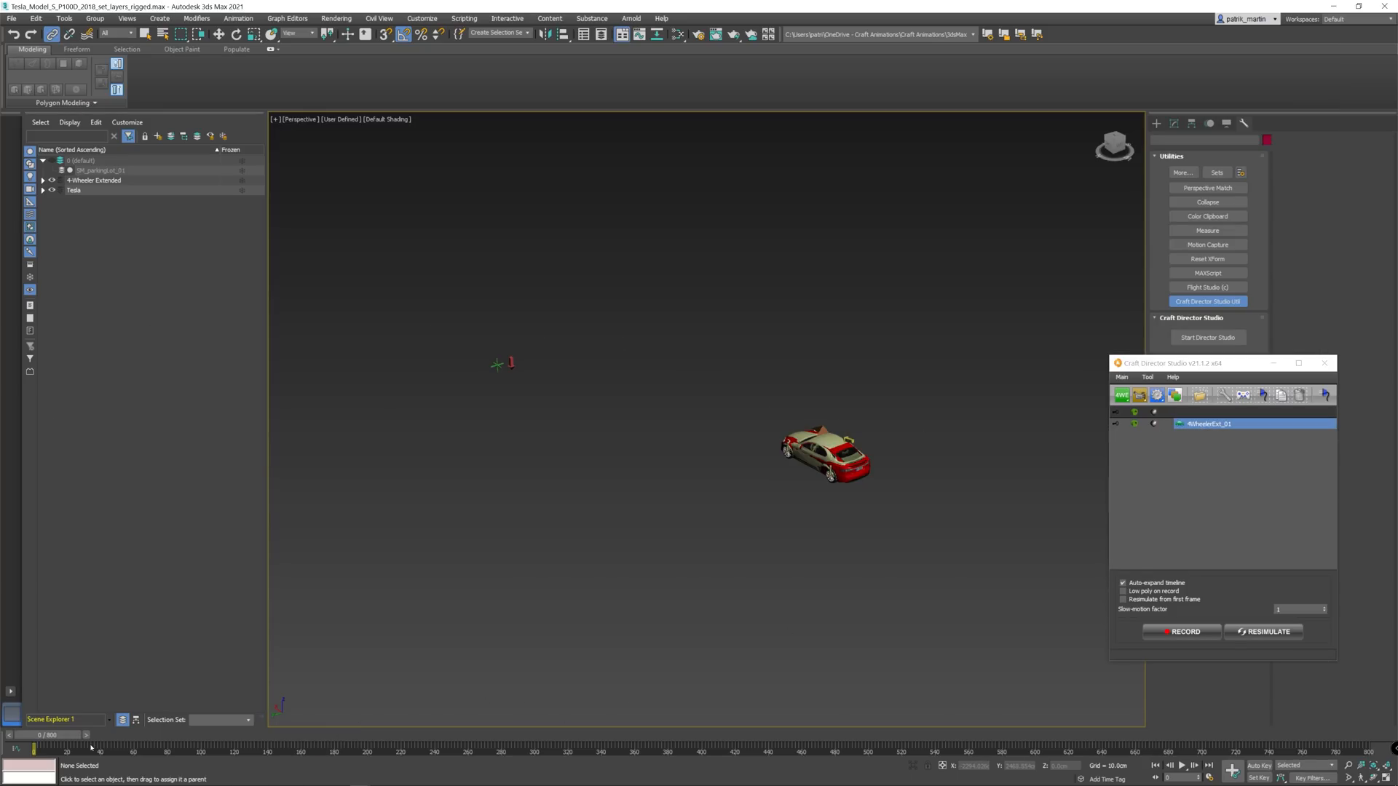
# Move to a later frame and export over caranimation.udatasmith, confirming replacement and Datasmith options
pyautogui.click(1179, 631)
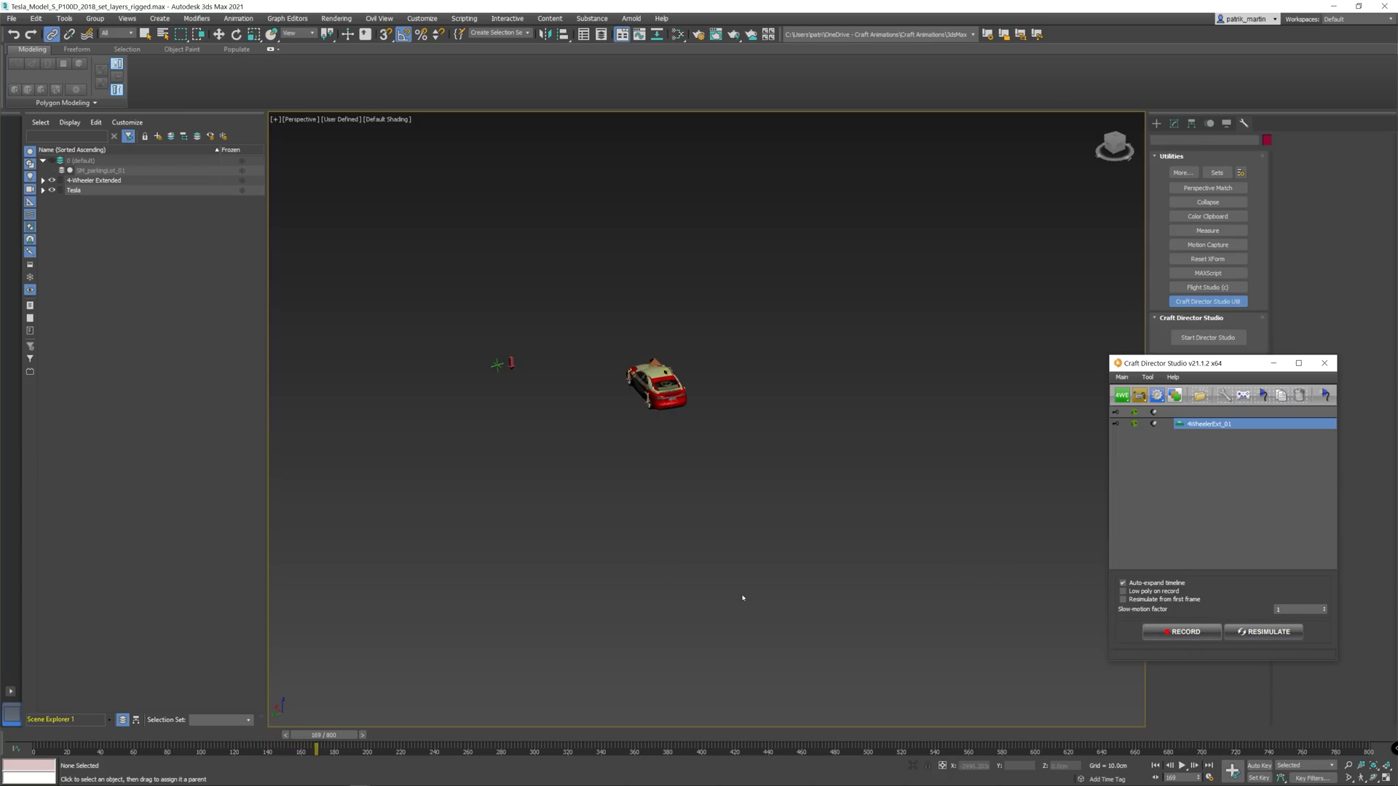
pyautogui.click(11, 17)
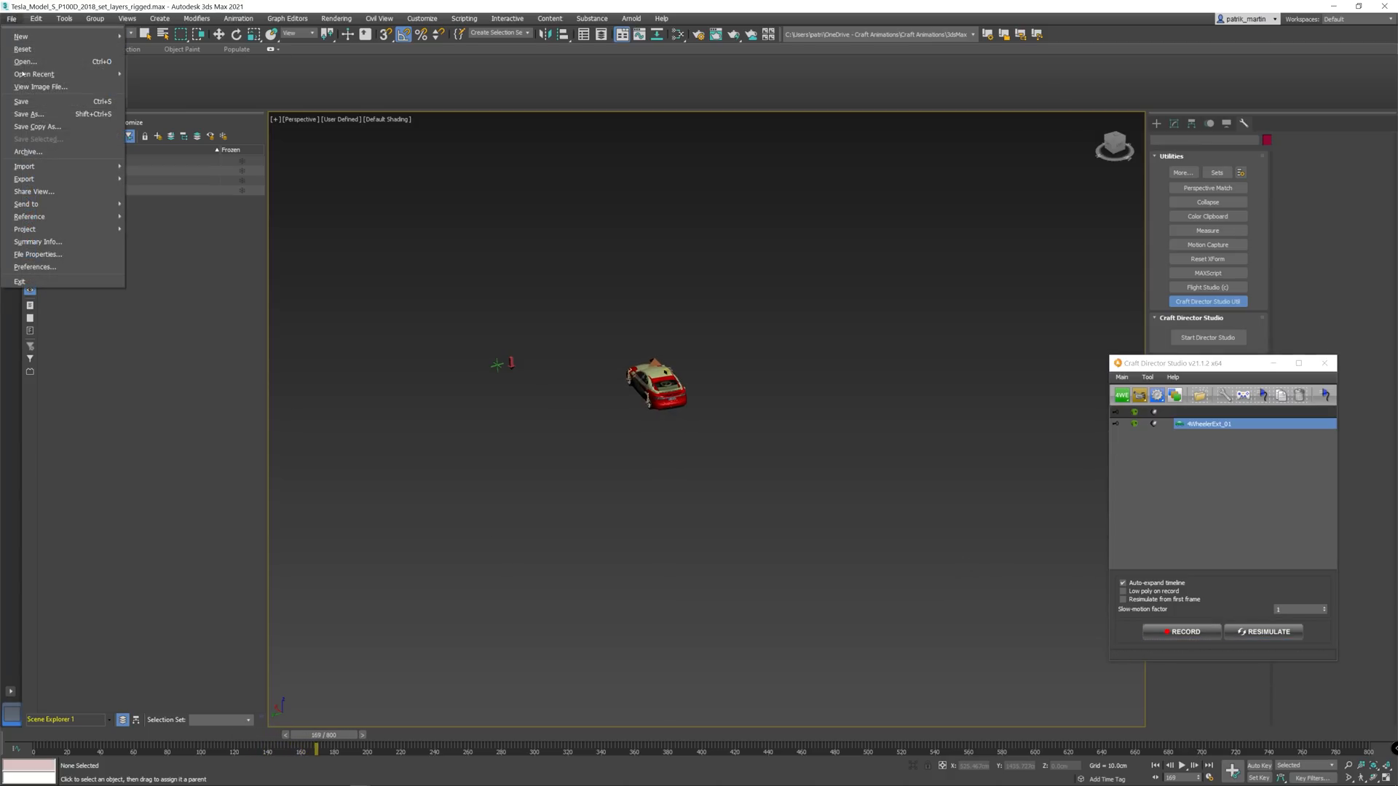
pyautogui.click(24, 178)
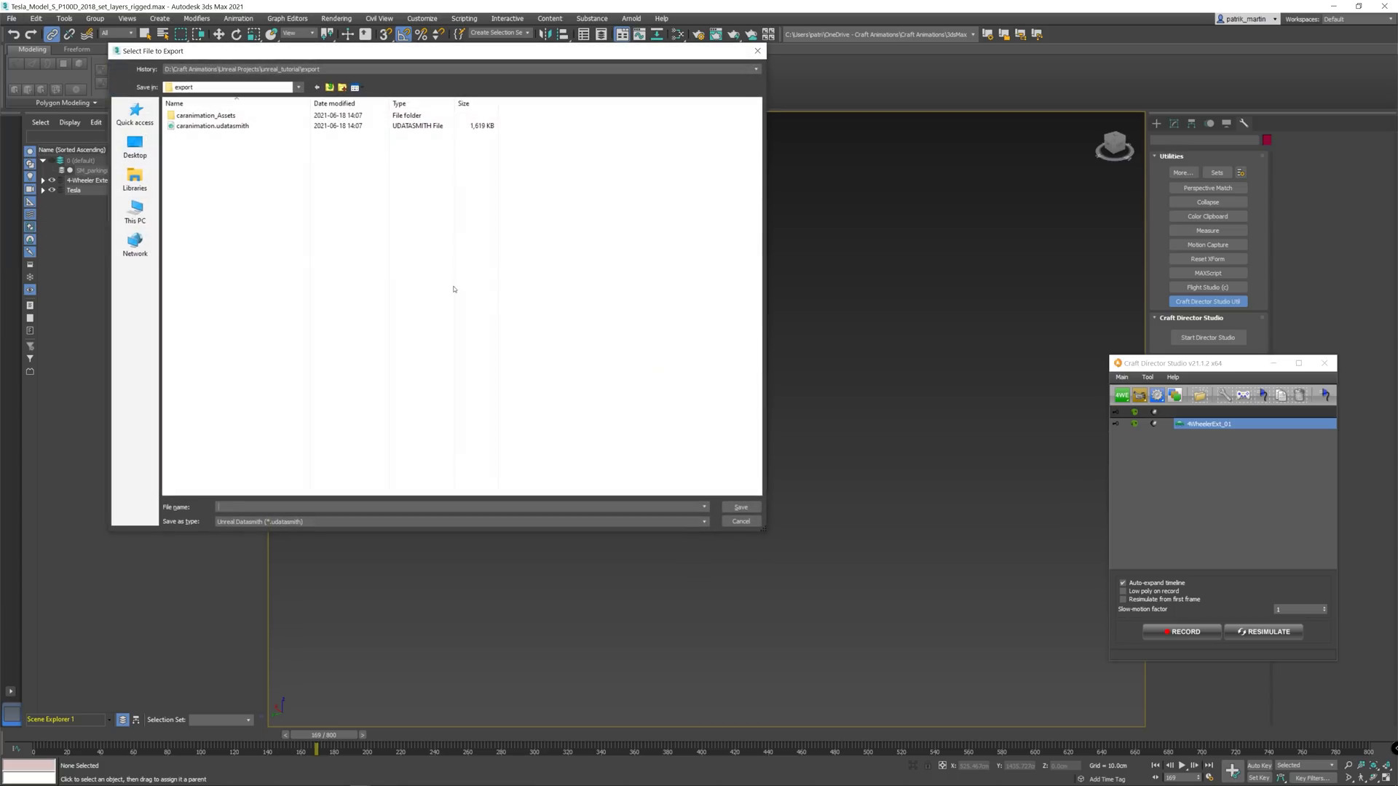
pyautogui.click(211, 126)
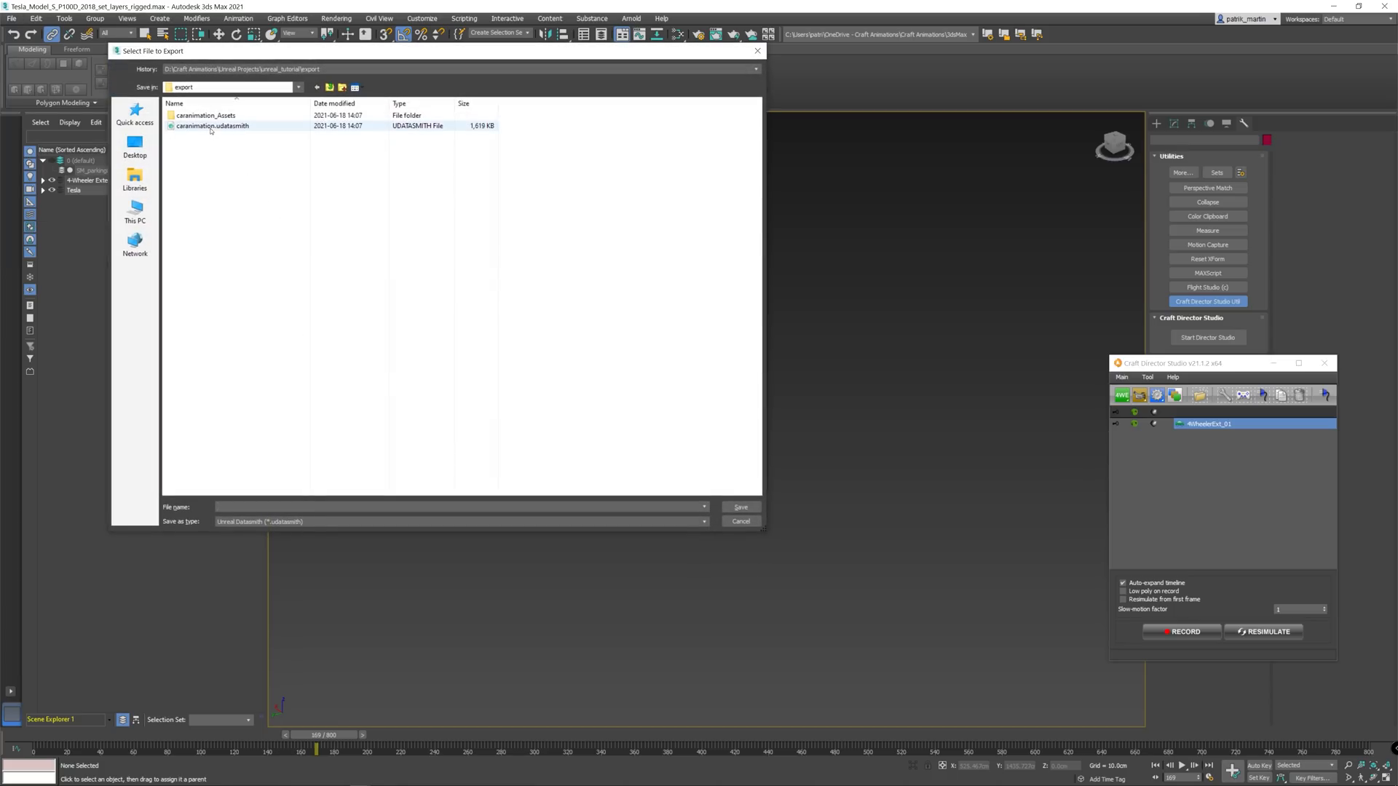
pyautogui.click(212, 126)
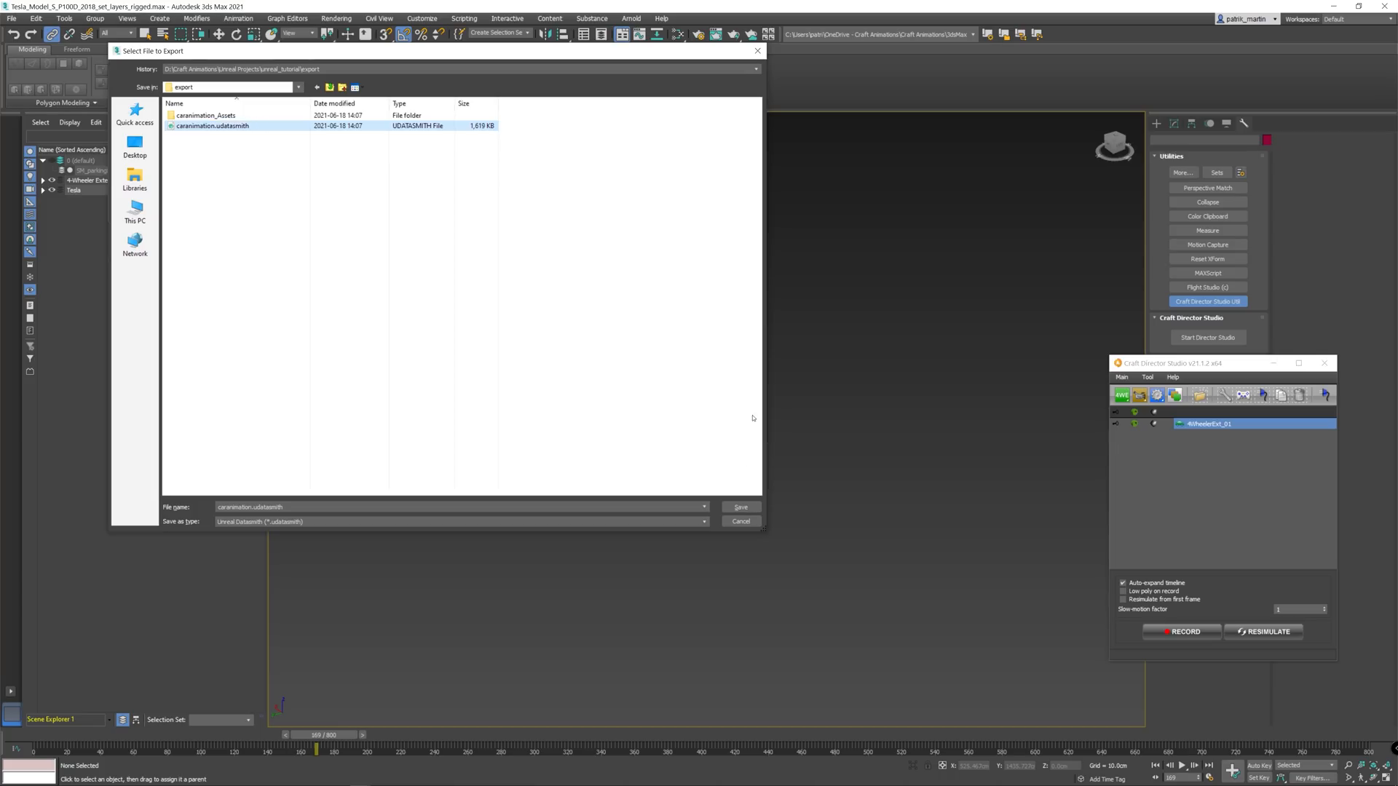
pyautogui.click(739, 506)
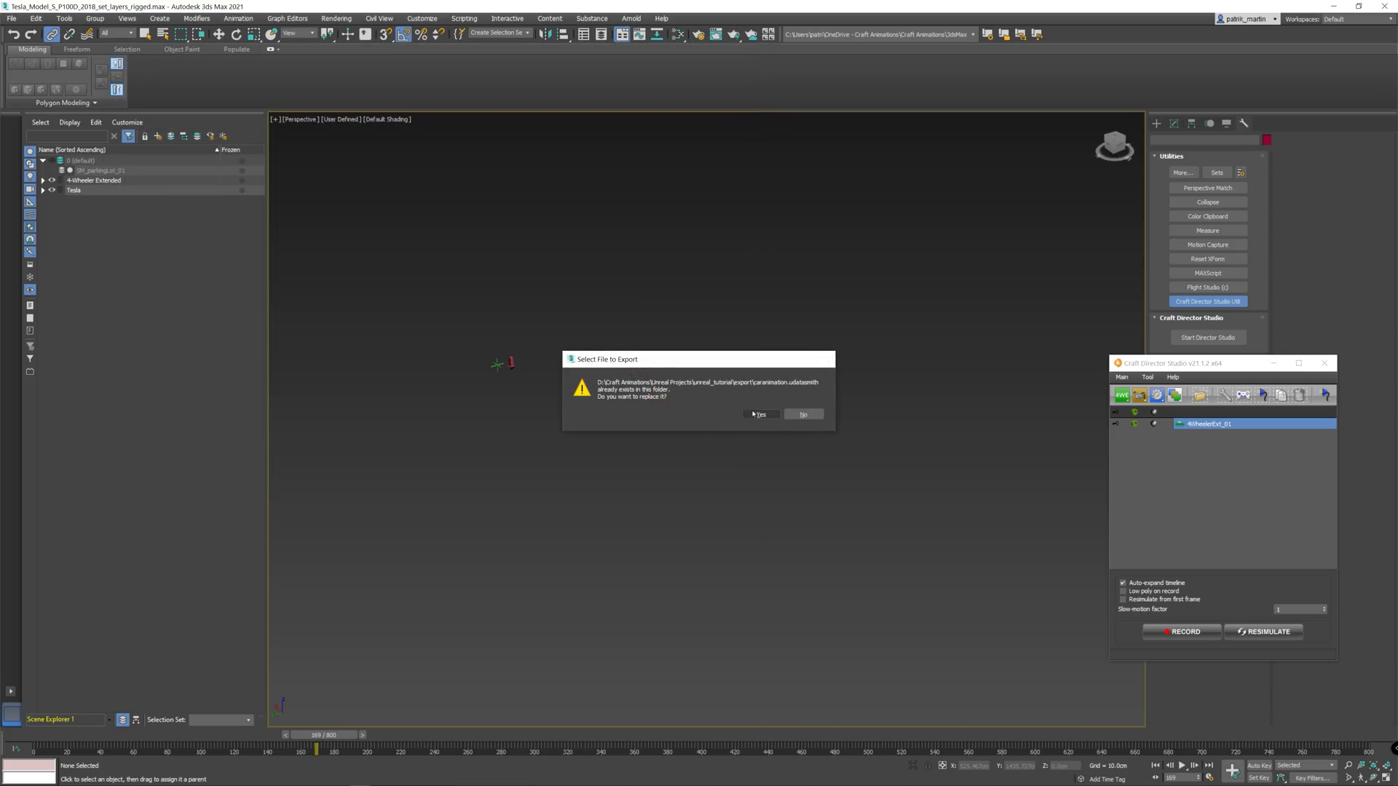
pyautogui.click(759, 414)
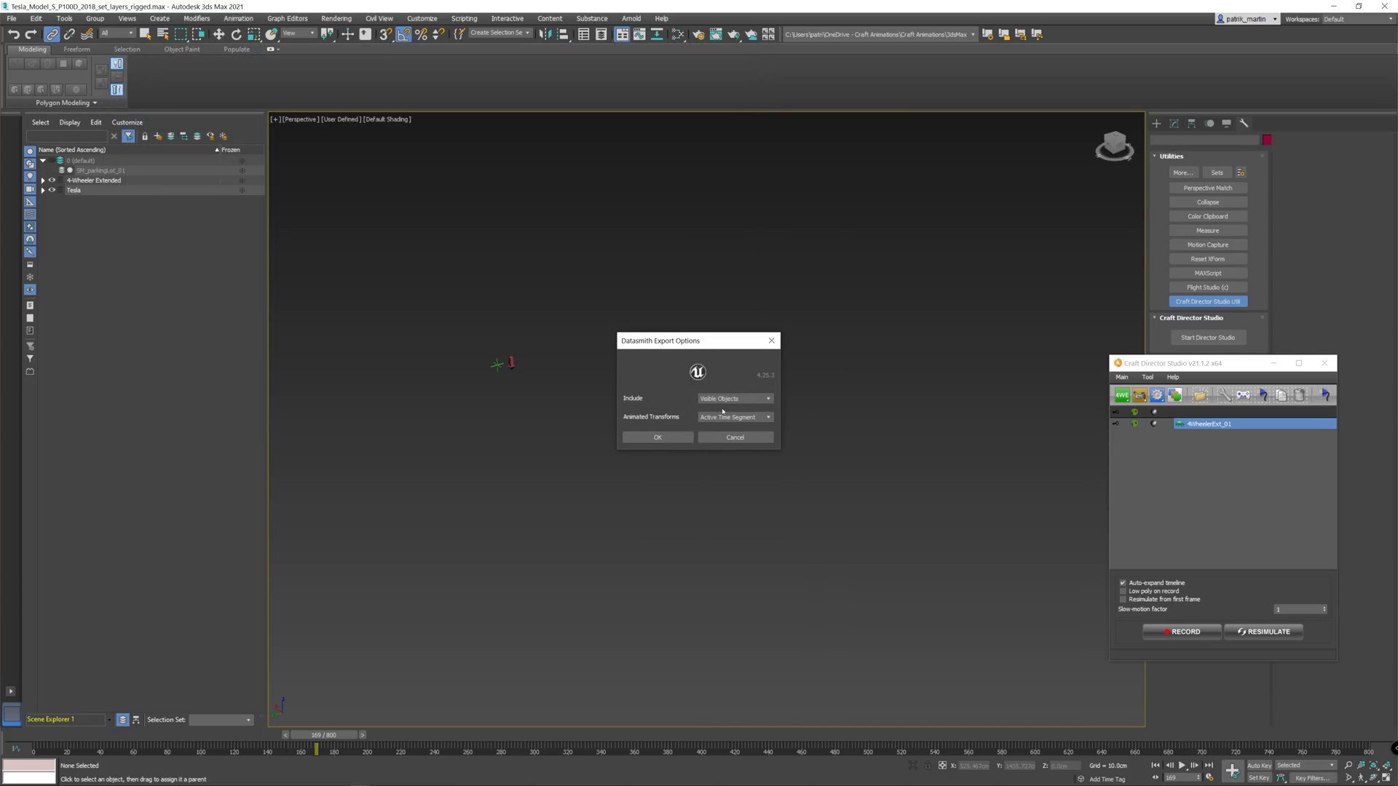
pyautogui.click(657, 438)
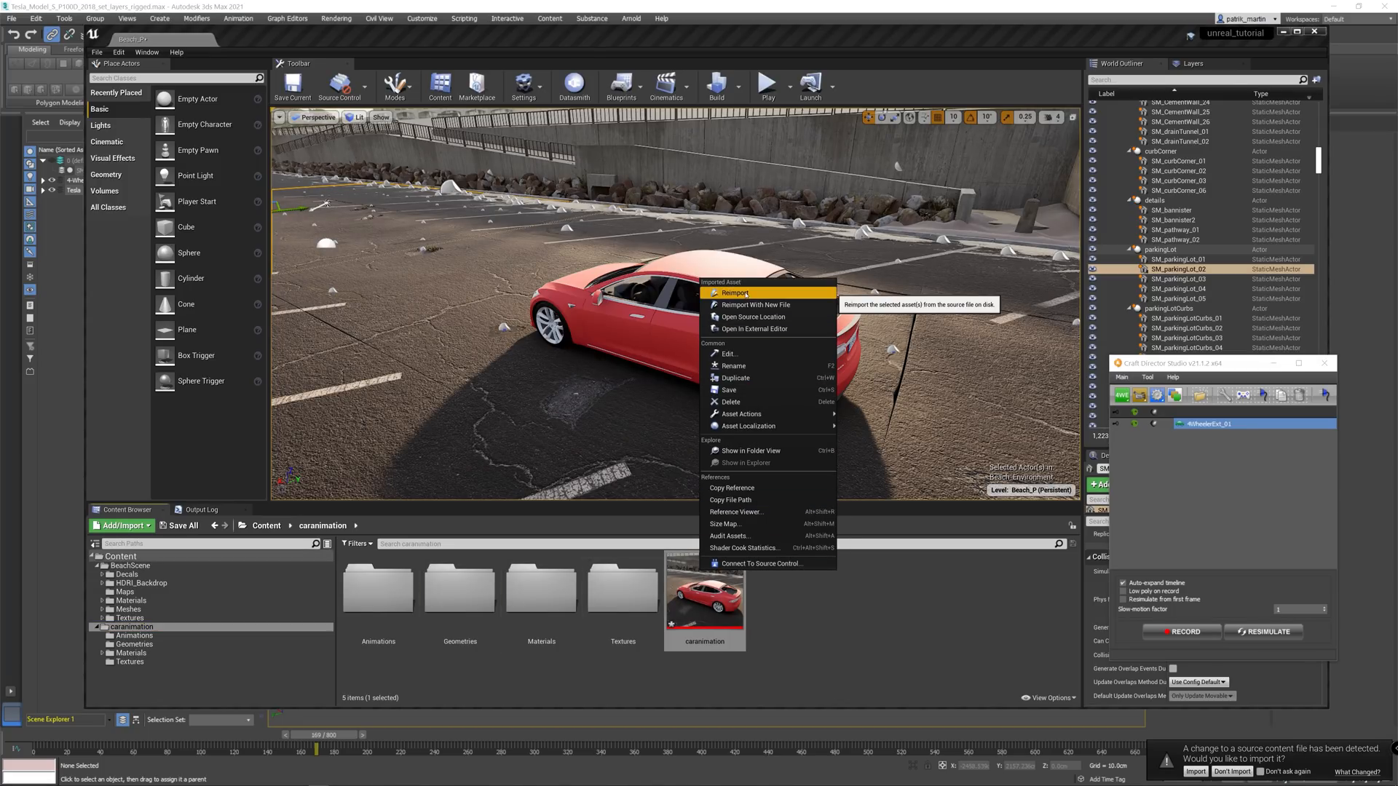
# Reimport the caranimation Datasmith scene from the updated file, then open caranimation_first
pyautogui.click(757, 304)
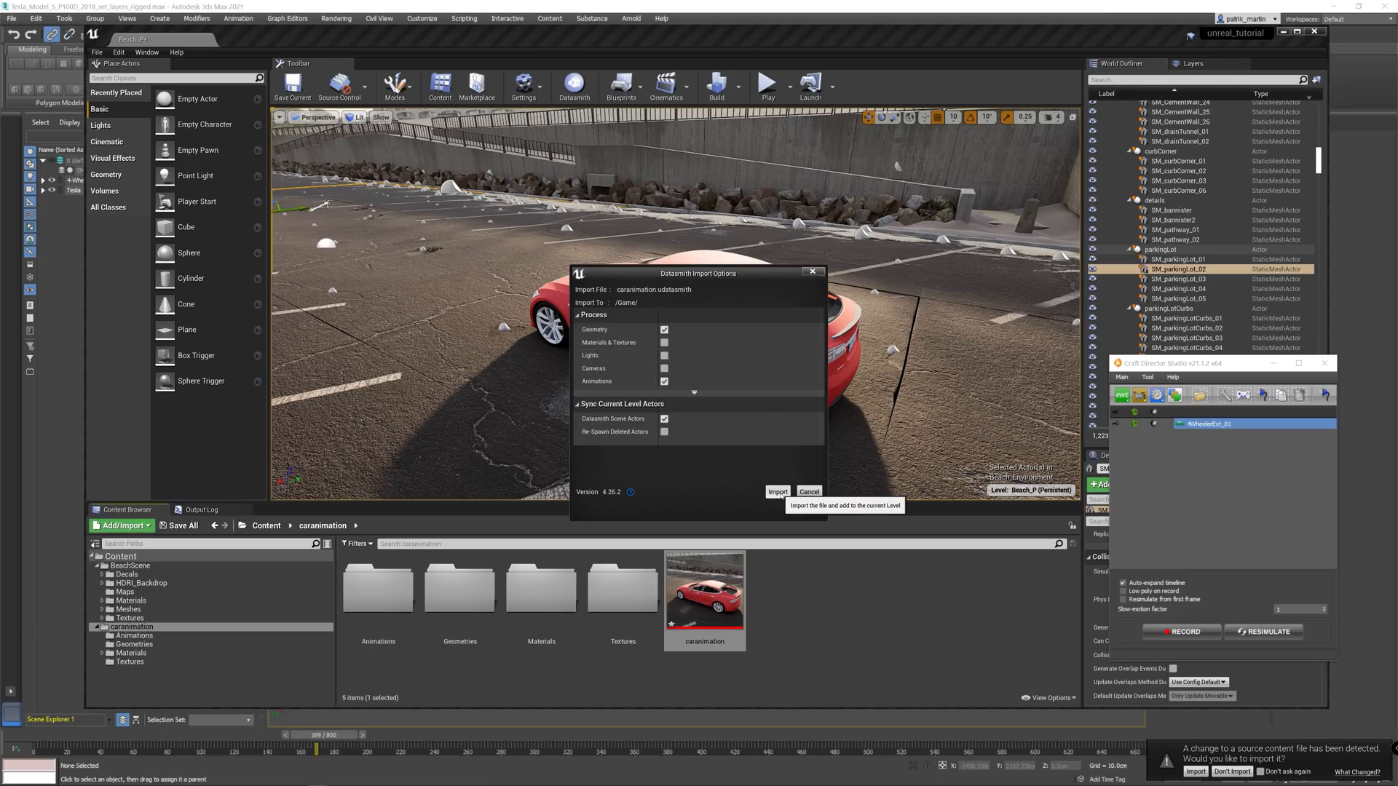
pyautogui.click(775, 491)
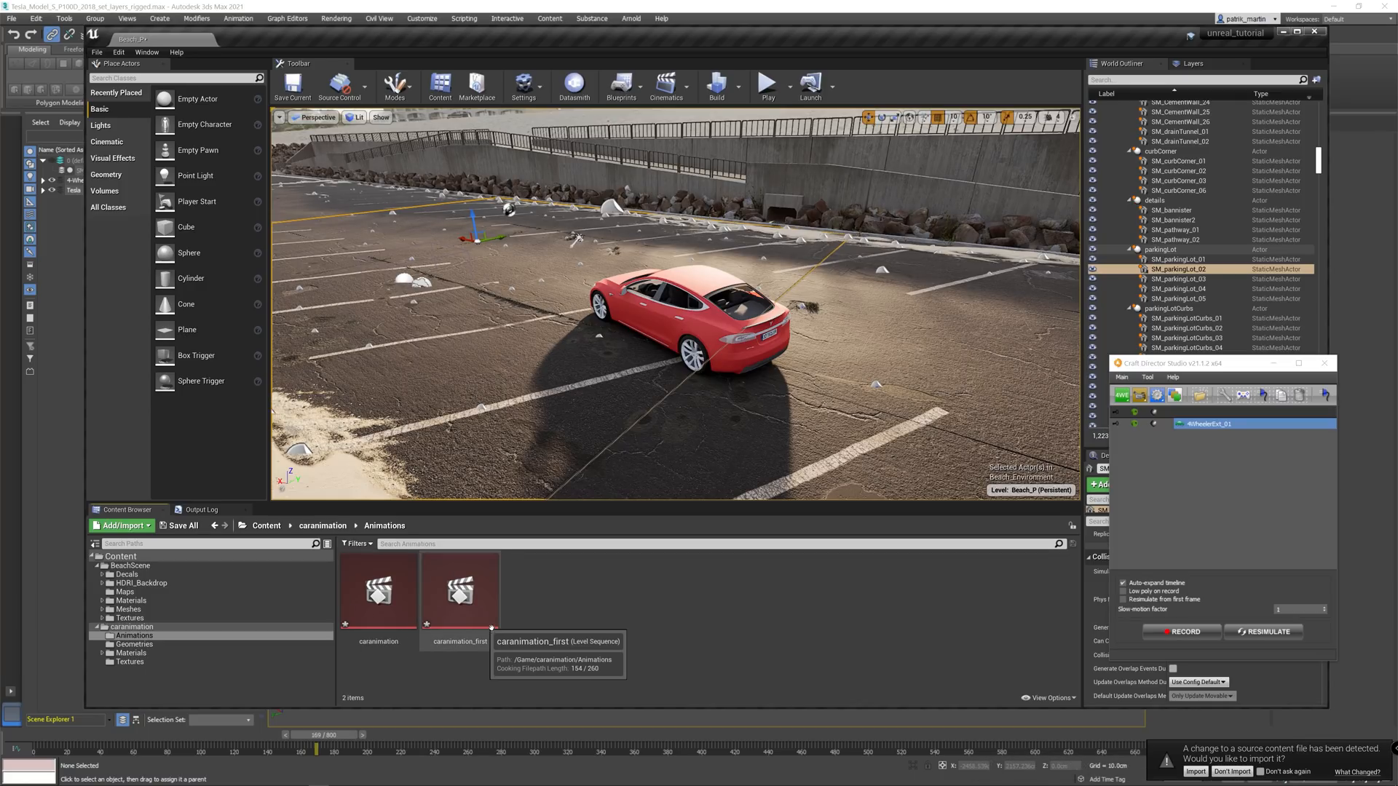
pyautogui.doubleClick(459, 590)
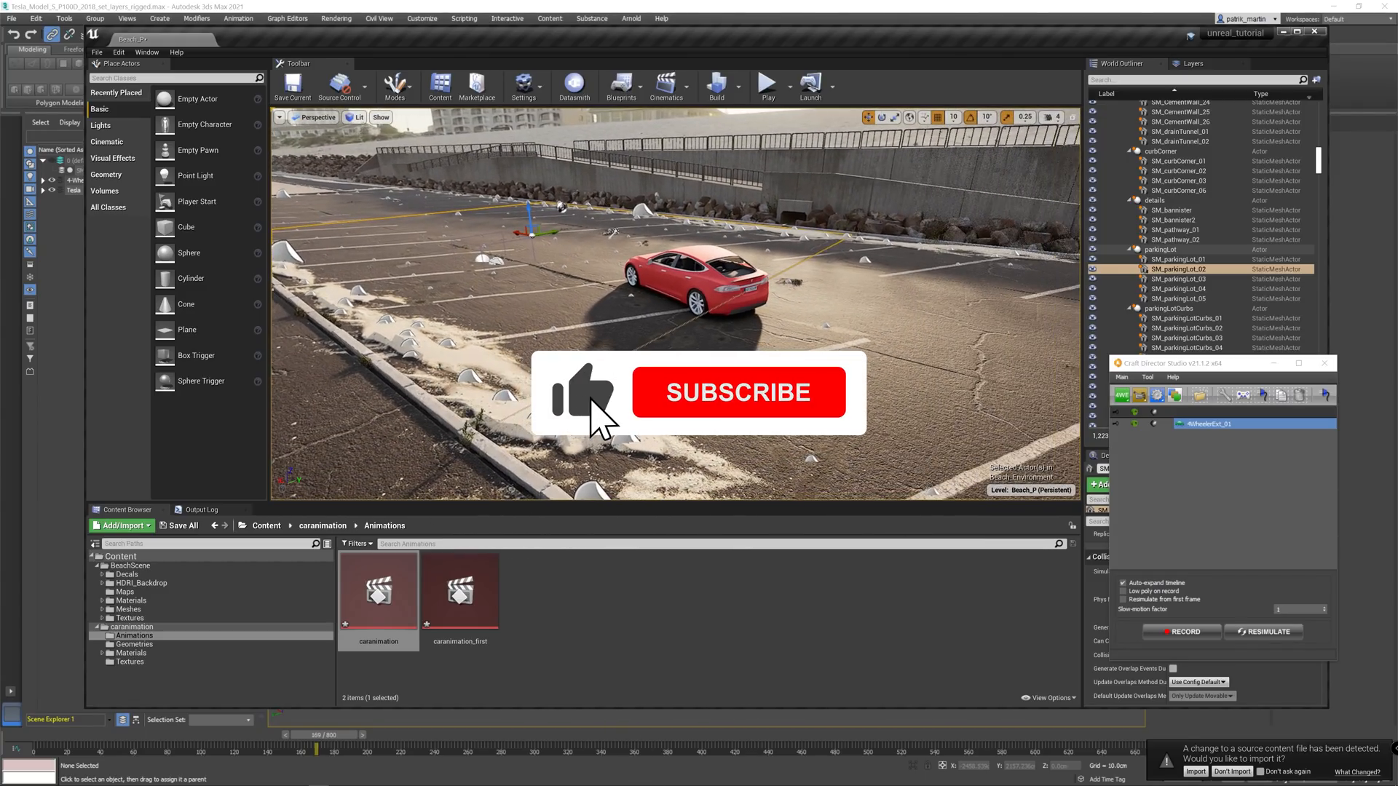
pyautogui.click(735, 393)
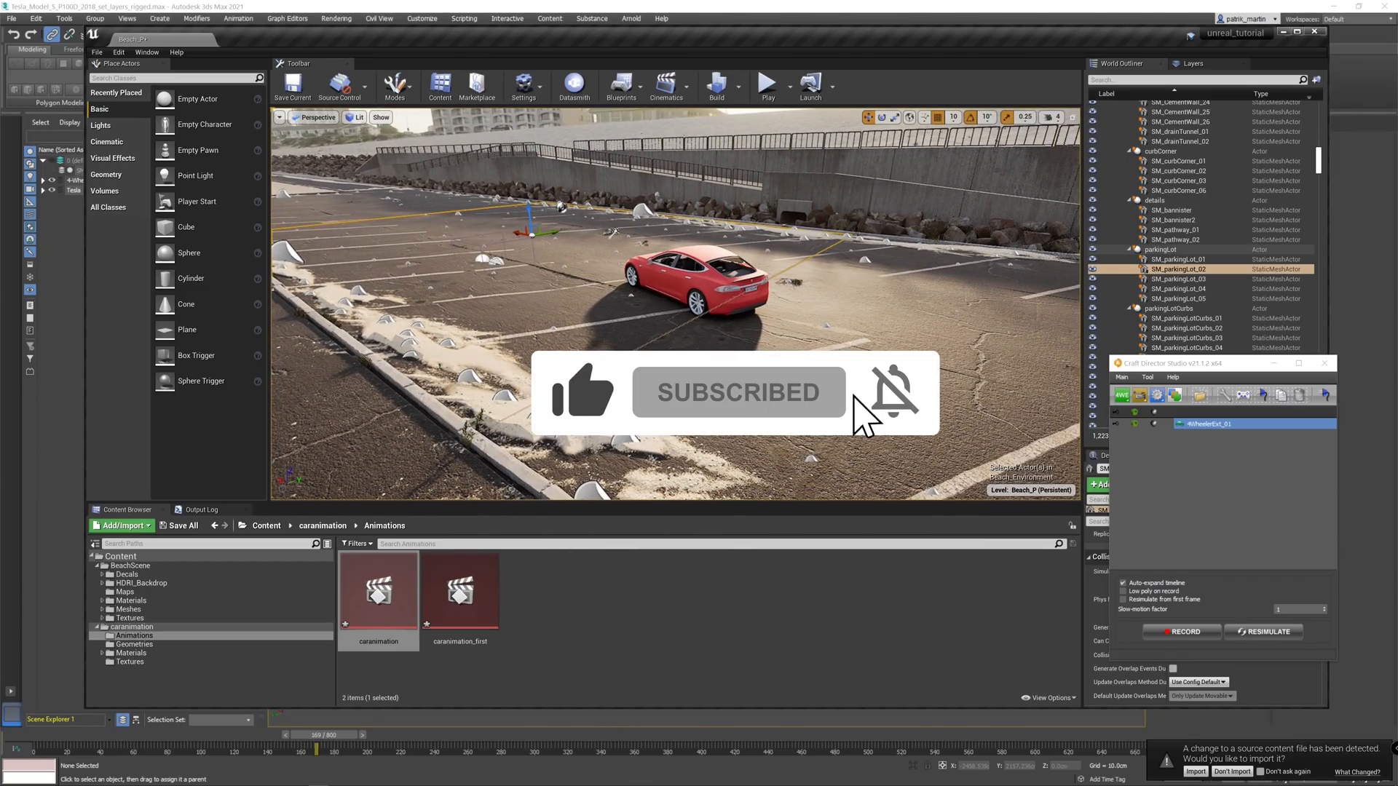